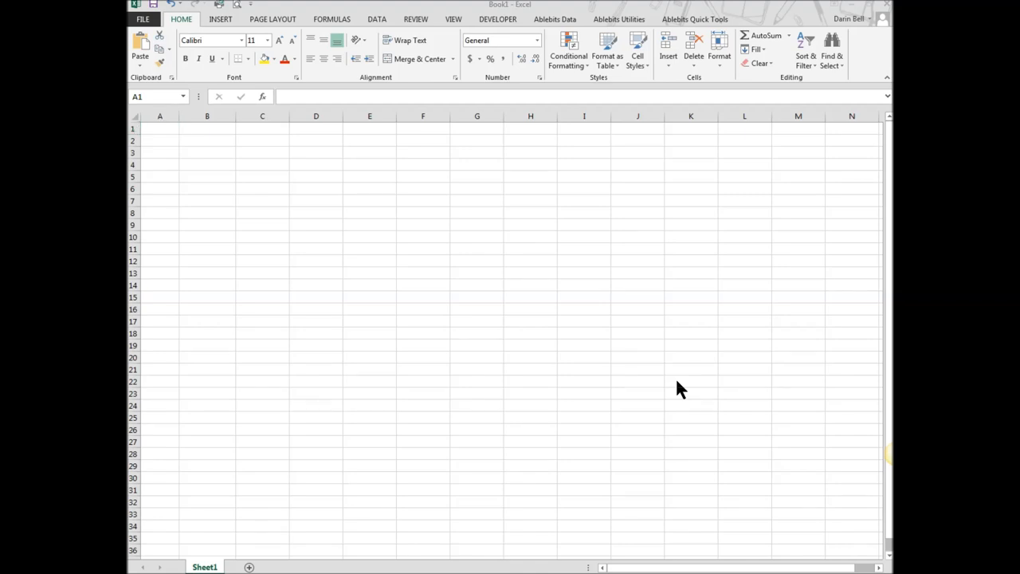
{"action": "mouse_move", "coordinate": [315, 267]}
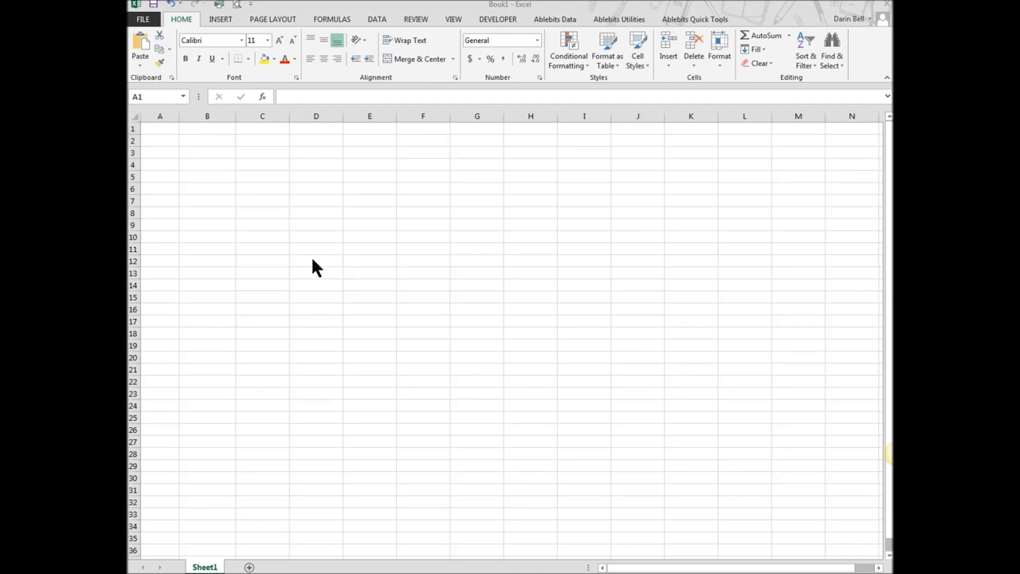
{"action": "mouse_move", "coordinate": [173, 39]}
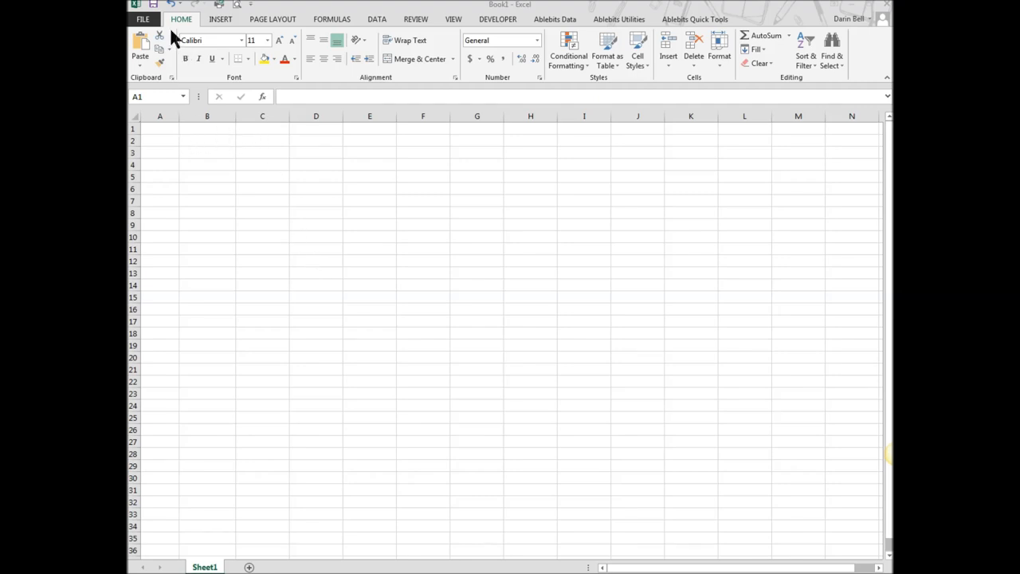
{"action": "mouse_move", "coordinate": [498, 19]}
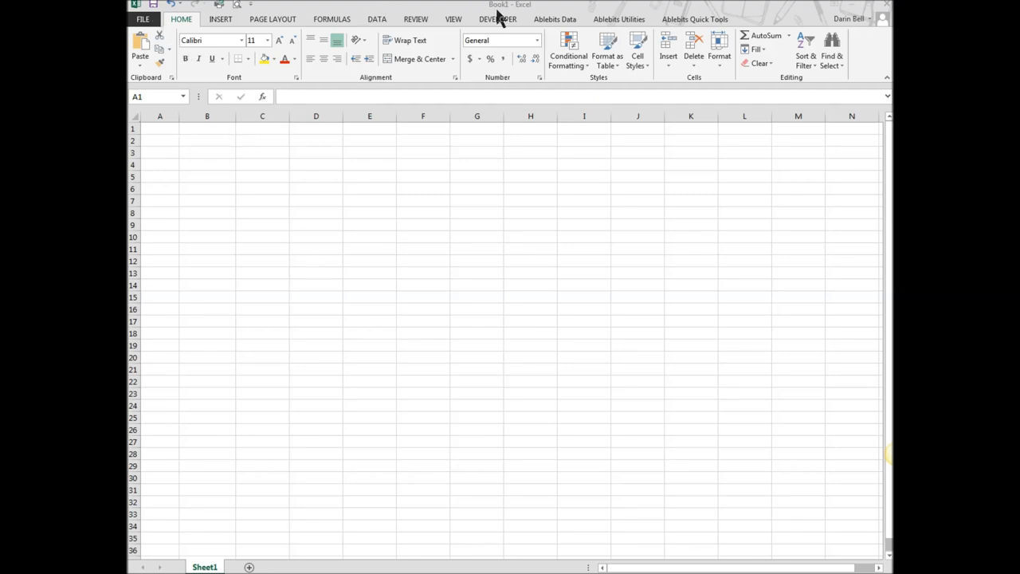
{"action": "mouse_move", "coordinate": [364, 466]}
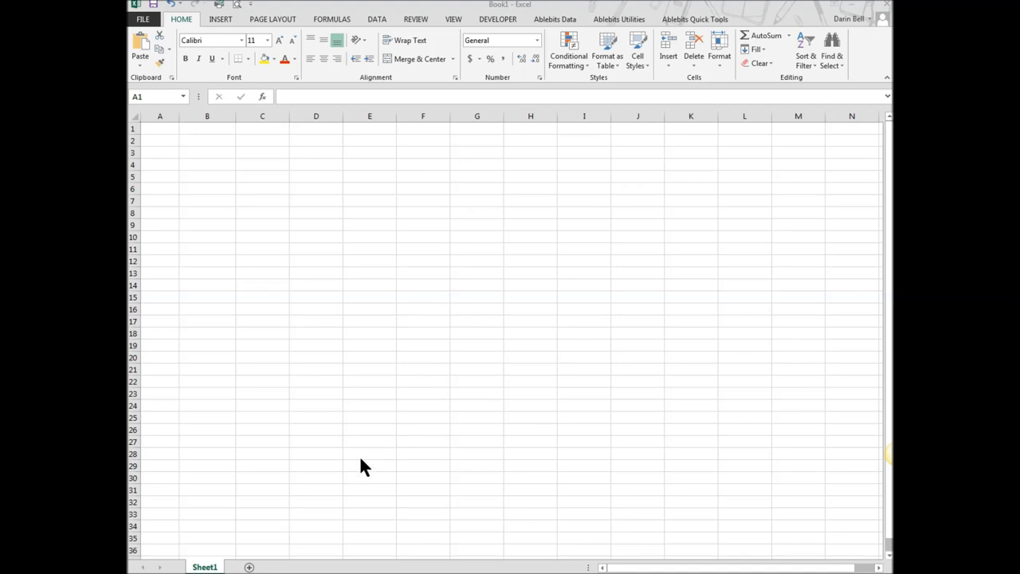
{"action": "mouse_move", "coordinate": [182, 19]}
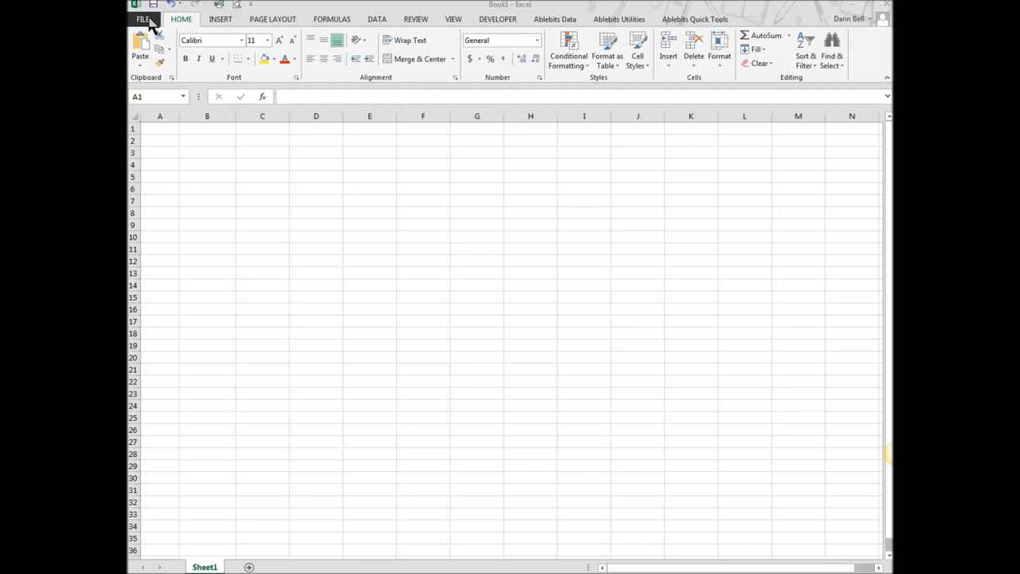
Show the Save As locations for the new workbook from the File menu
{"action": "left_click", "coordinate": [159, 127]}
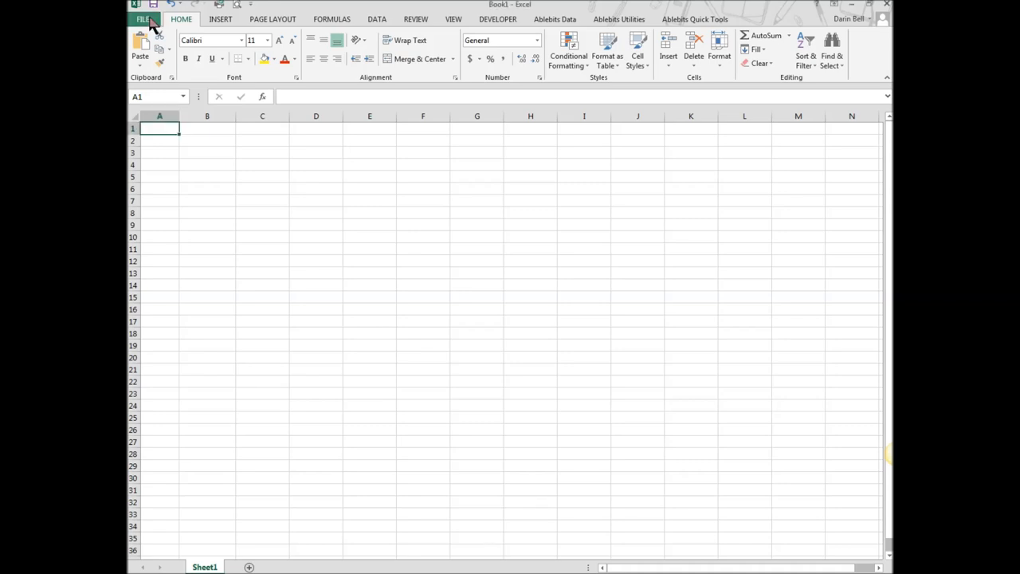
{"action": "left_click", "coordinate": [144, 19]}
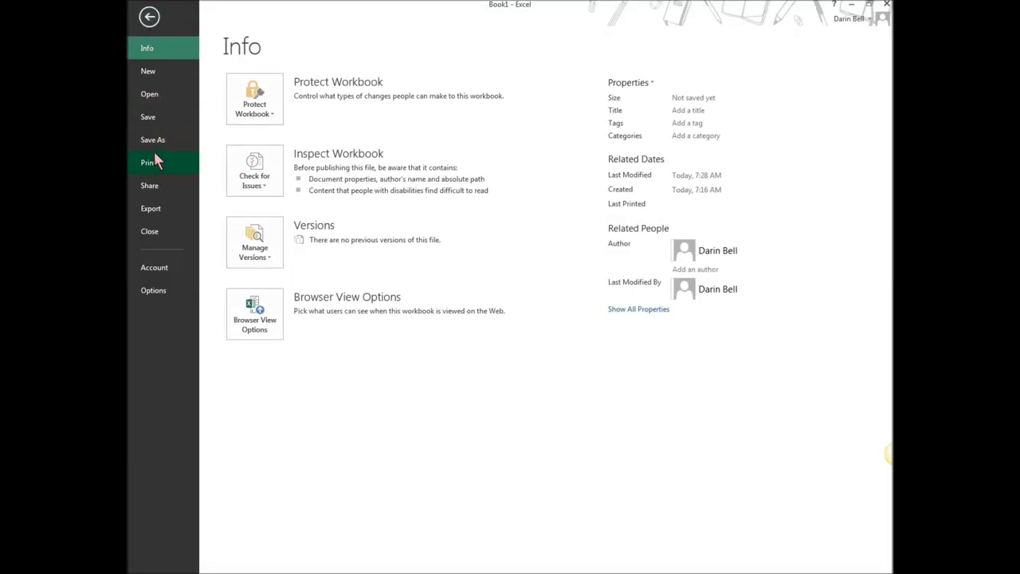
{"action": "left_click", "coordinate": [153, 141]}
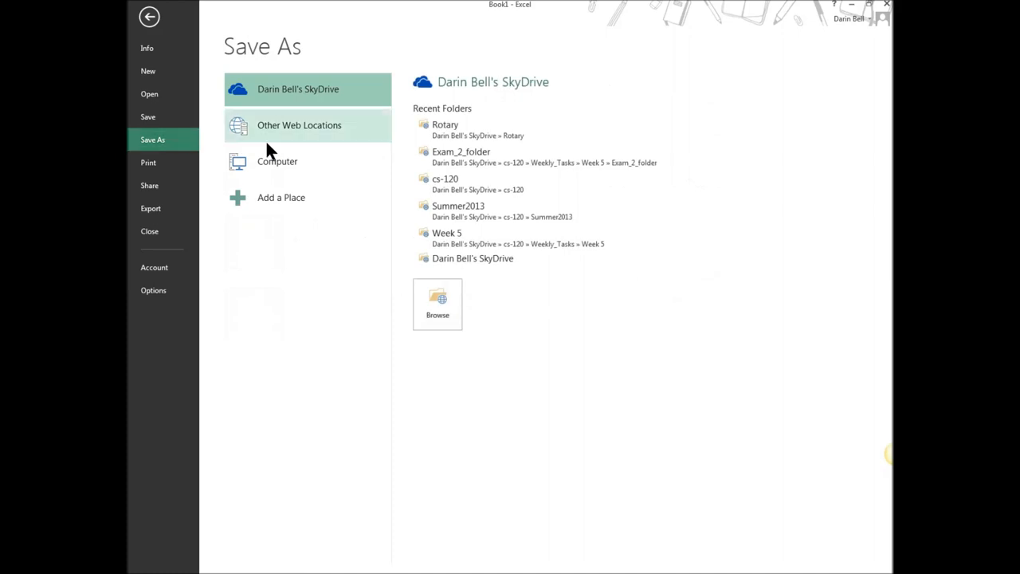
{"action": "mouse_move", "coordinate": [286, 199]}
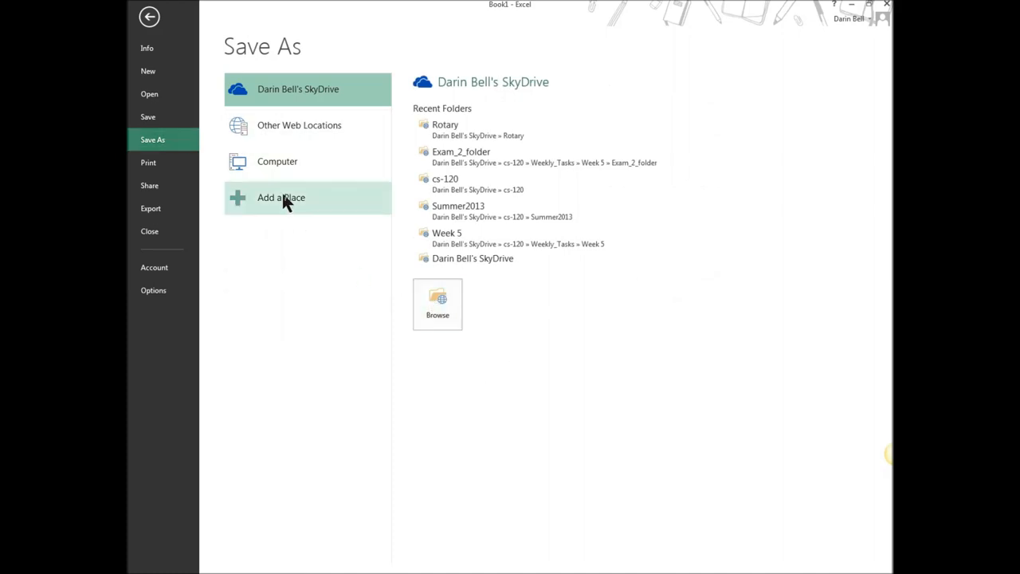
{"action": "mouse_move", "coordinate": [437, 303]}
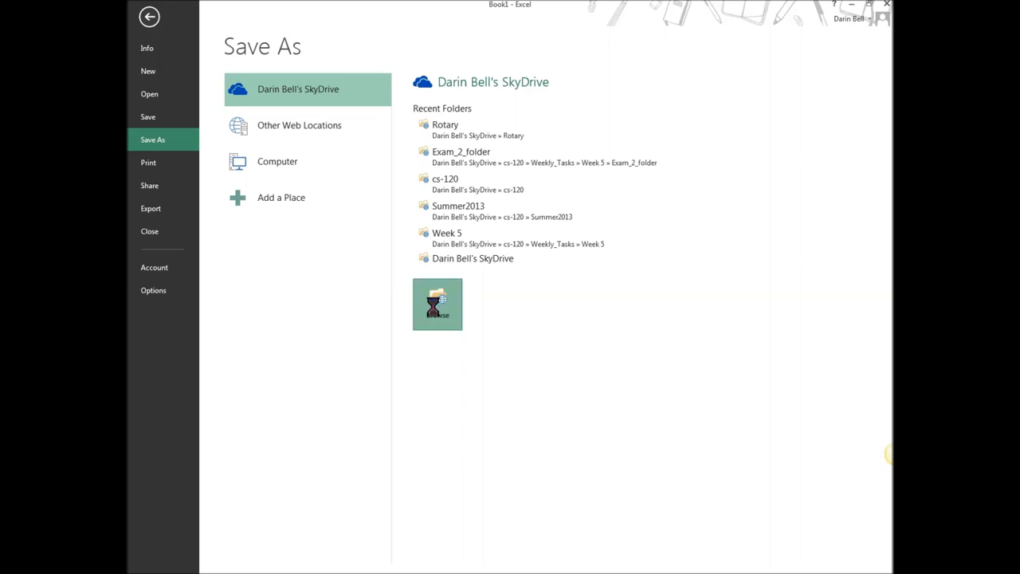
Browse into the cs-120 > Fall2013 > Assignments > Week 4 folder
{"action": "left_click", "coordinate": [436, 303]}
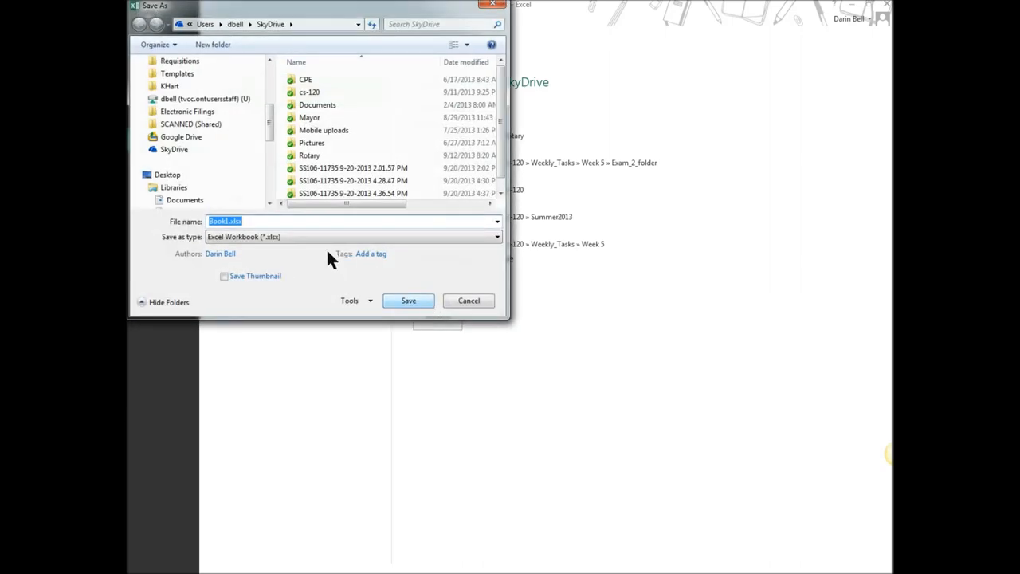
{"action": "double_click", "coordinate": [309, 91]}
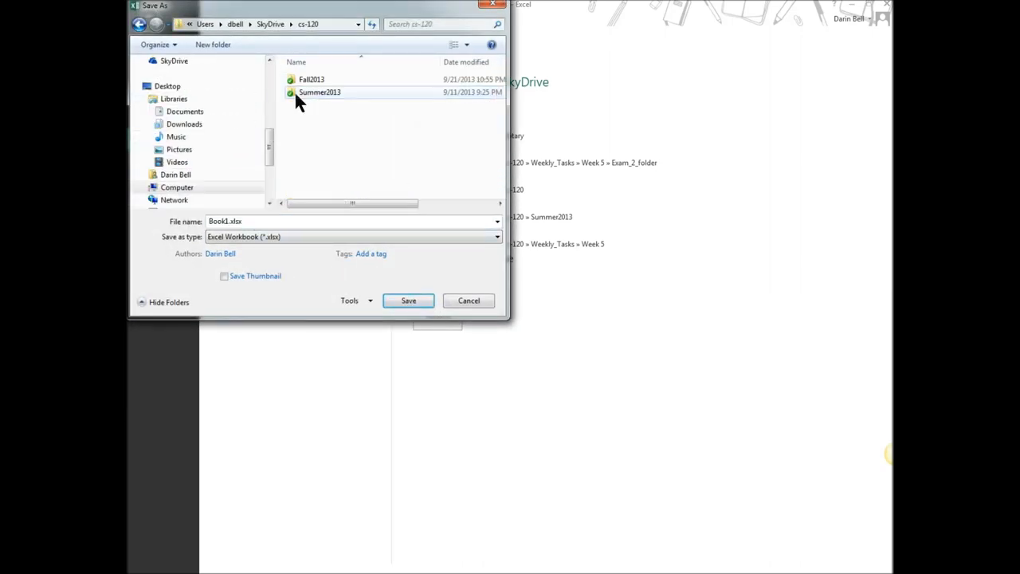
{"action": "double_click", "coordinate": [312, 79]}
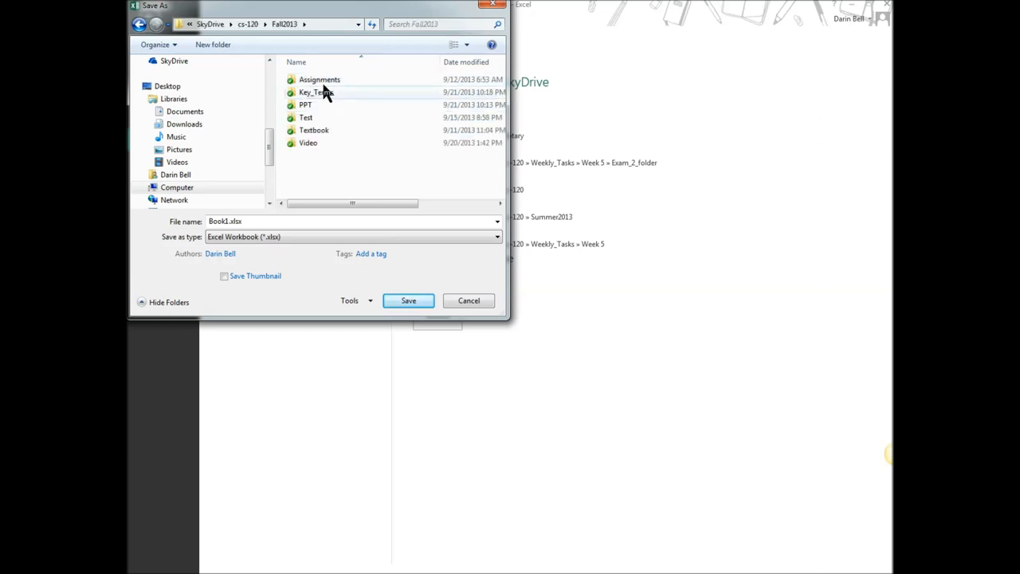
{"action": "double_click", "coordinate": [319, 80]}
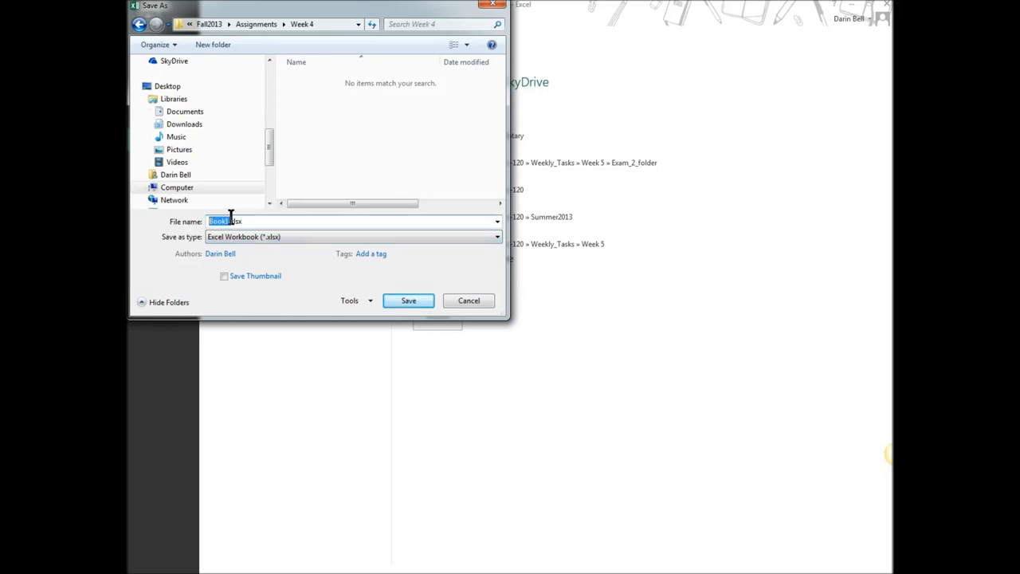
{"action": "mouse_move", "coordinate": [156, 199]}
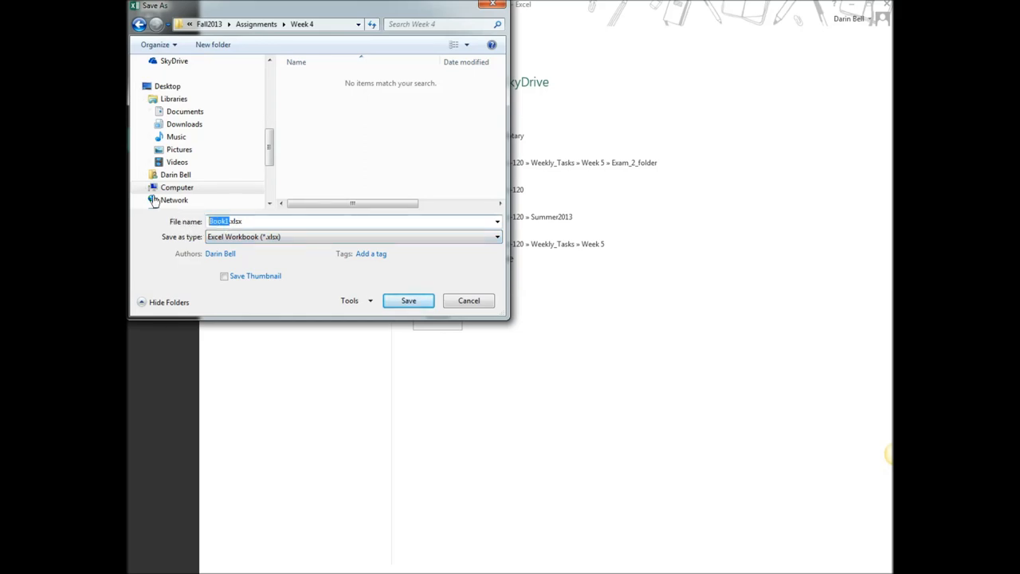
Save the workbook there with the file name FamilyBudget
{"action": "type", "text": "F"}
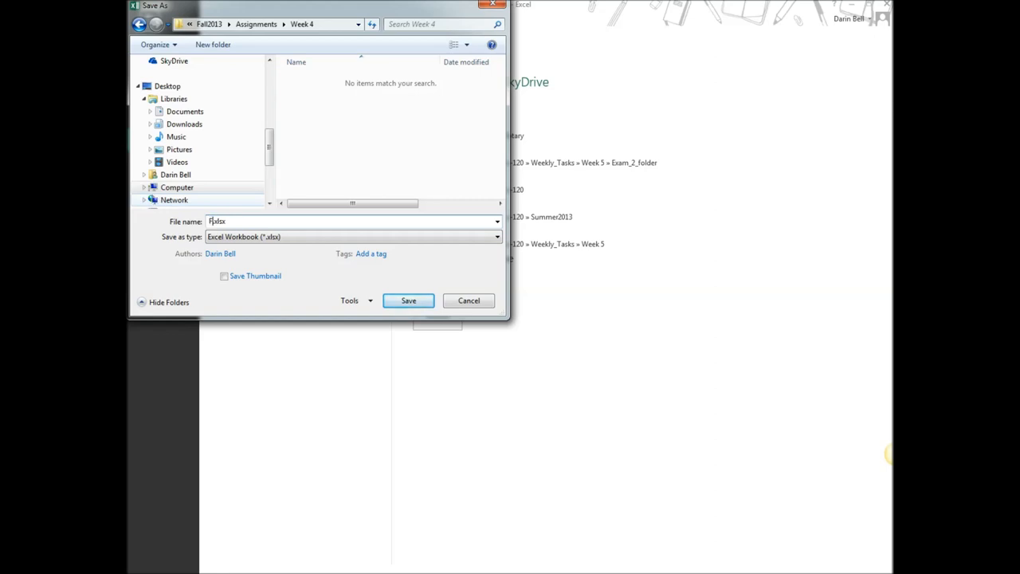
{"action": "type", "text": "Family"}
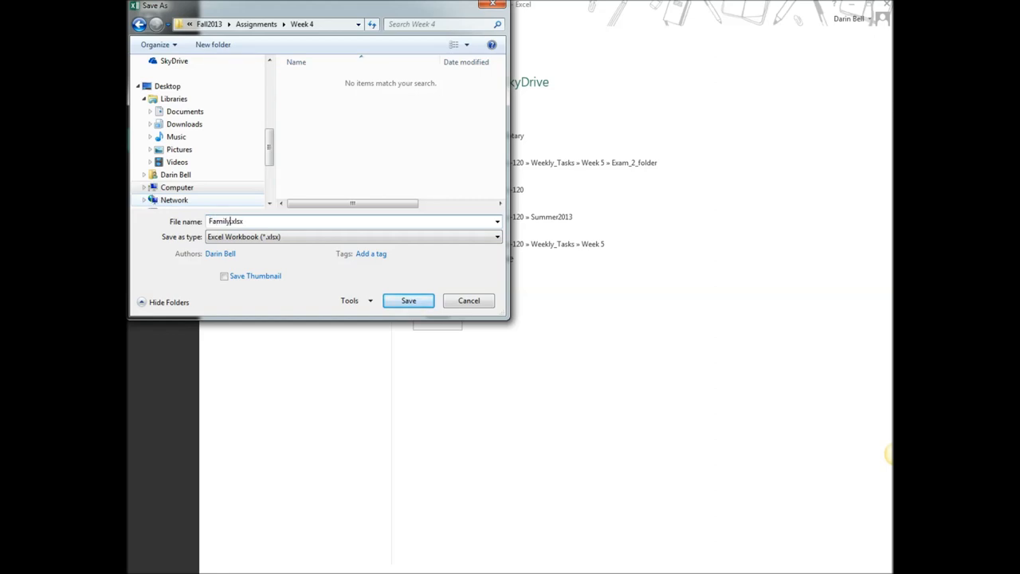
{"action": "type", "text": "Budget"}
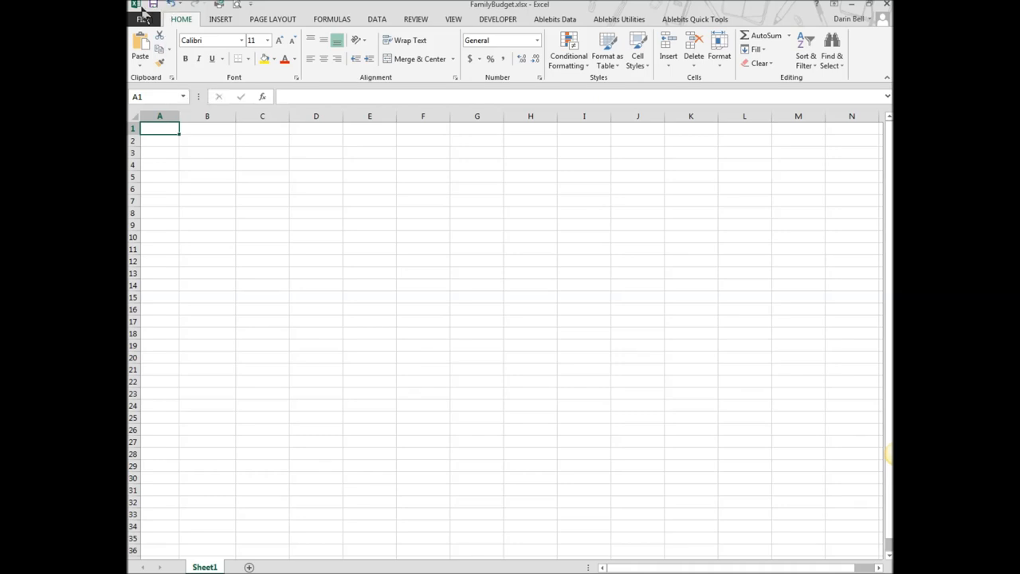
{"action": "mouse_move", "coordinate": [169, 140]}
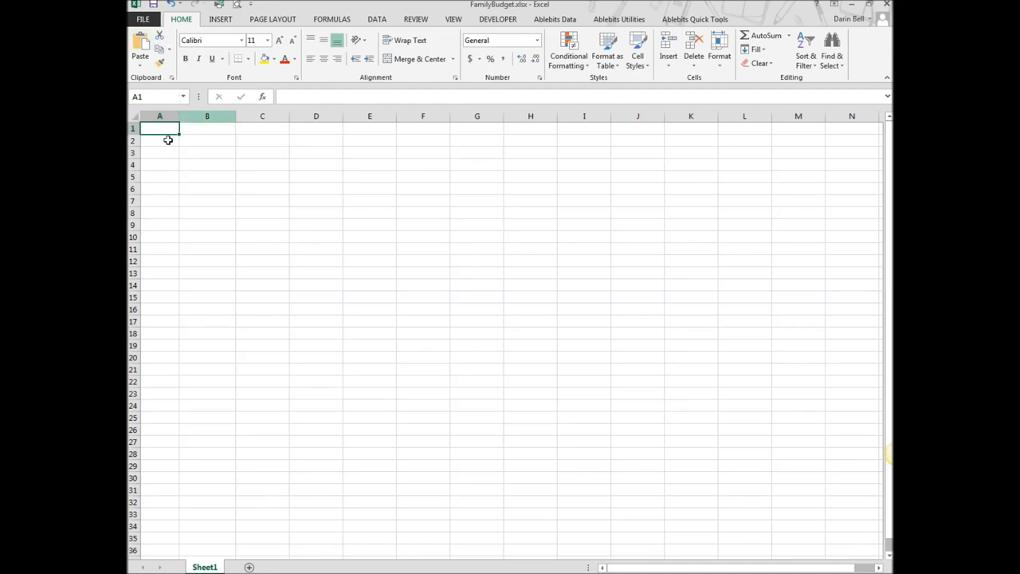
{"action": "mouse_move", "coordinate": [279, 241]}
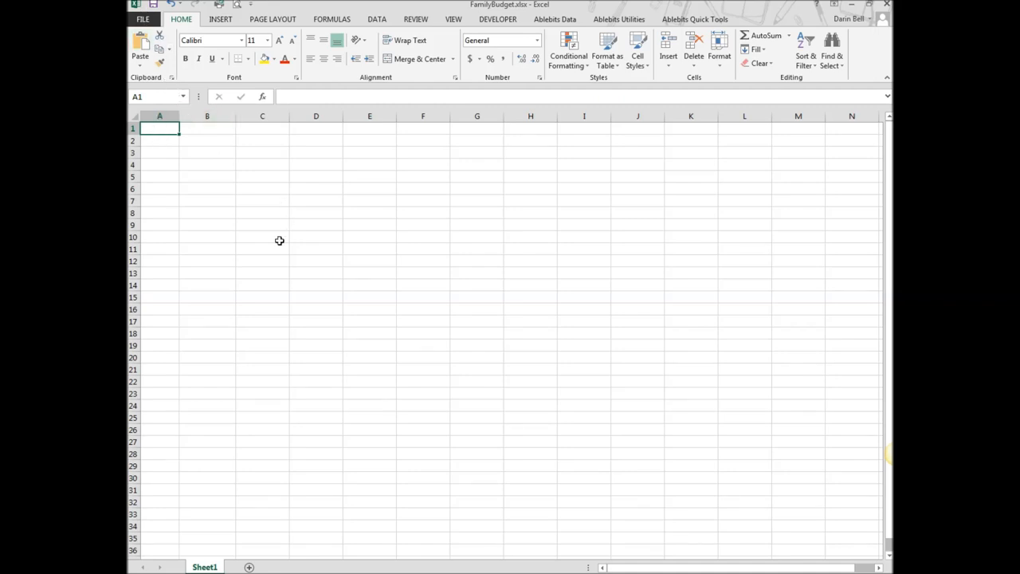
Enter the title Family Budget in A1 and move to cell C3
{"action": "type", "text": "Family Bu"}
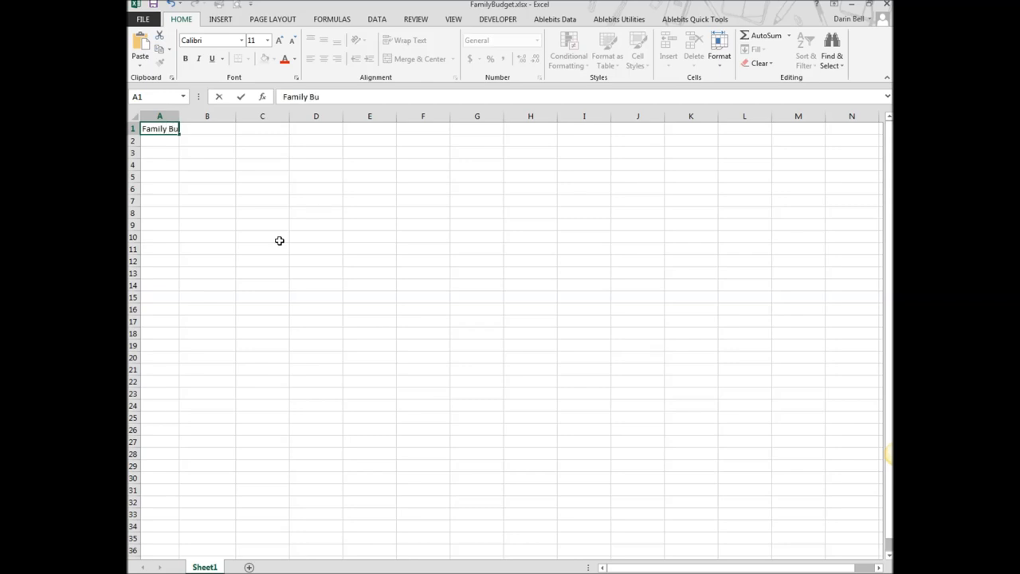
{"action": "type", "text": "dget"}
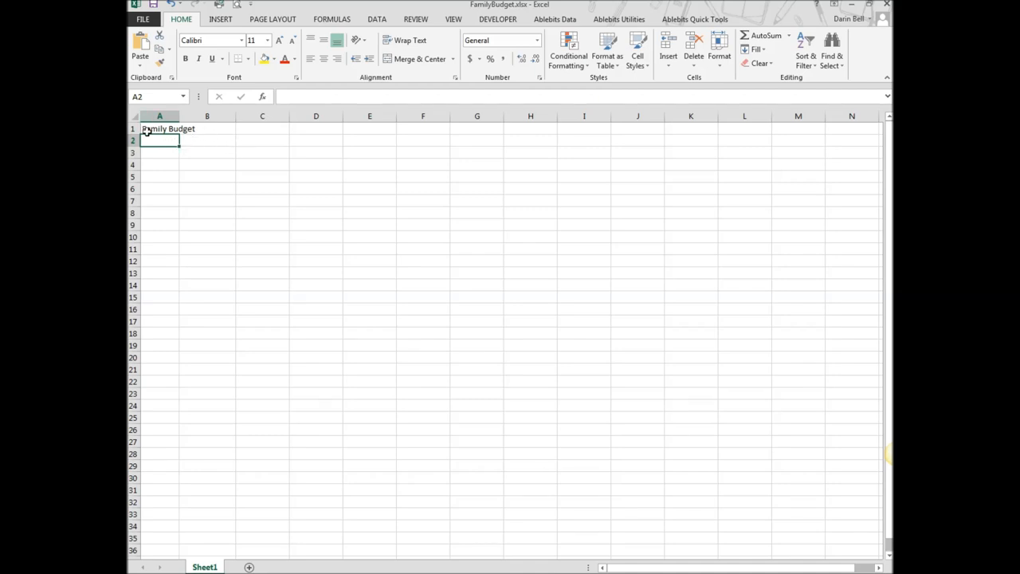
{"action": "mouse_move", "coordinate": [242, 143]}
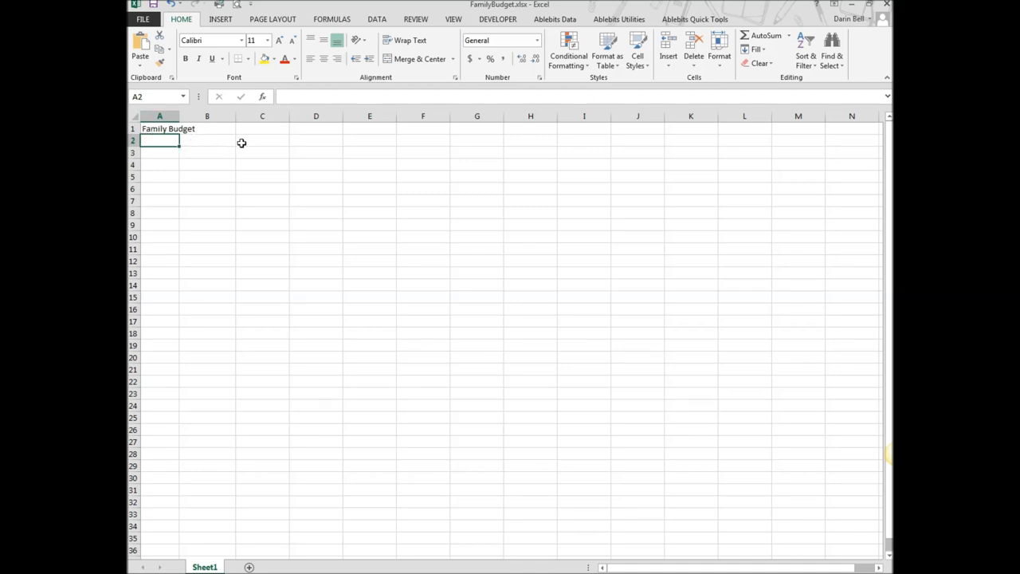
{"action": "mouse_move", "coordinate": [236, 146]}
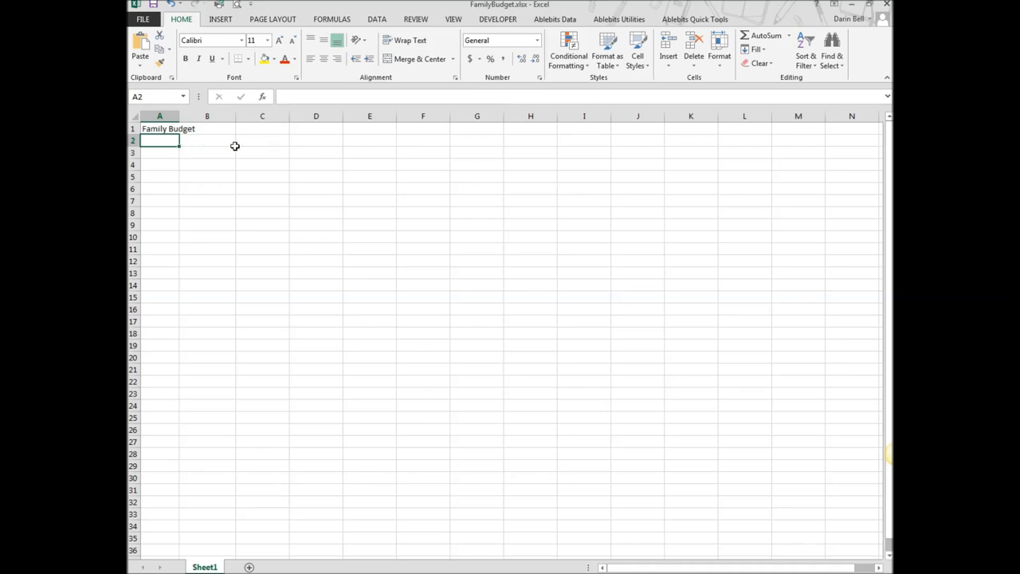
{"action": "left_click", "coordinate": [261, 153]}
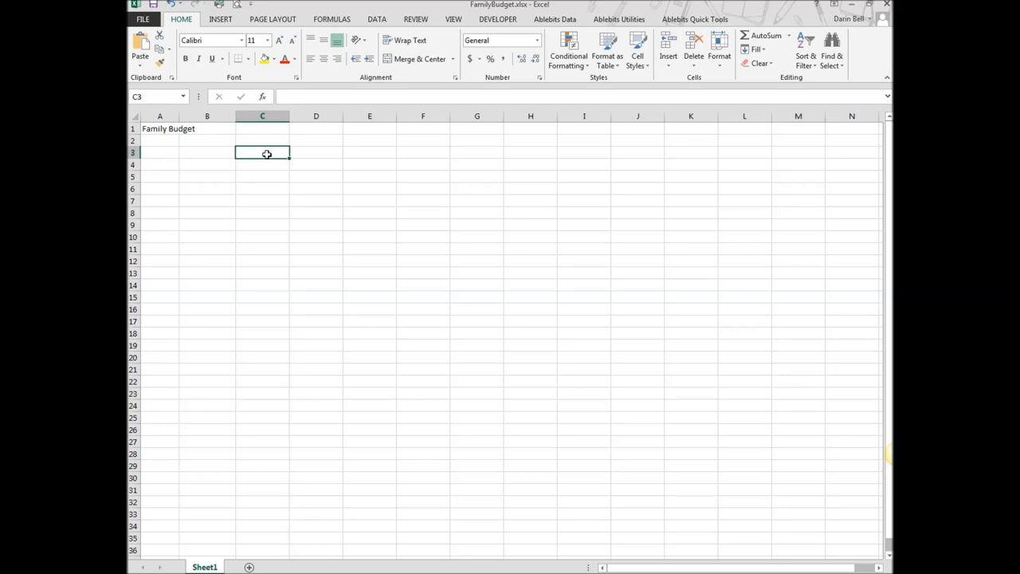
Enter January in C3 and AutoFill the months through December in N3
{"action": "type", "text": "January"}
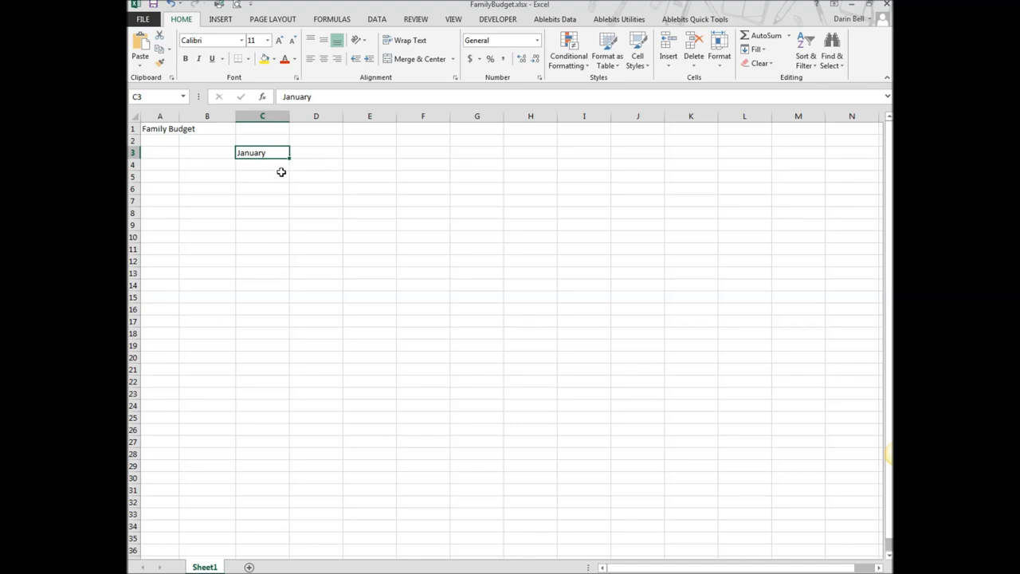
{"action": "mouse_move", "coordinate": [299, 181]}
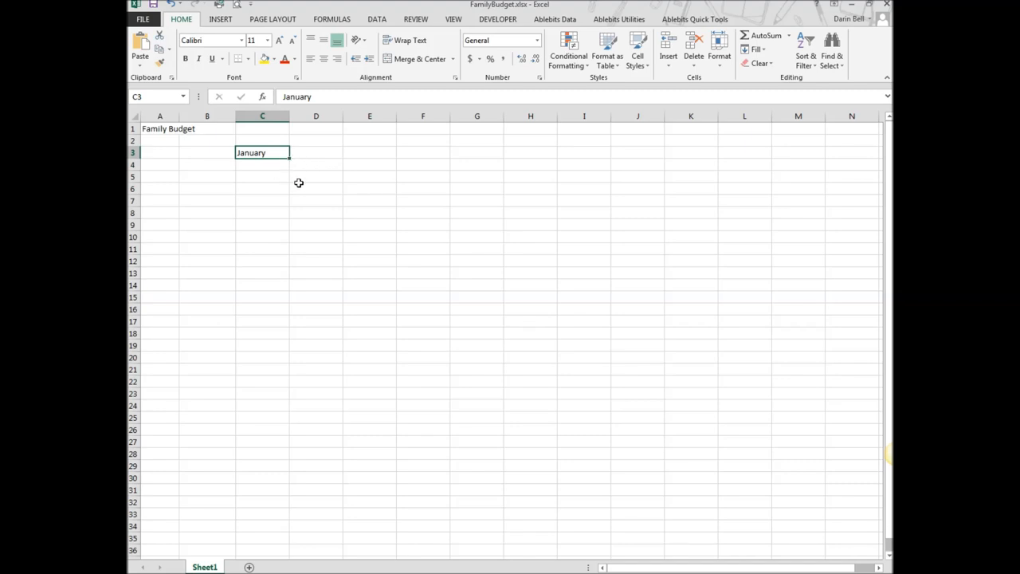
{"action": "mouse_move", "coordinate": [290, 162]}
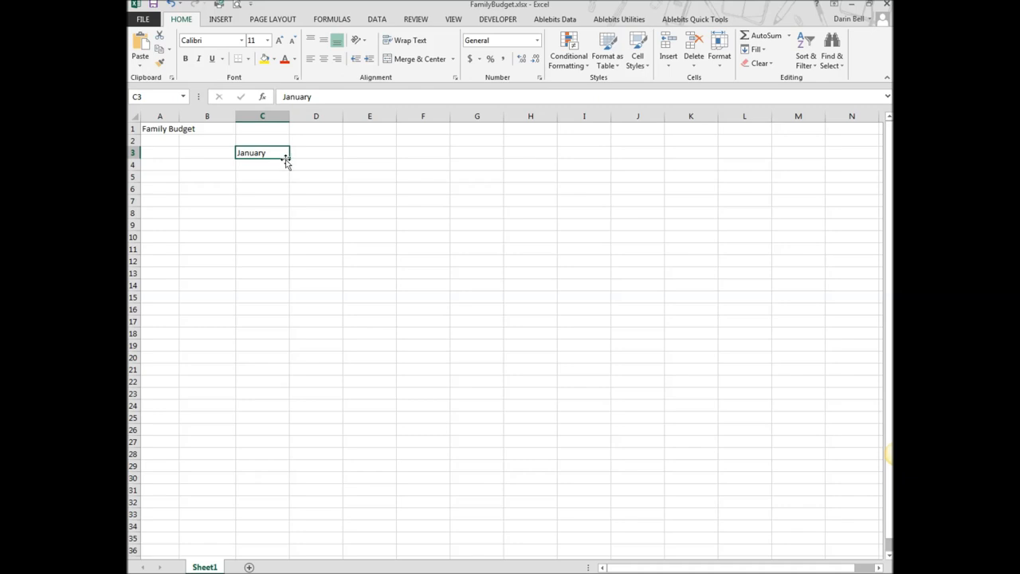
{"action": "left_click_drag", "start_coordinate": [286, 159], "coordinate": [342, 160]}
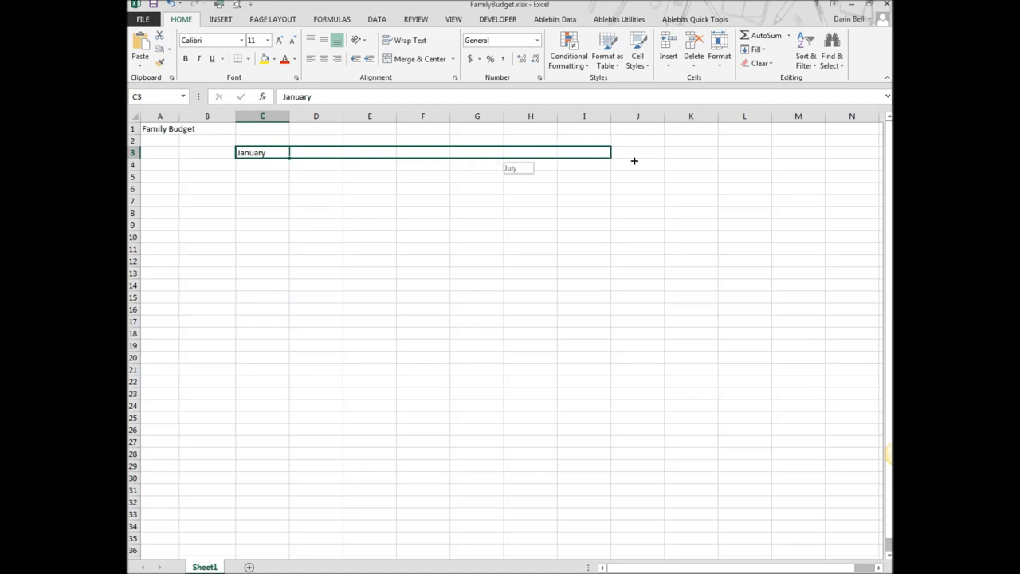
{"action": "left_click_drag", "start_coordinate": [609, 153], "coordinate": [773, 153]}
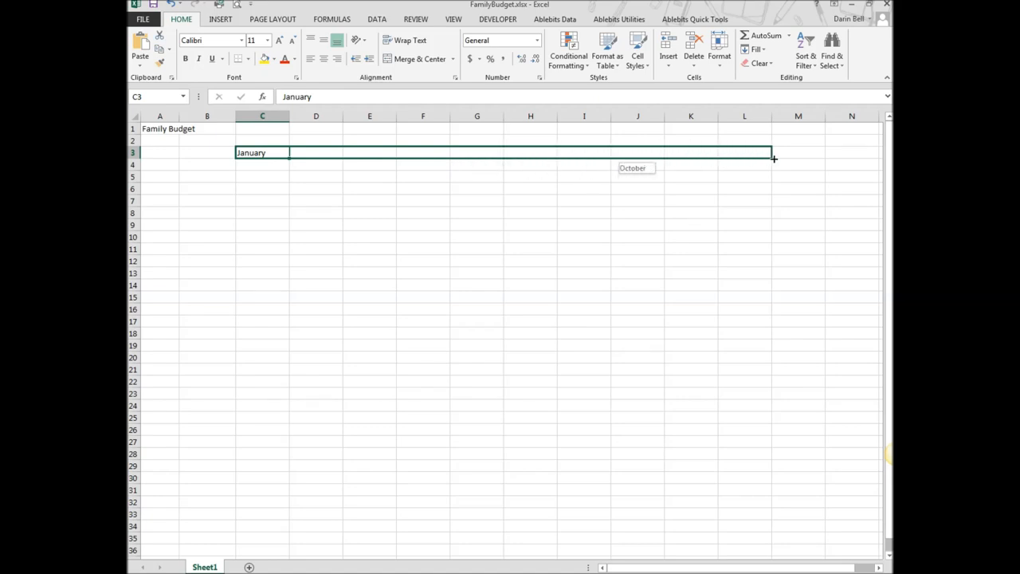
{"action": "left_click_drag", "start_coordinate": [771, 157], "coordinate": [861, 156]}
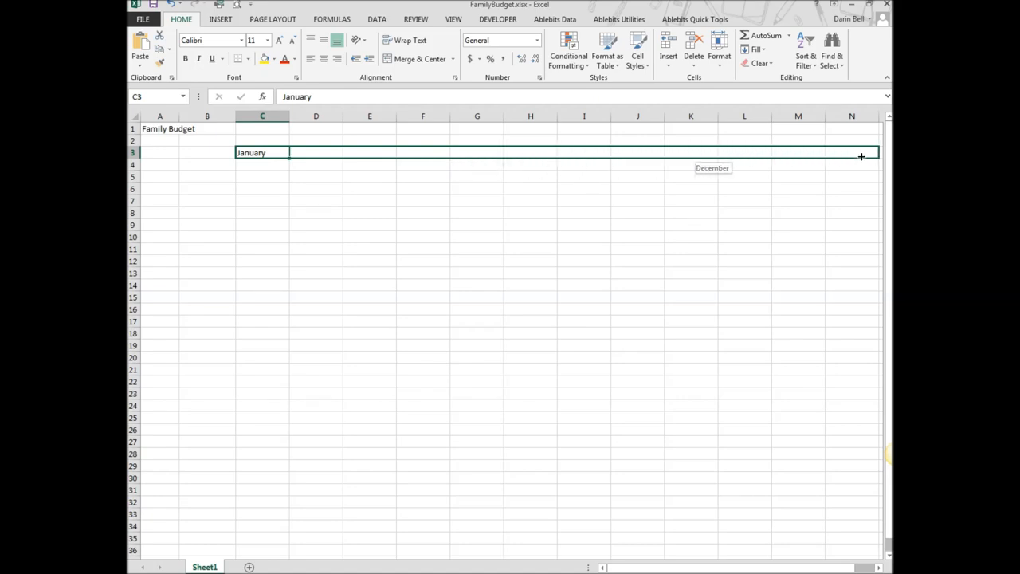
{"action": "left_click_drag", "start_coordinate": [290, 153], "coordinate": [851, 153]}
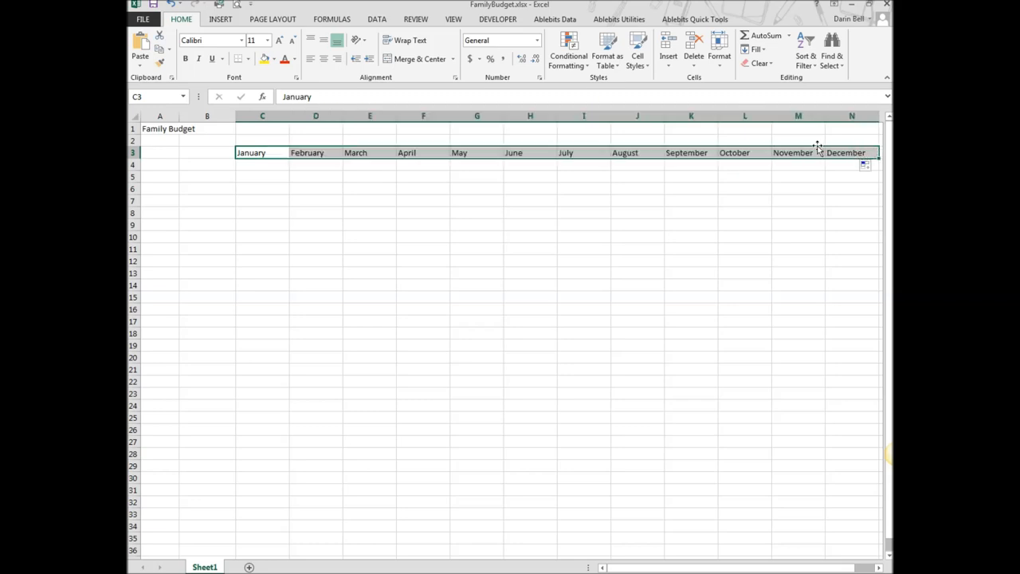
{"action": "left_click", "coordinate": [637, 224]}
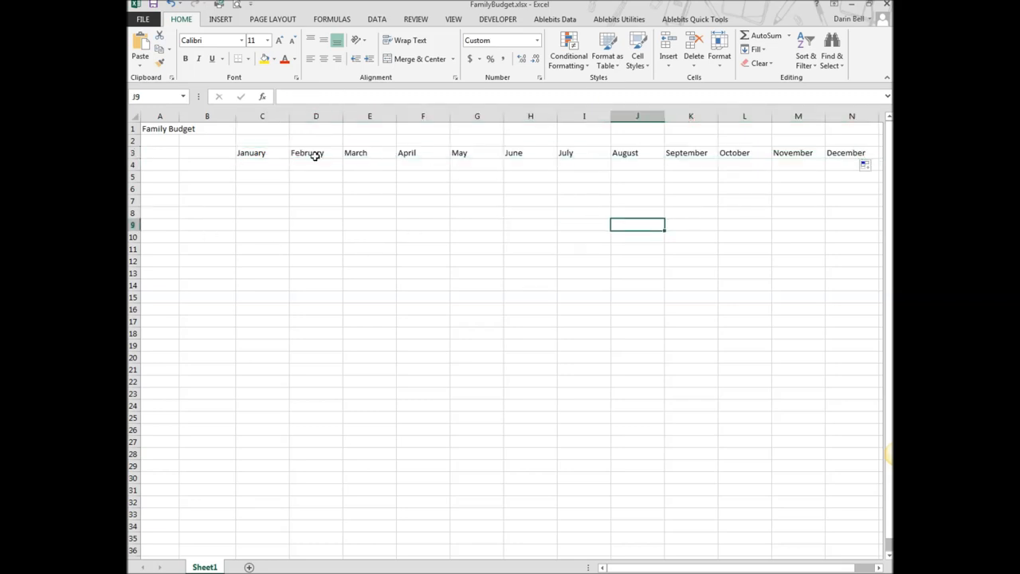
{"action": "mouse_move", "coordinate": [557, 153]}
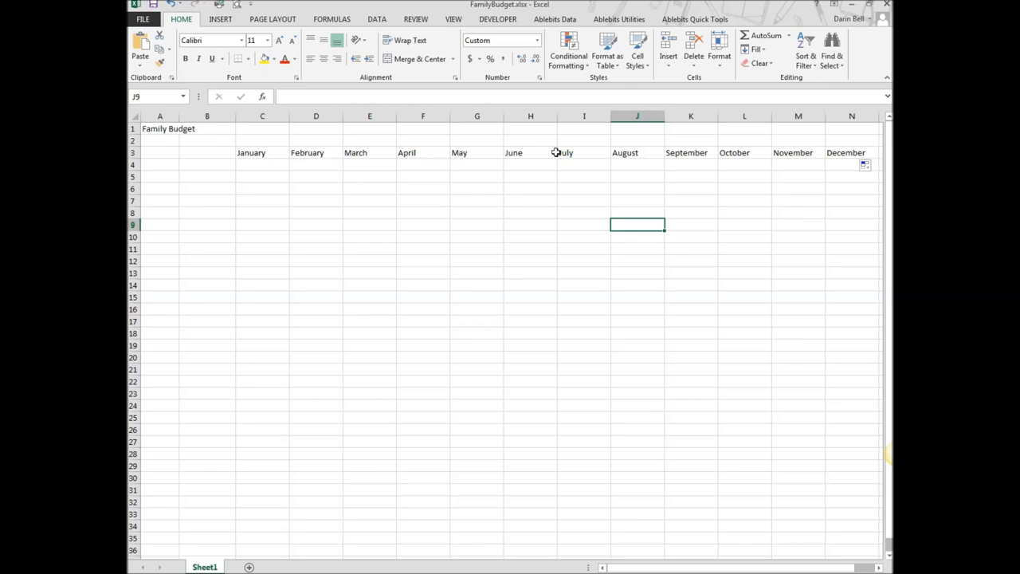
{"action": "mouse_move", "coordinate": [672, 153]}
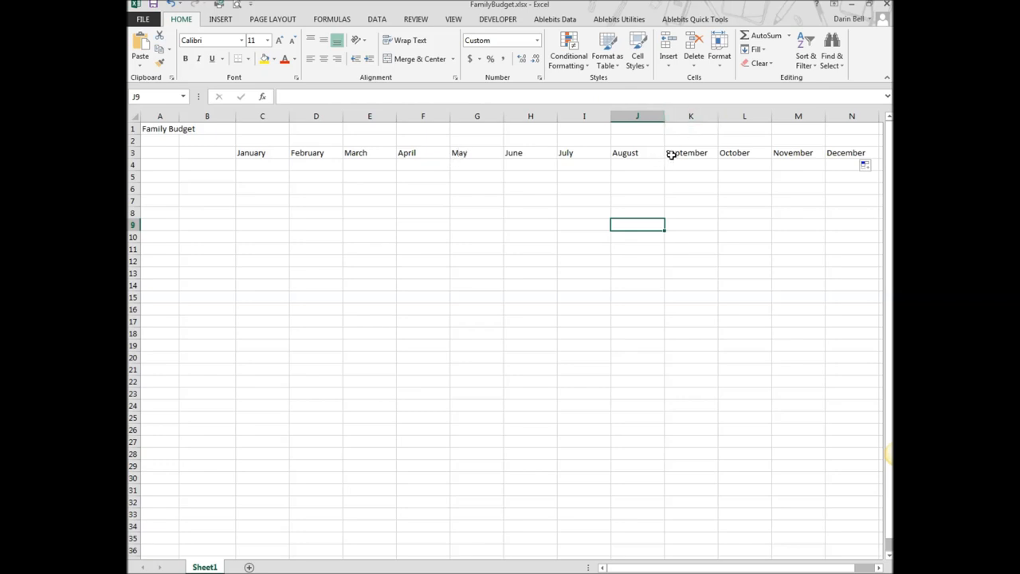
{"action": "mouse_move", "coordinate": [676, 141]}
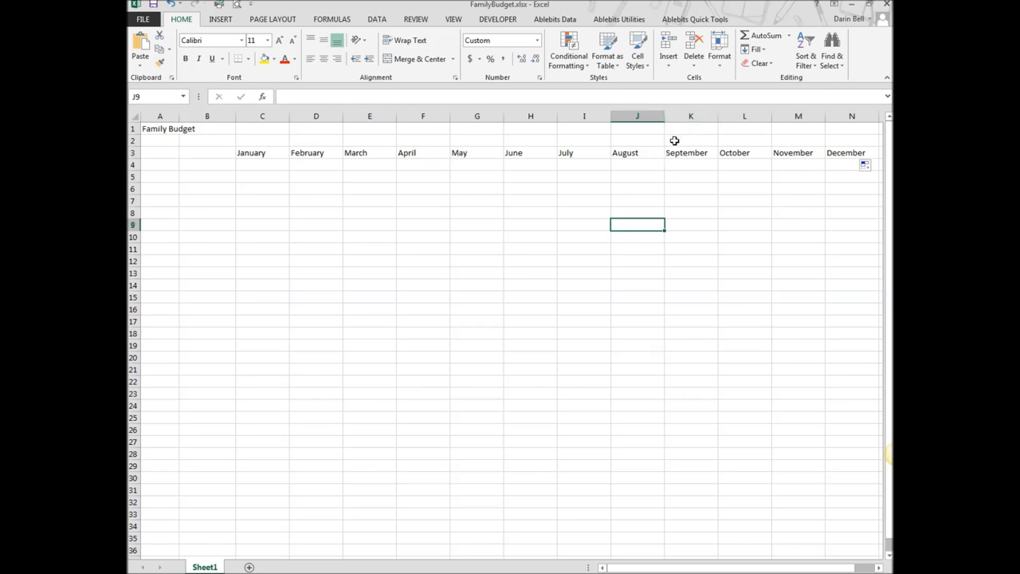
{"action": "mouse_move", "coordinate": [718, 116]}
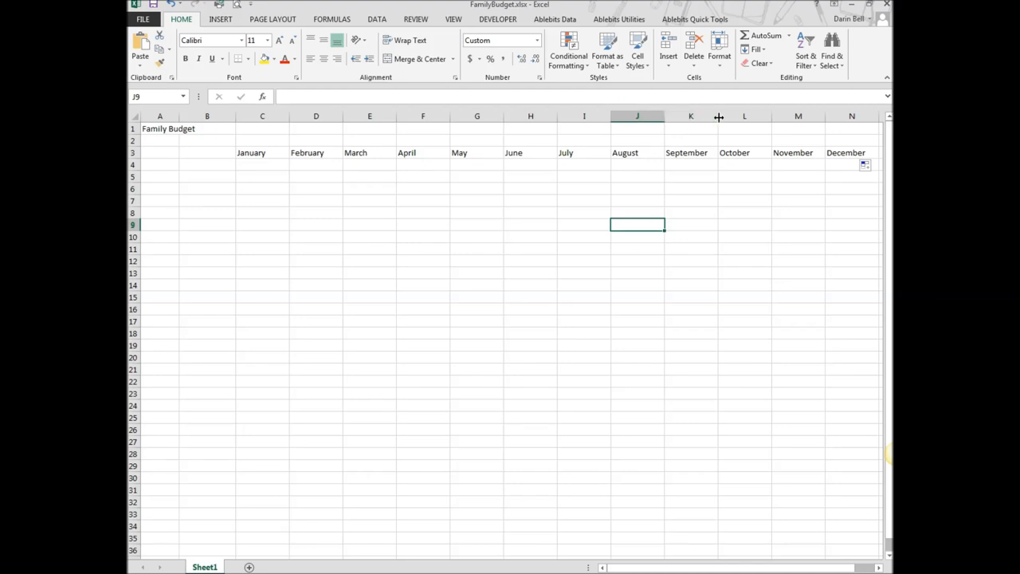
{"action": "left_click_drag", "start_coordinate": [717, 115], "coordinate": [692, 115]}
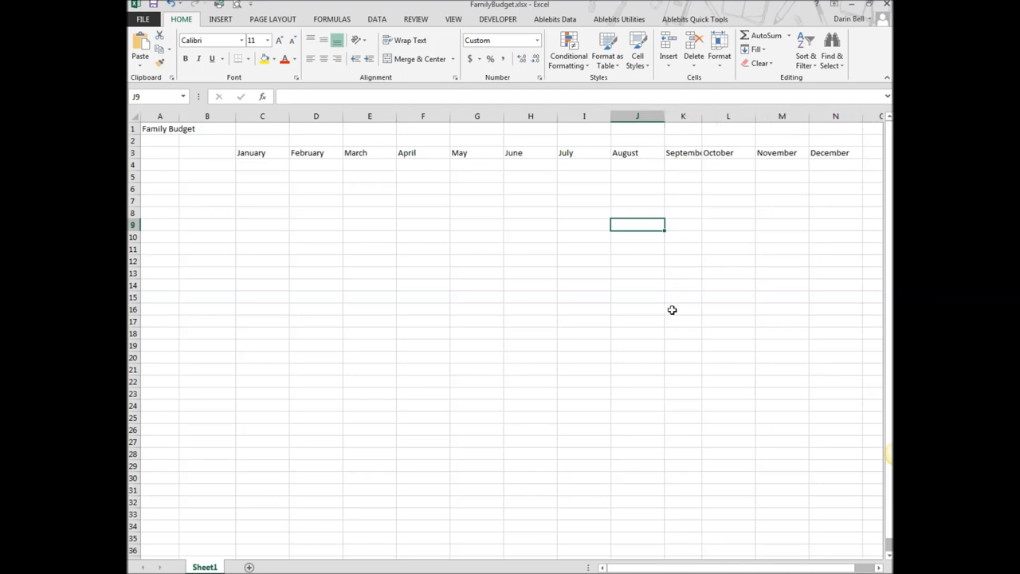
{"action": "mouse_move", "coordinate": [701, 115]}
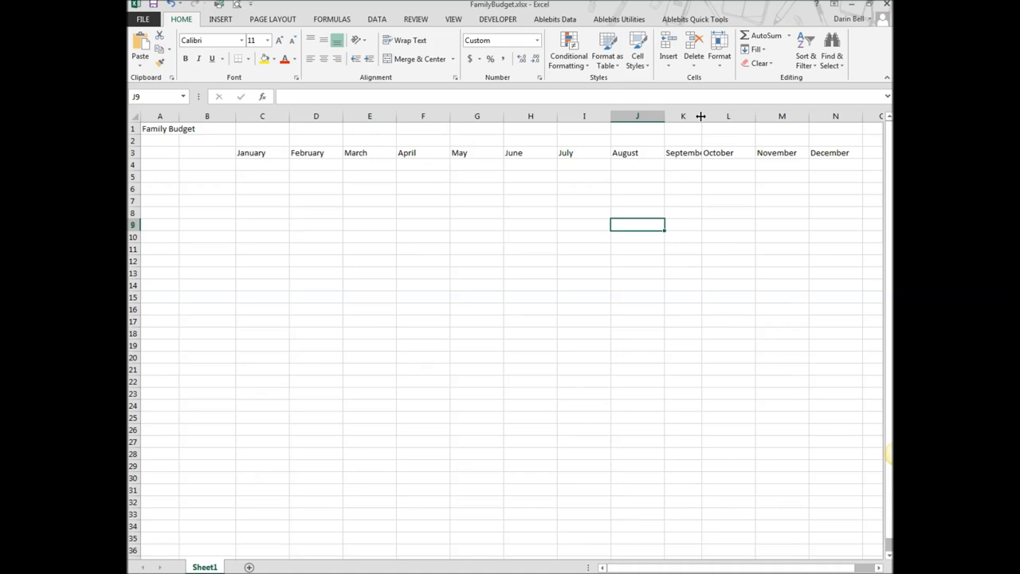
{"action": "left_click_drag", "start_coordinate": [701, 115], "coordinate": [714, 115]}
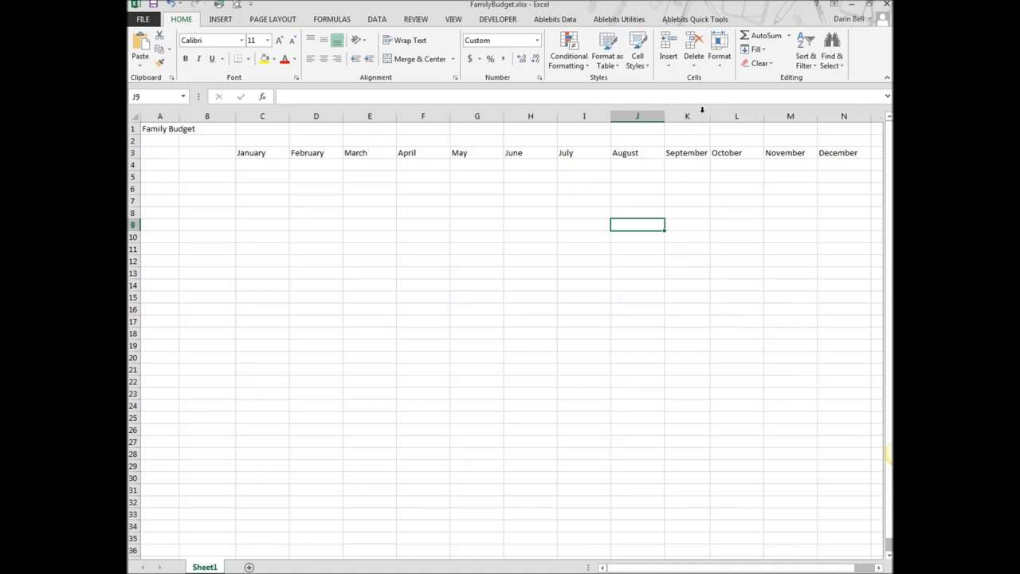
{"action": "mouse_move", "coordinate": [711, 117]}
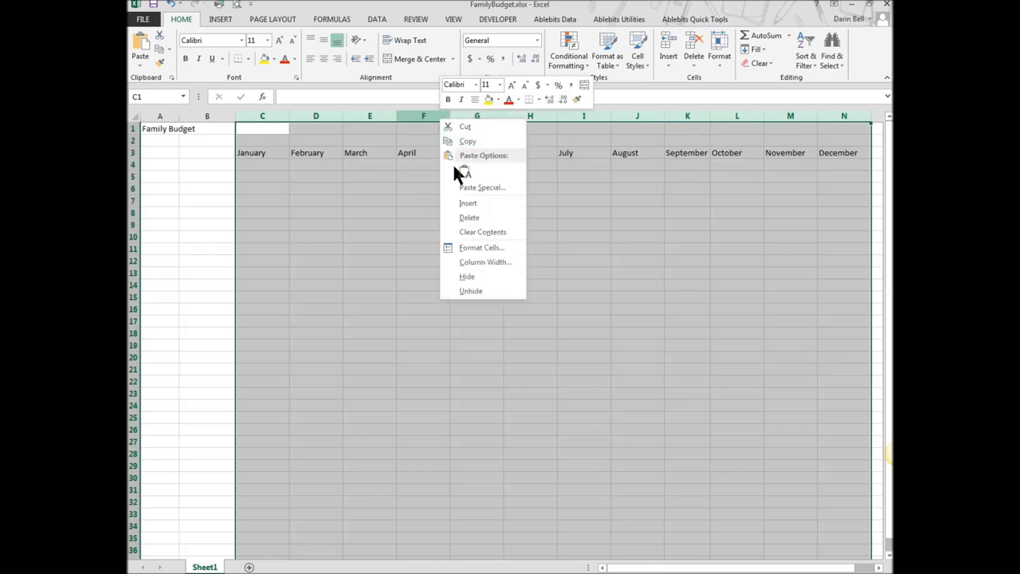
{"action": "mouse_move", "coordinate": [485, 261]}
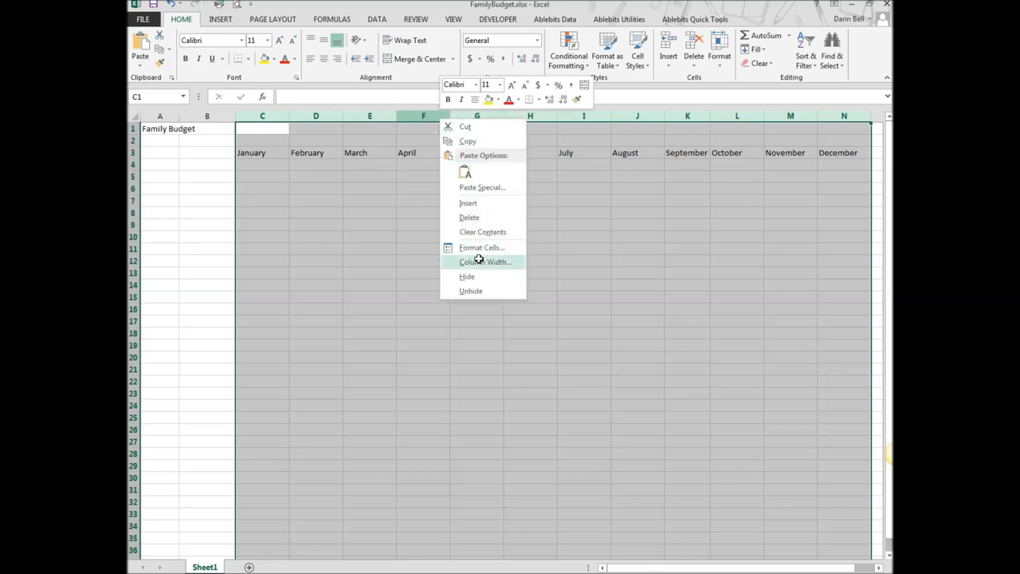
Set the month columns C:N to a width of 12
{"action": "left_click", "coordinate": [484, 262]}
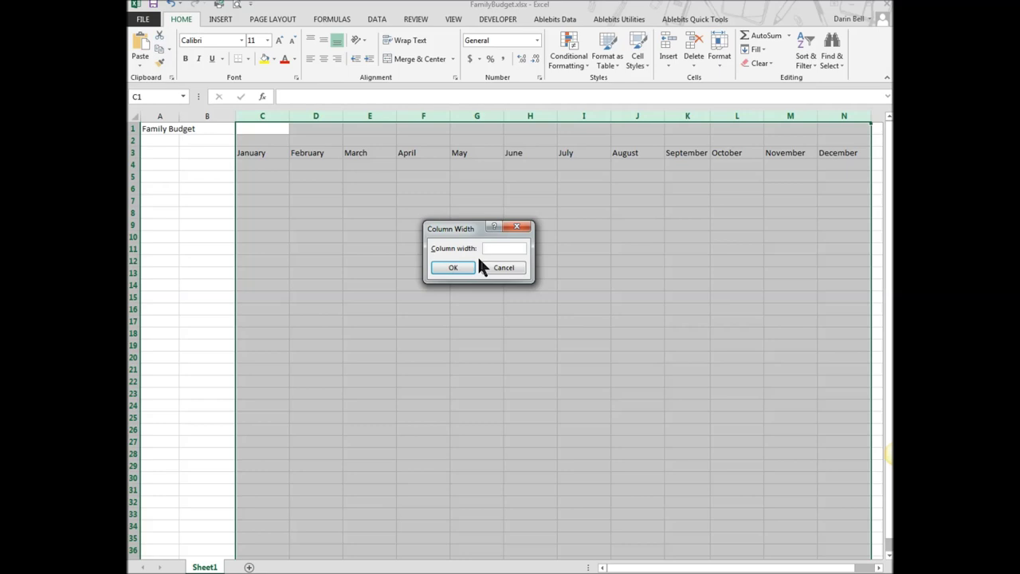
{"action": "type", "text": "12"}
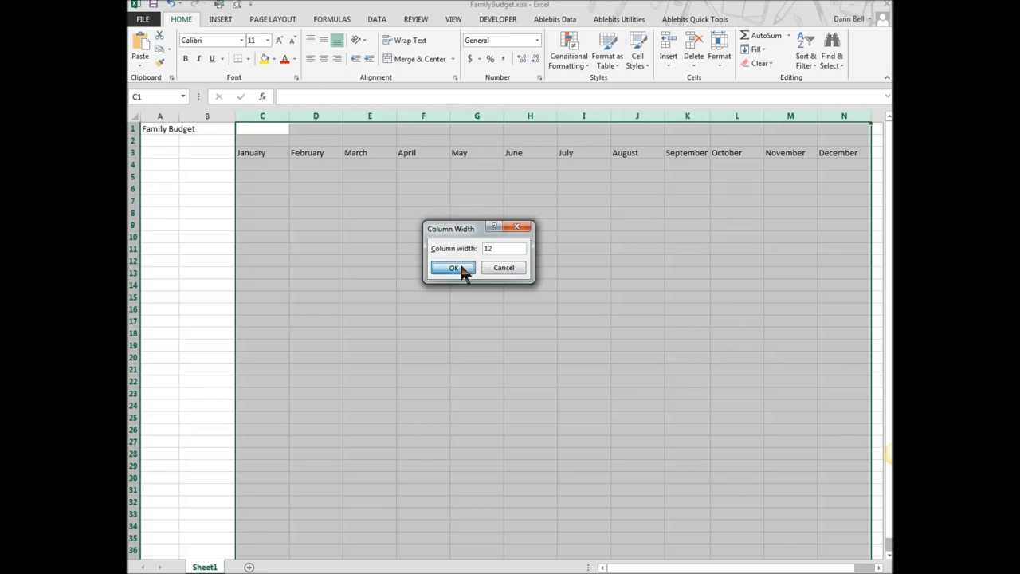
{"action": "left_click", "coordinate": [453, 268]}
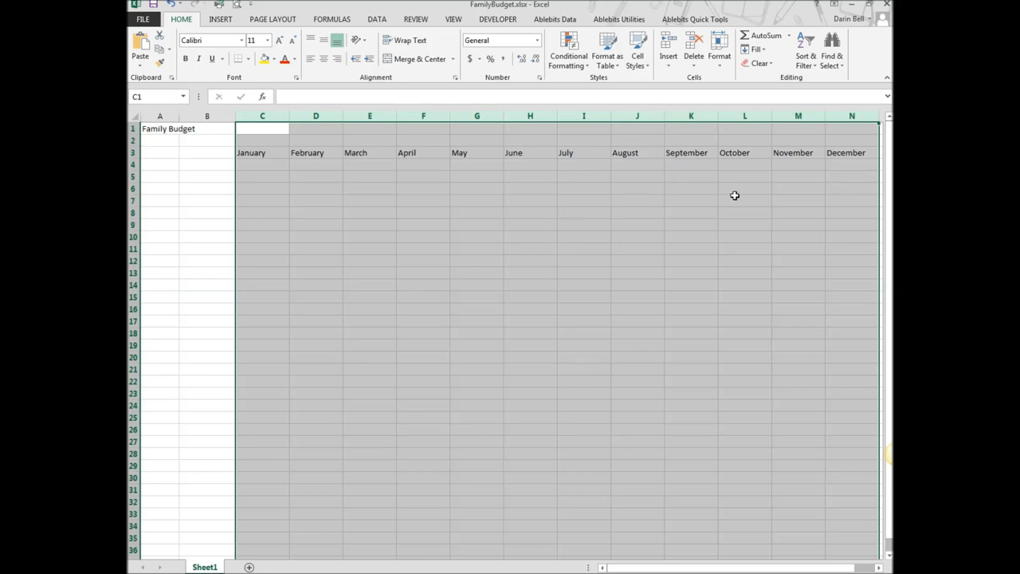
{"action": "mouse_move", "coordinate": [166, 184]}
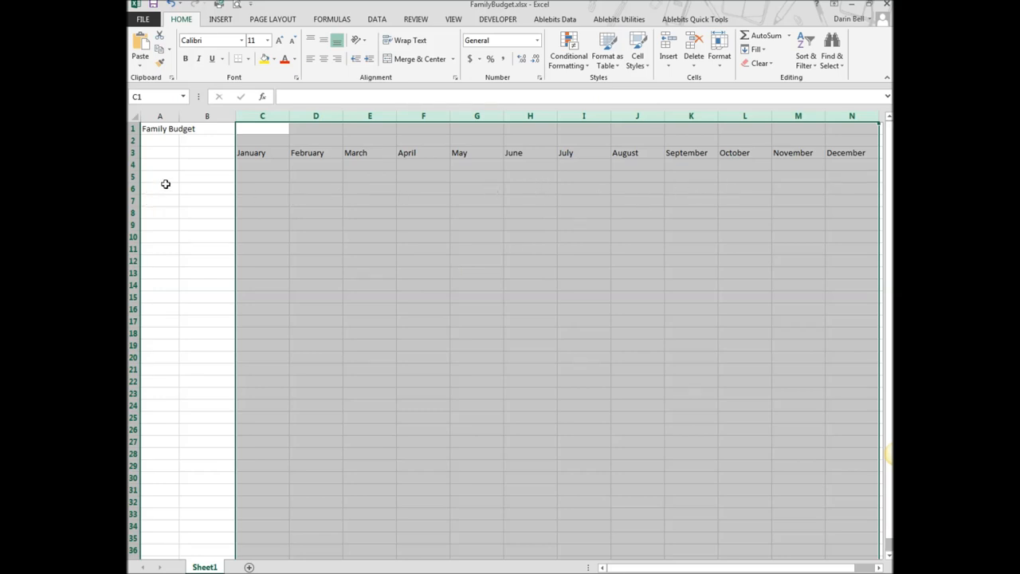
{"action": "mouse_move", "coordinate": [194, 173]}
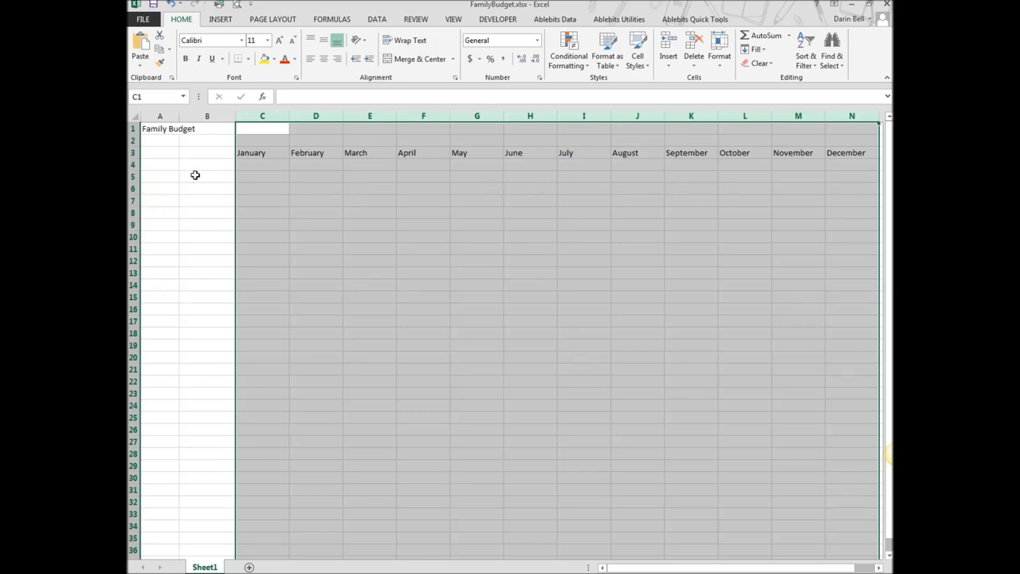
Enter the Income label in B5 and expense labels Rent, Automobile, Food, Tuition, Books down column B
{"action": "left_click", "coordinate": [207, 176]}
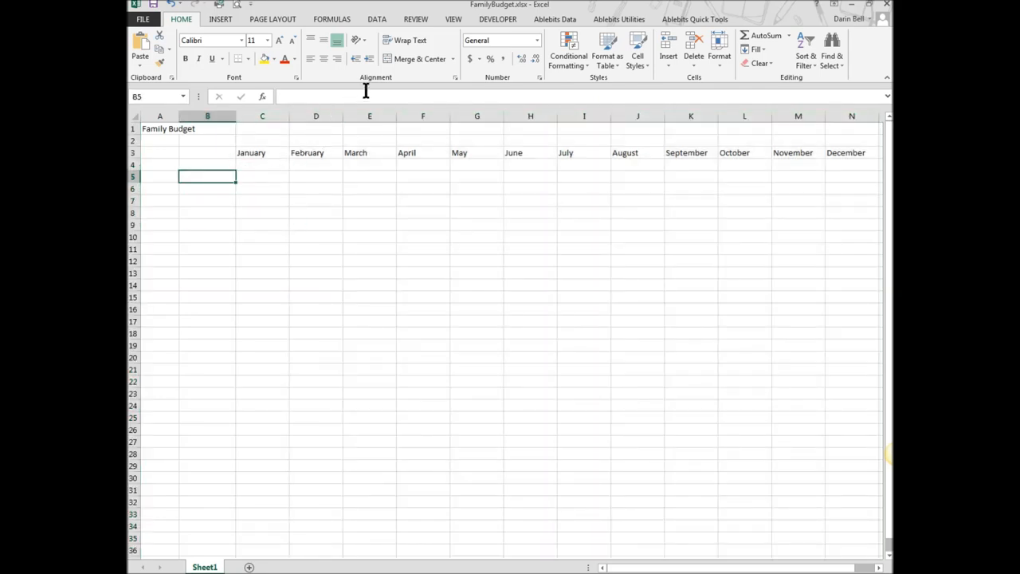
{"action": "type", "text": "Inco"}
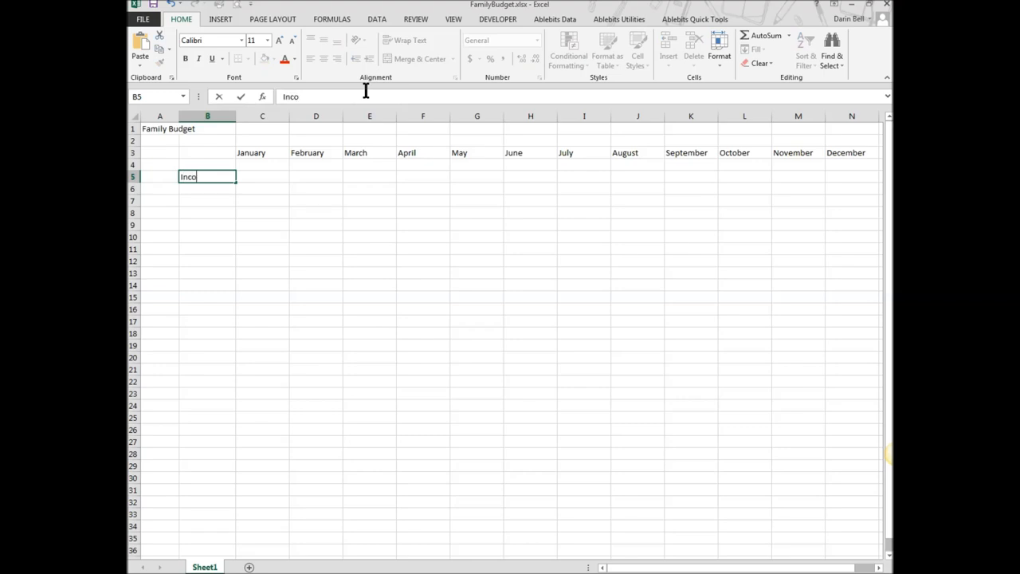
{"action": "type", "text": "me"}
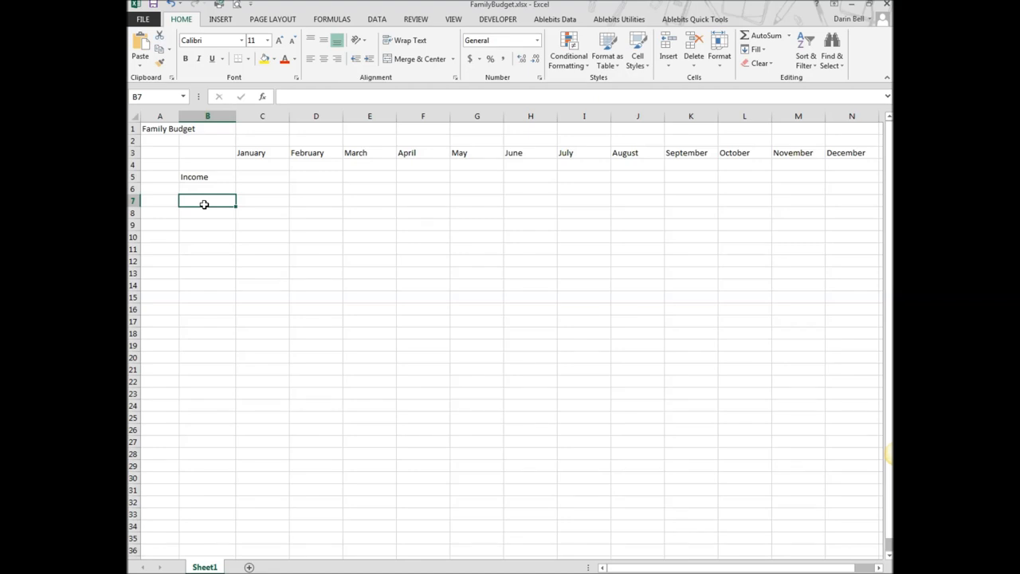
{"action": "type", "text": "Rent"}
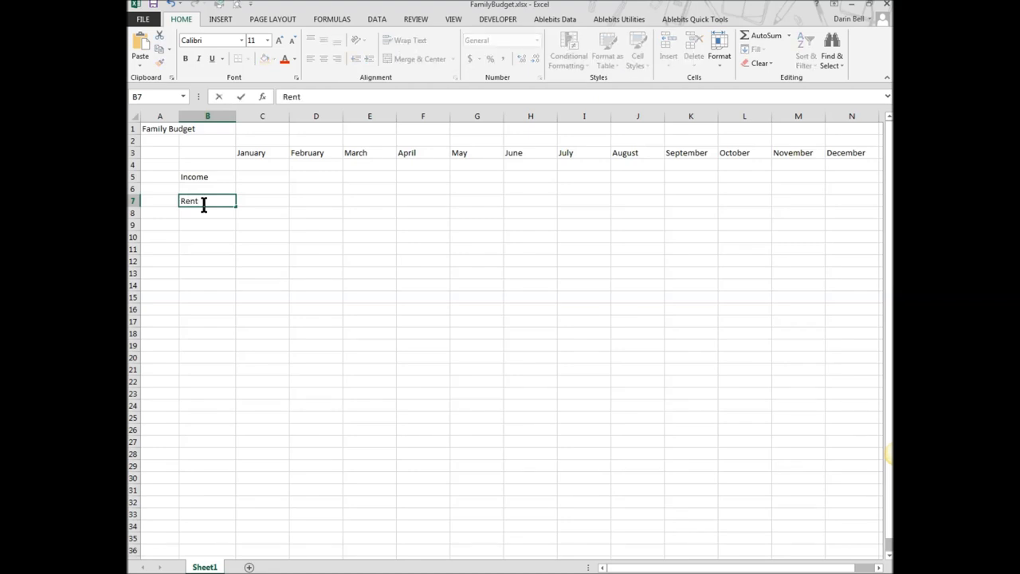
{"action": "key", "text": "Return"}
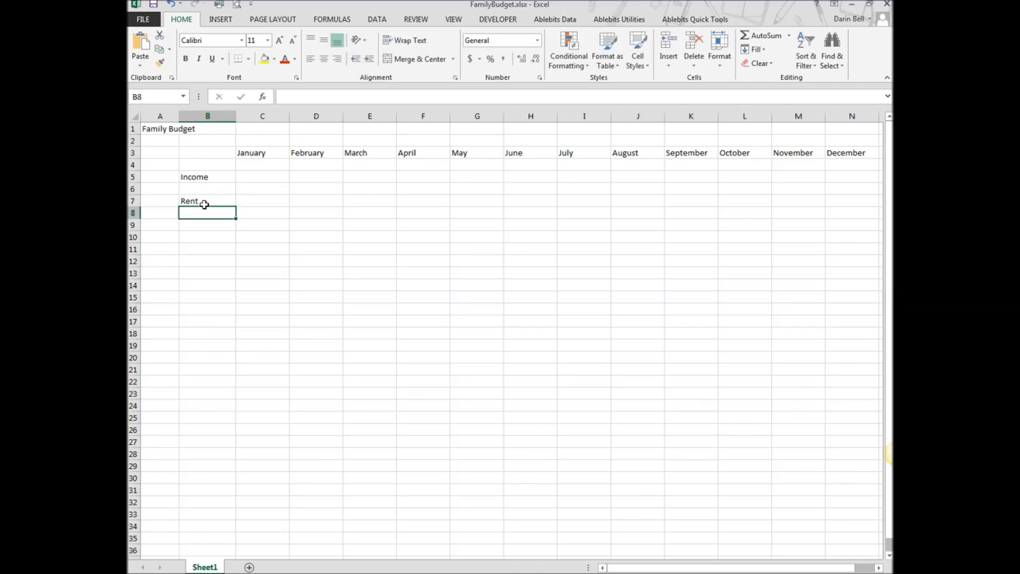
{"action": "type", "text": "Automobile"}
{"action": "left_click", "coordinate": [207, 225]}
{"action": "type", "text": "Gas"}
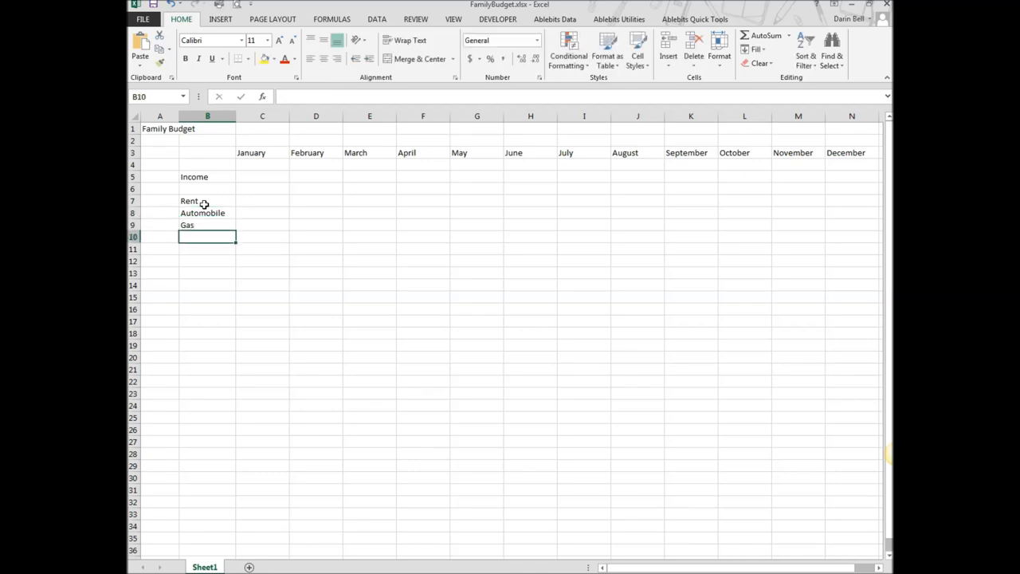
{"action": "type", "text": "Food"}
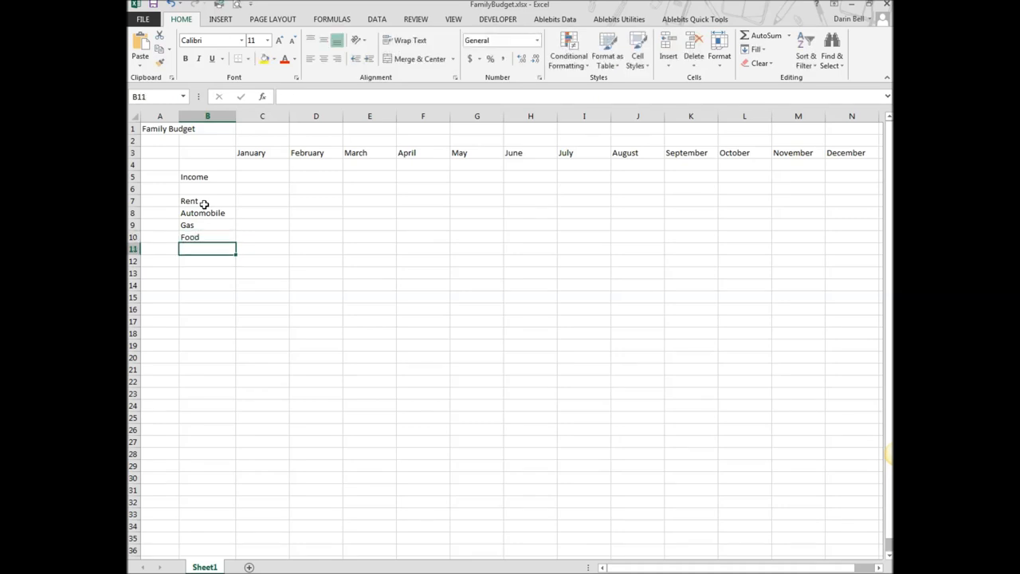
{"action": "type", "text": "Tuition"}
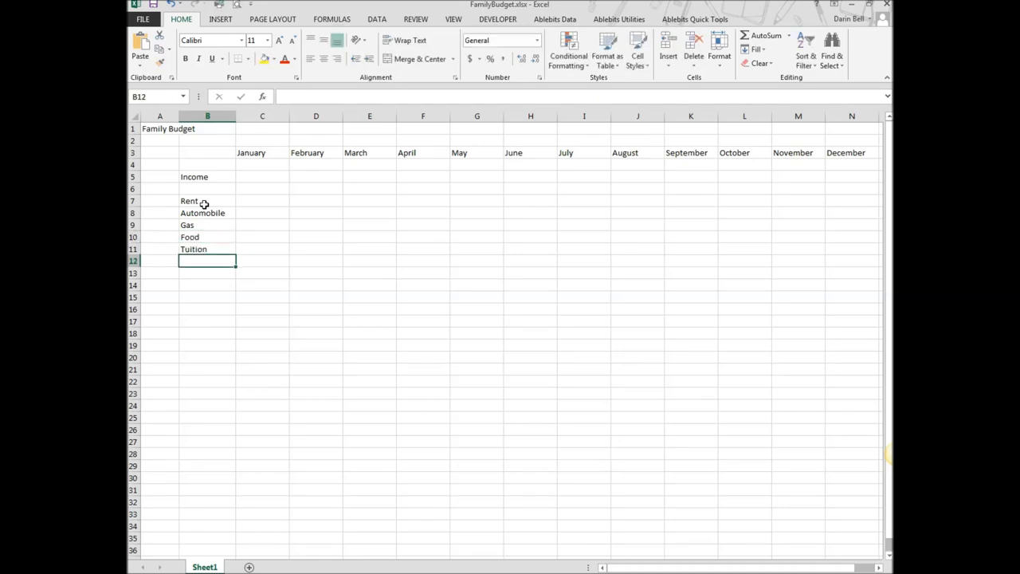
{"action": "type", "text": "Books"}
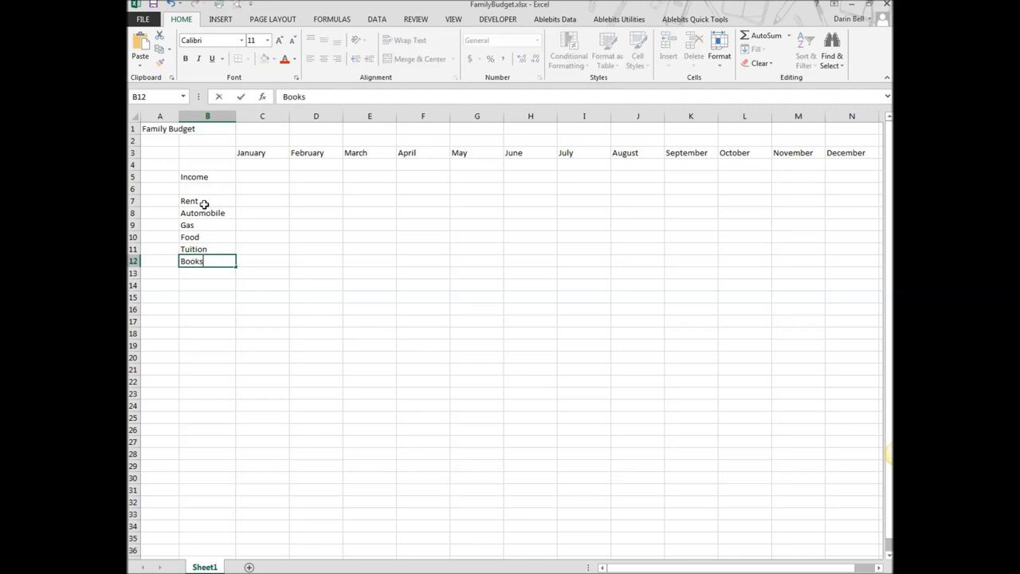
{"action": "key", "text": "Return"}
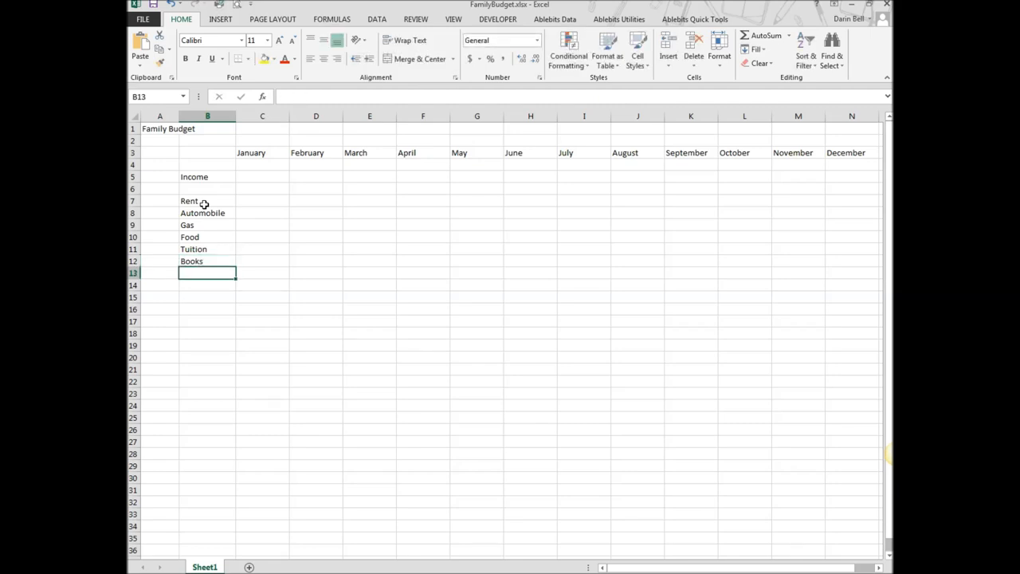
Add the remaining labels Internet, Phone and Water/Sewer in B13 through B15
{"action": "type", "text": "Internet"}
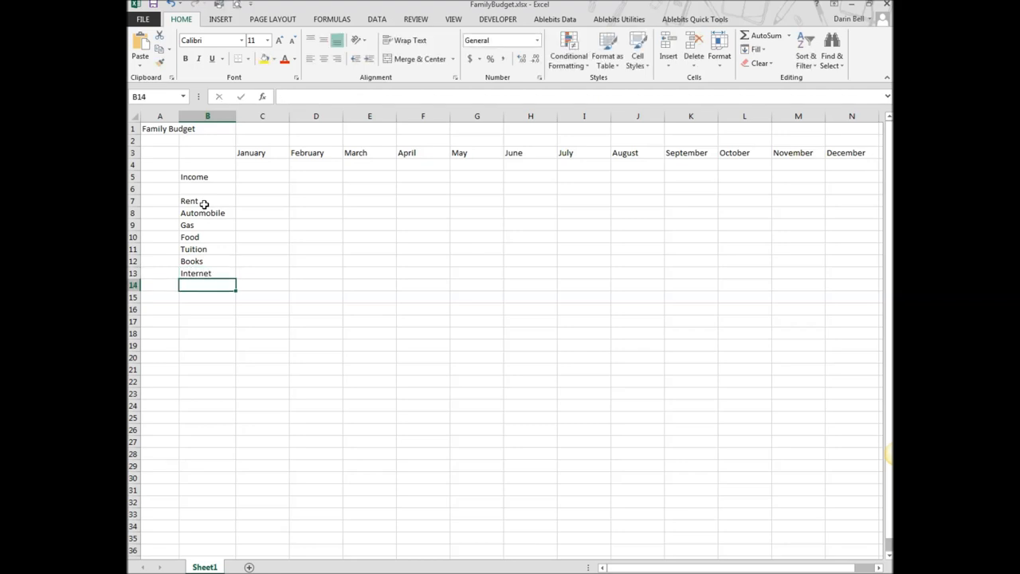
{"action": "type", "text": "Phon"}
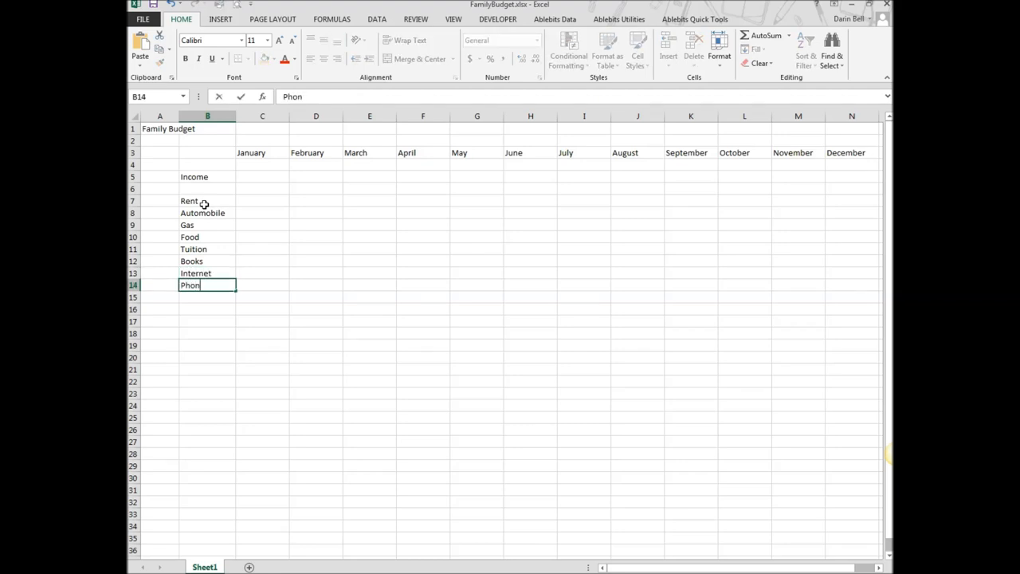
{"action": "type", "text": "e"}
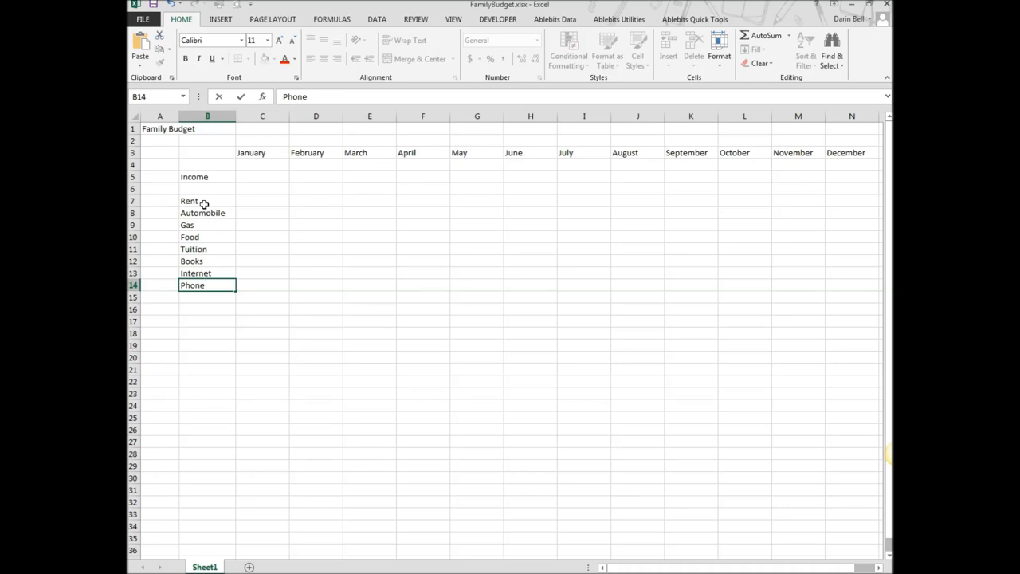
{"action": "key", "text": "Return"}
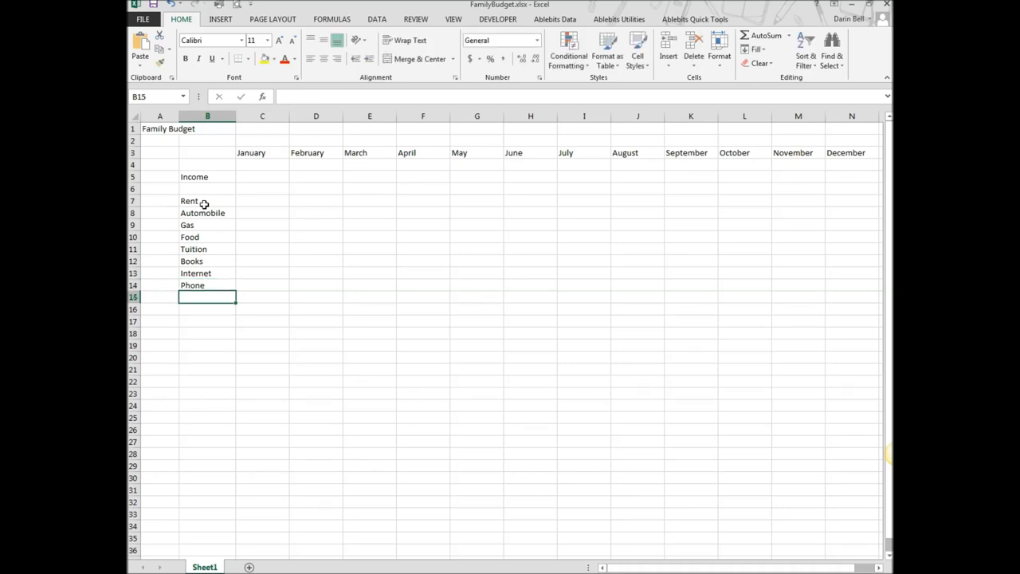
{"action": "type", "text": "Water"}
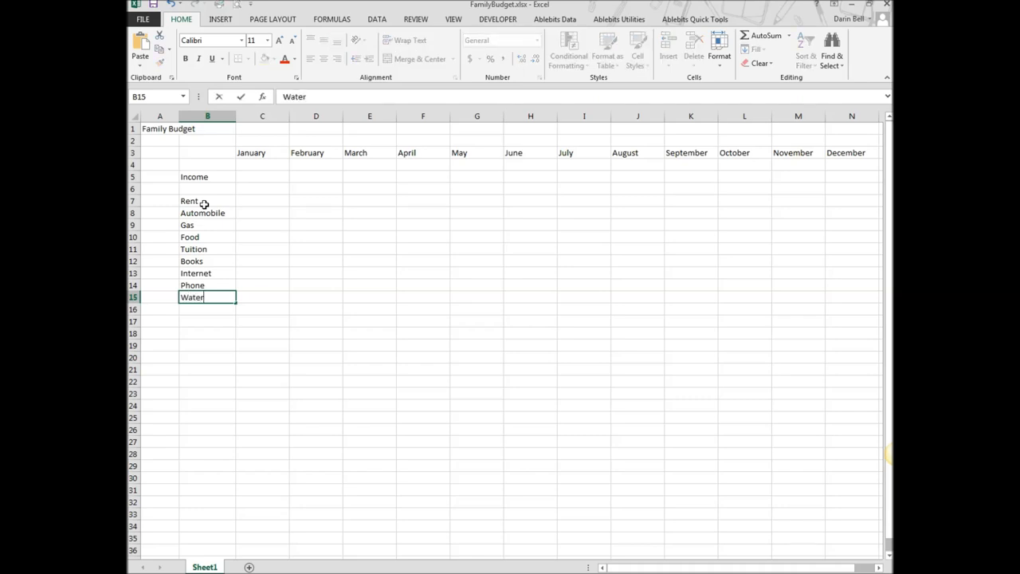
{"action": "type", "text": "/"}
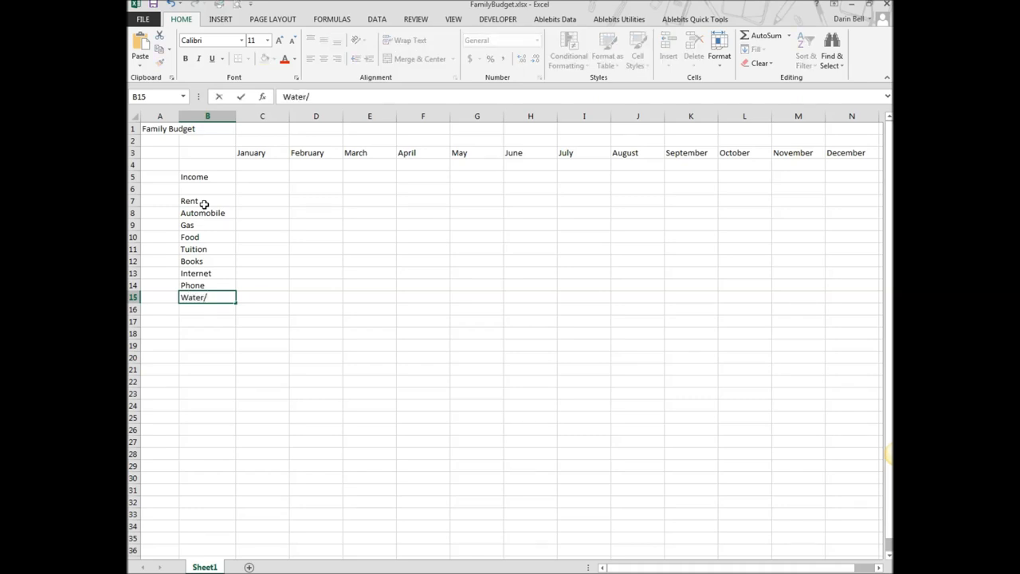
{"action": "type", "text": "Sewer"}
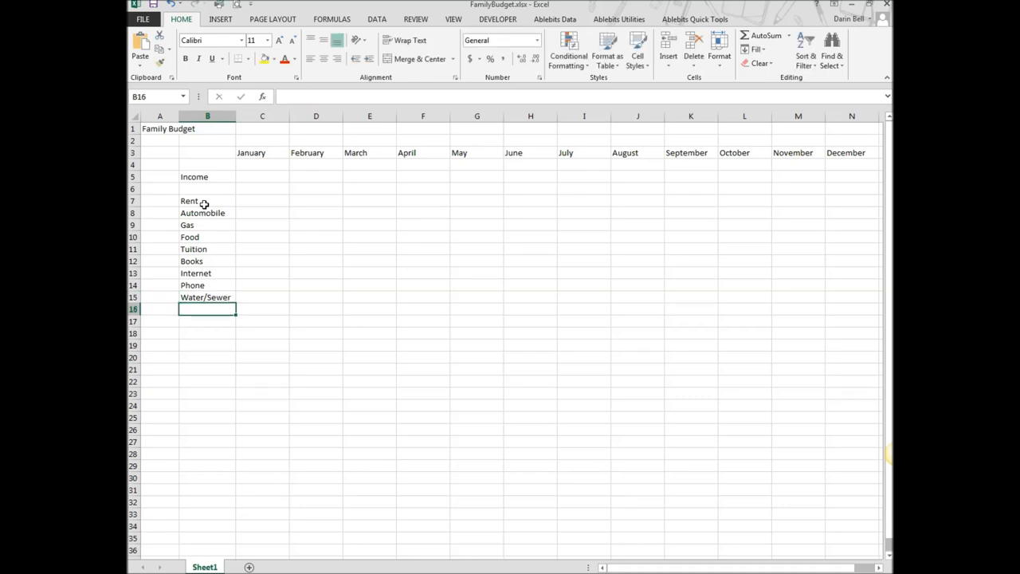
Enter the January income of 2000 in C5
{"action": "left_click", "coordinate": [262, 200]}
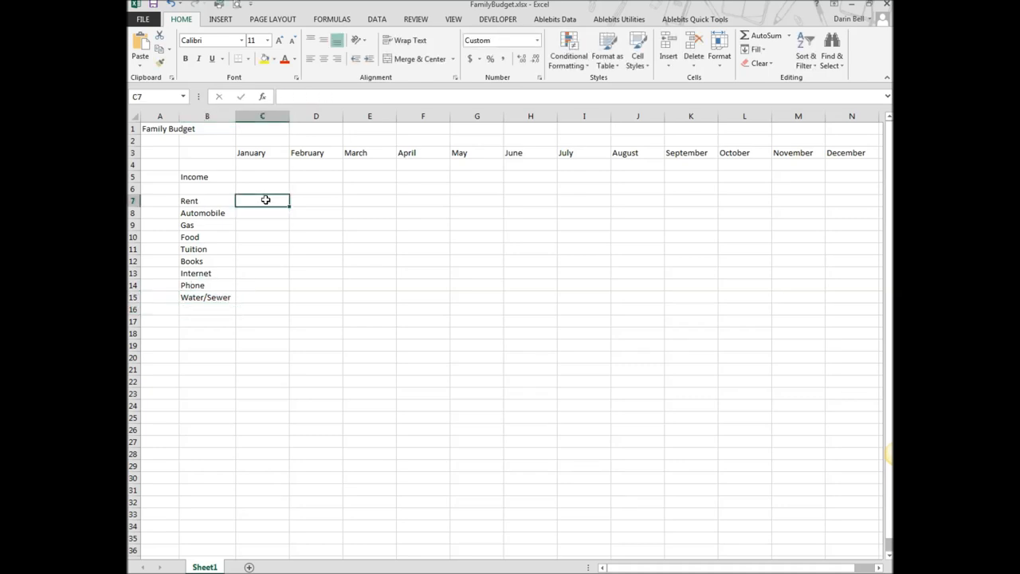
{"action": "left_click", "coordinate": [261, 175]}
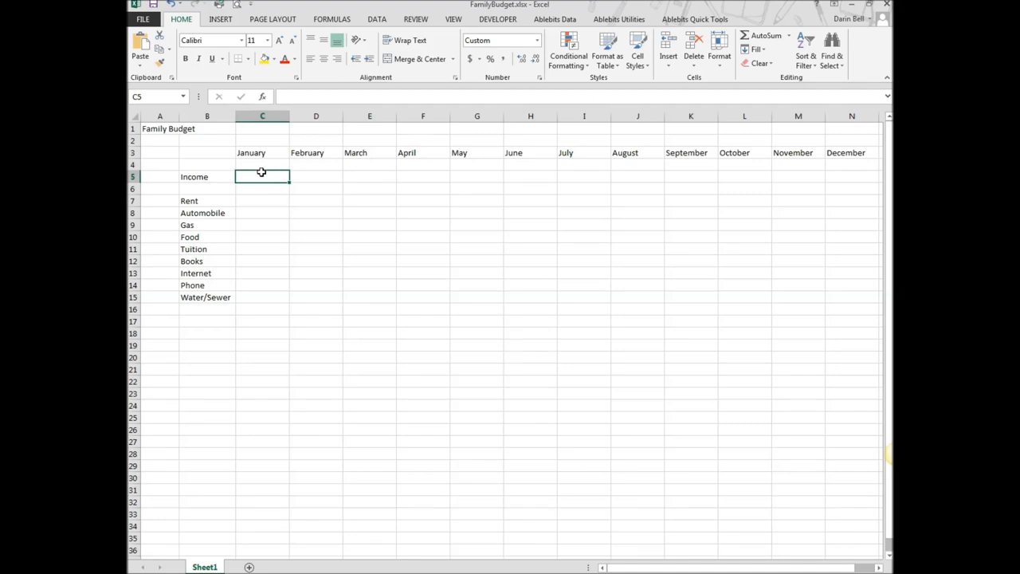
{"action": "type", "text": "200"}
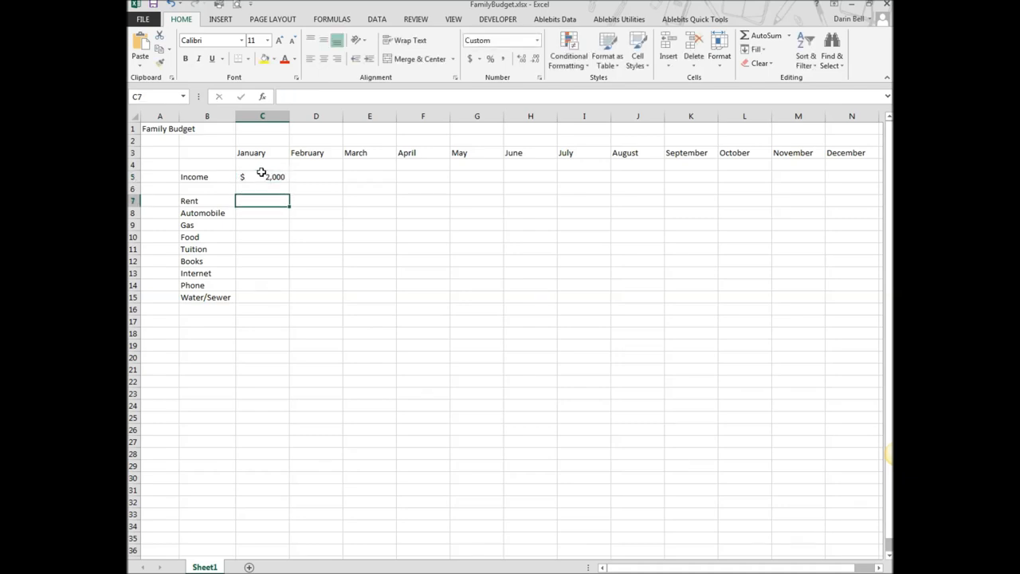
{"action": "left_click", "coordinate": [262, 176]}
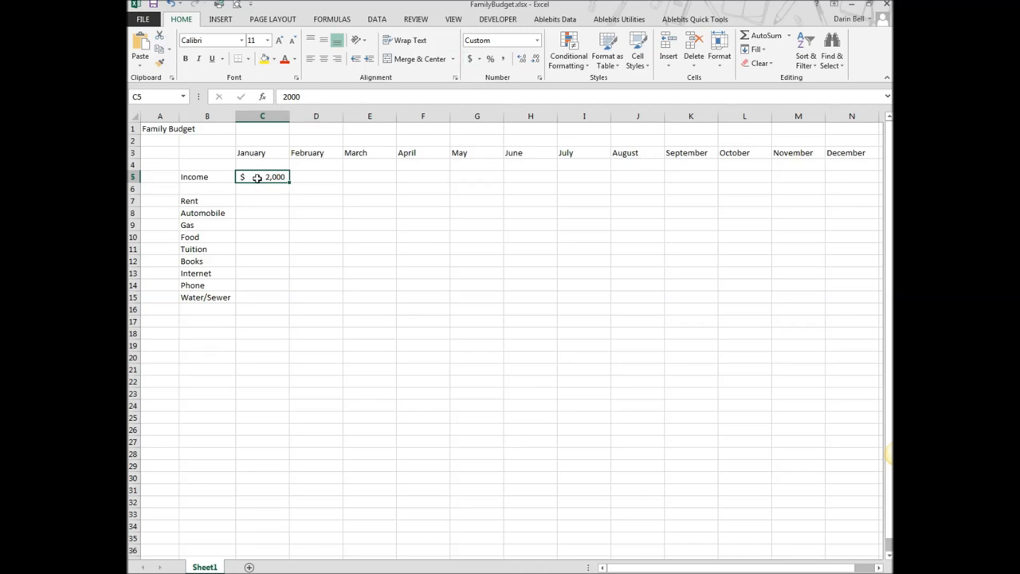
Apply currency formatting to the monthly amounts range C5:N15
{"action": "left_click_drag", "start_coordinate": [261, 176], "coordinate": [852, 262]}
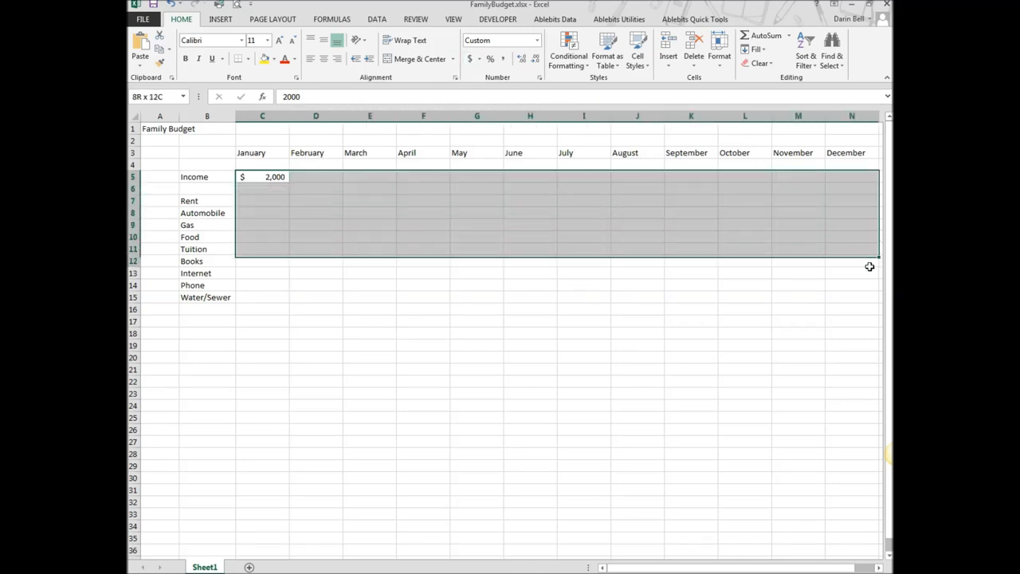
{"action": "left_click_drag", "start_coordinate": [871, 266], "coordinate": [852, 295]}
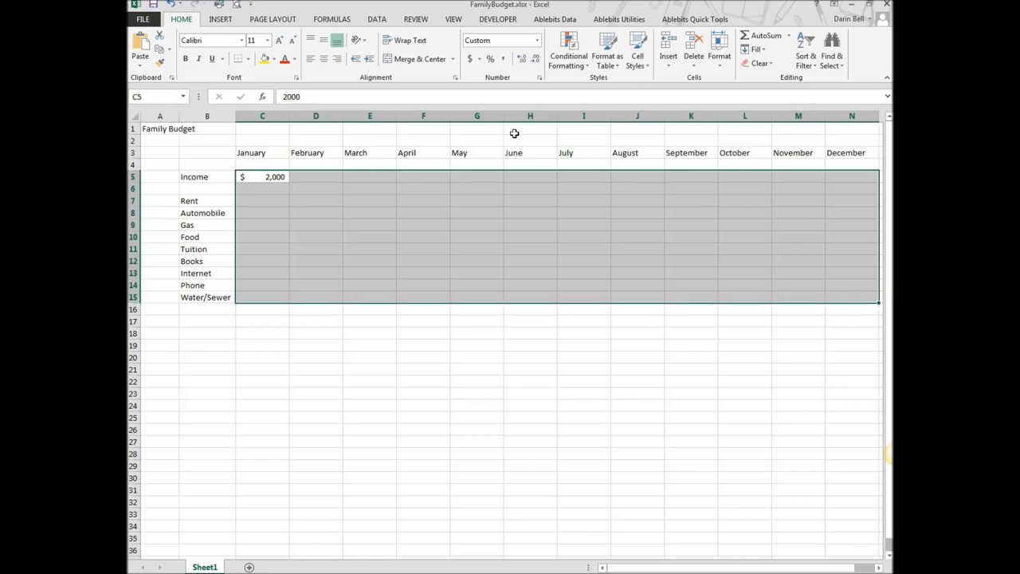
{"action": "mouse_move", "coordinate": [251, 182]}
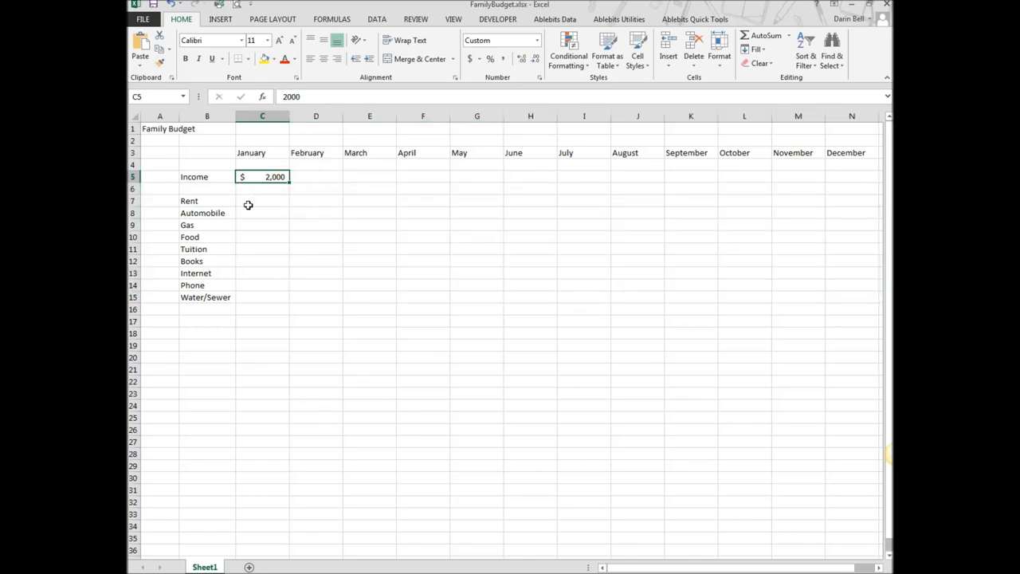
{"action": "left_click", "coordinate": [261, 201]}
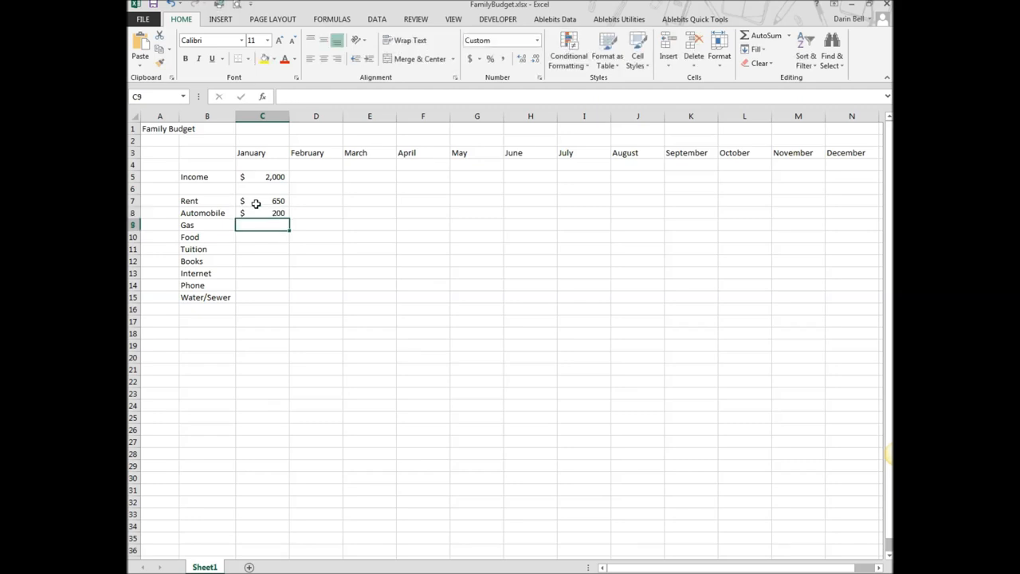
Enter January expenses Gas $100, Food $150 through Internet $45 down column C
{"action": "type", "text": "100"}
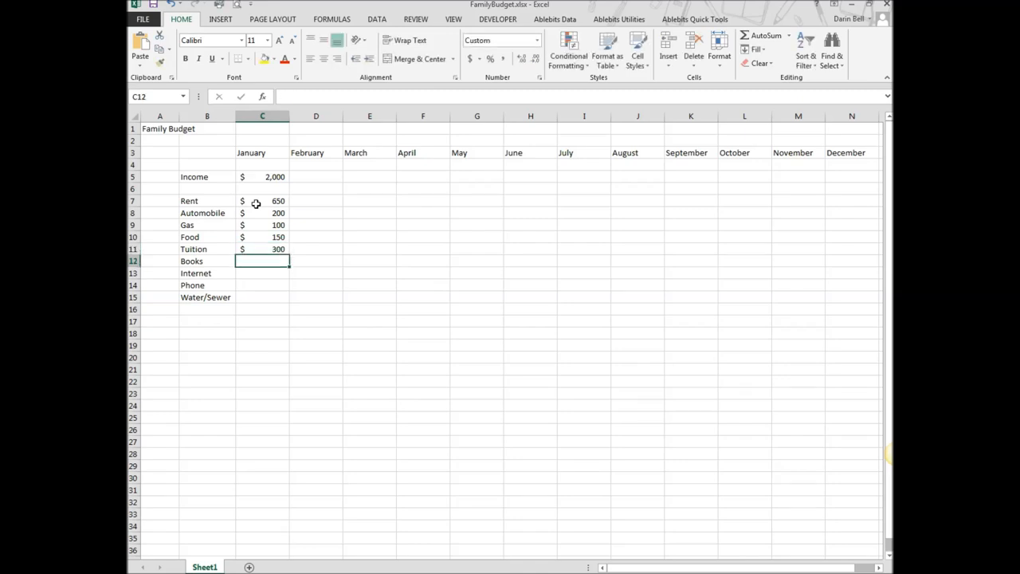
{"action": "type", "text": "150"}
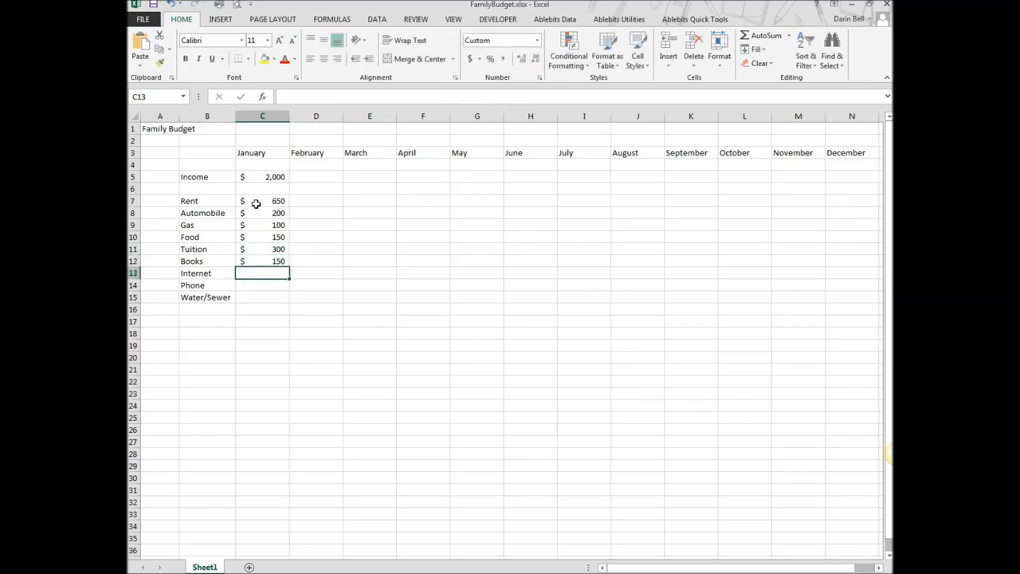
{"action": "type", "text": "450"}
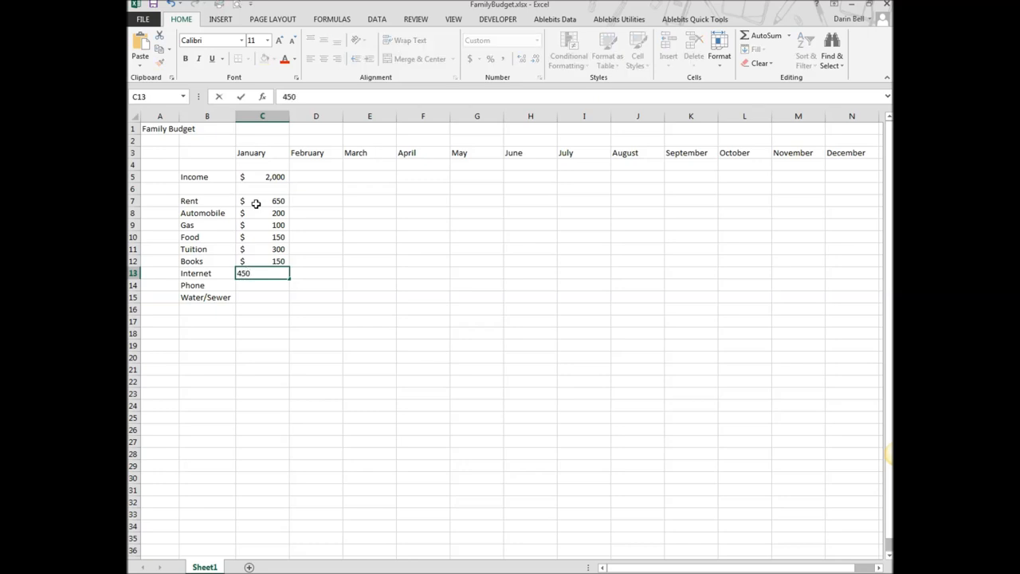
{"action": "key", "text": "Return"}
{"action": "type", "text": "50"}
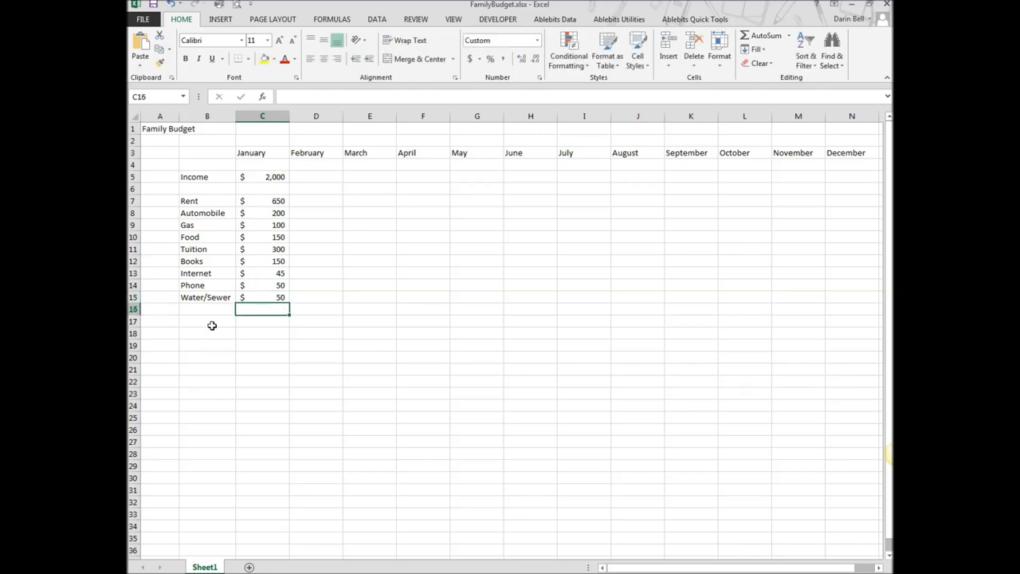
Add a Total Expenses: label in B17 and AutoFit column B to the labels
{"action": "left_click", "coordinate": [207, 322]}
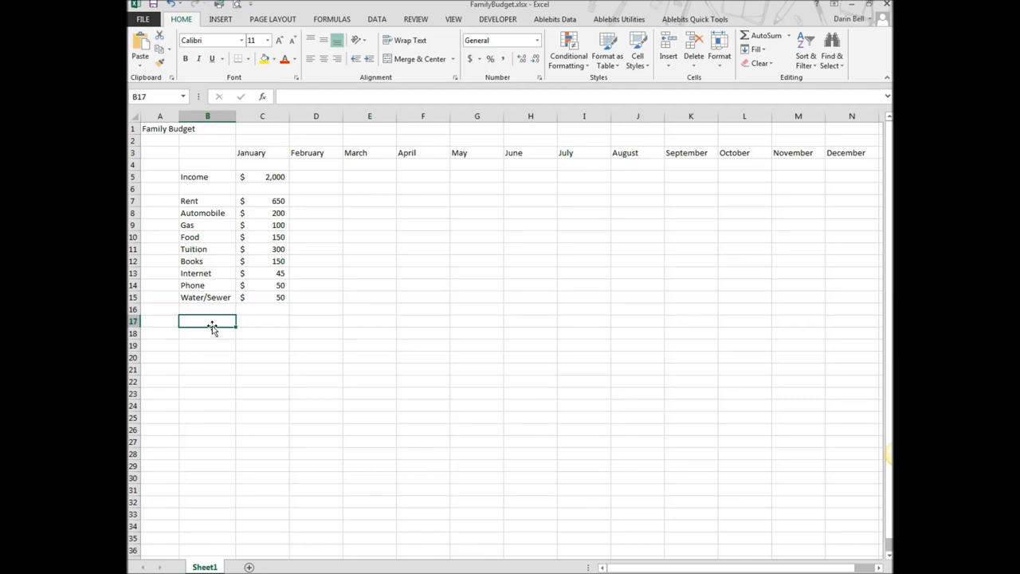
{"action": "mouse_move", "coordinate": [212, 325]}
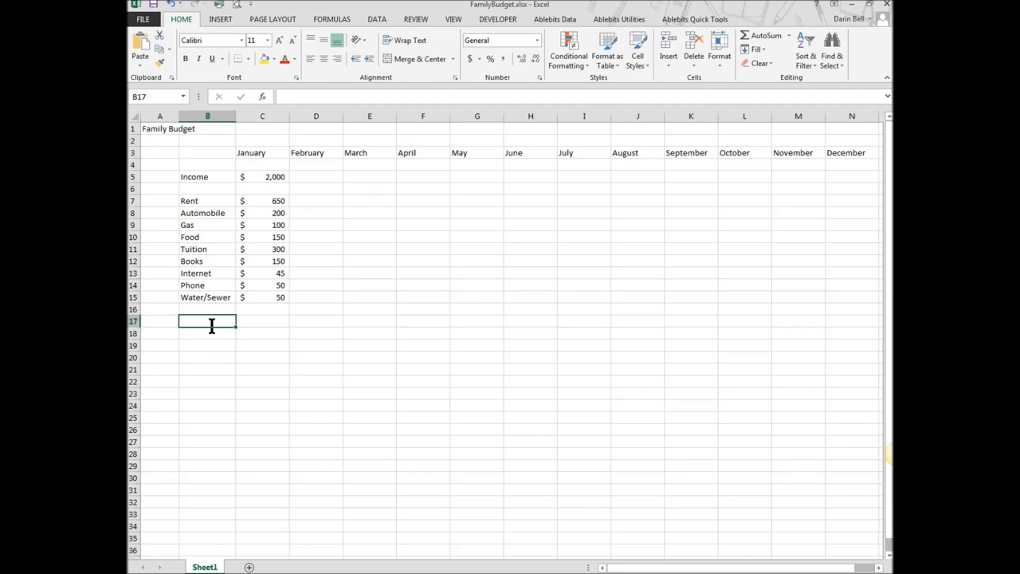
{"action": "type", "text": "Total"}
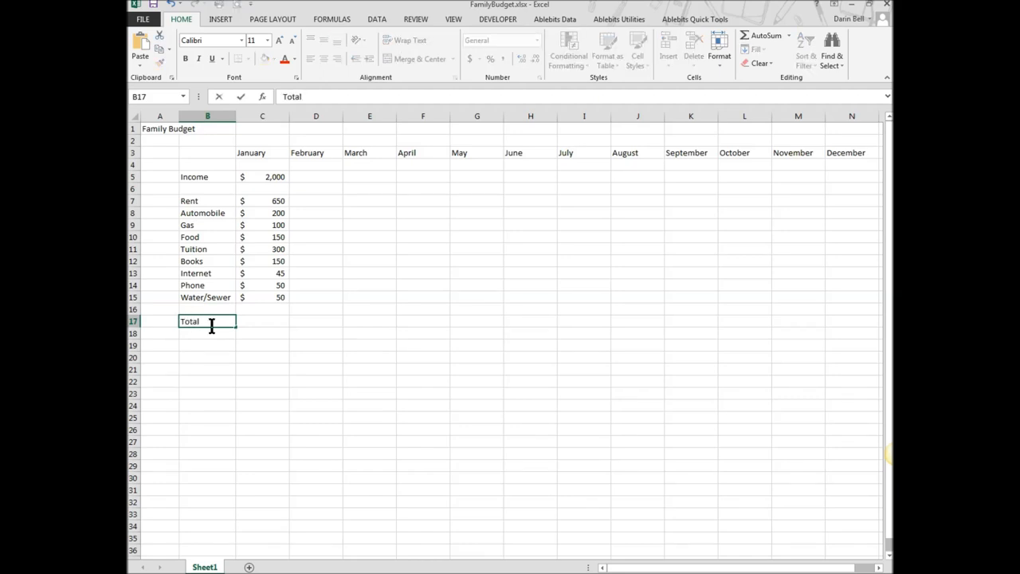
{"action": "type", "text": "Ex"}
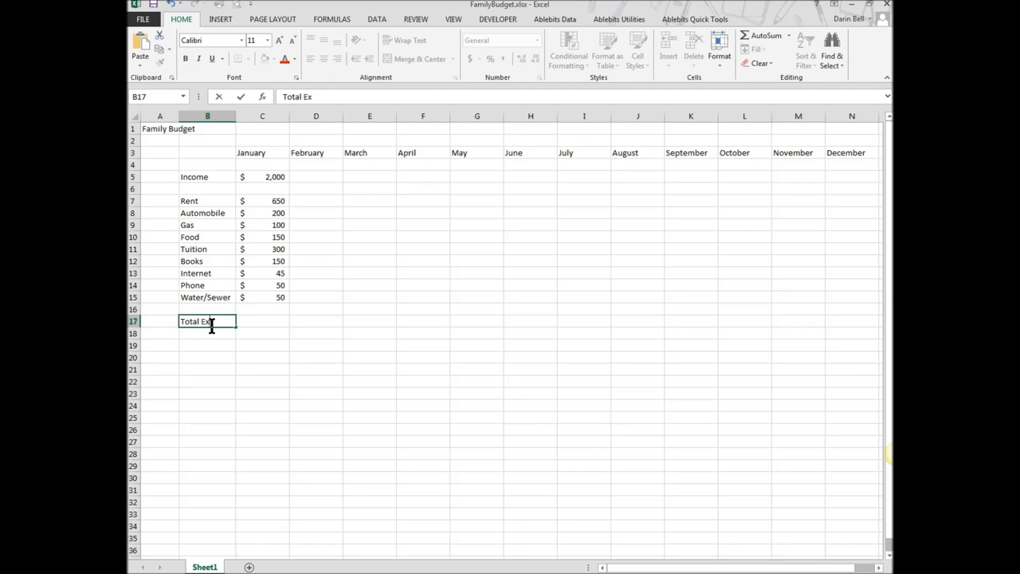
{"action": "type", "text": "penses:"}
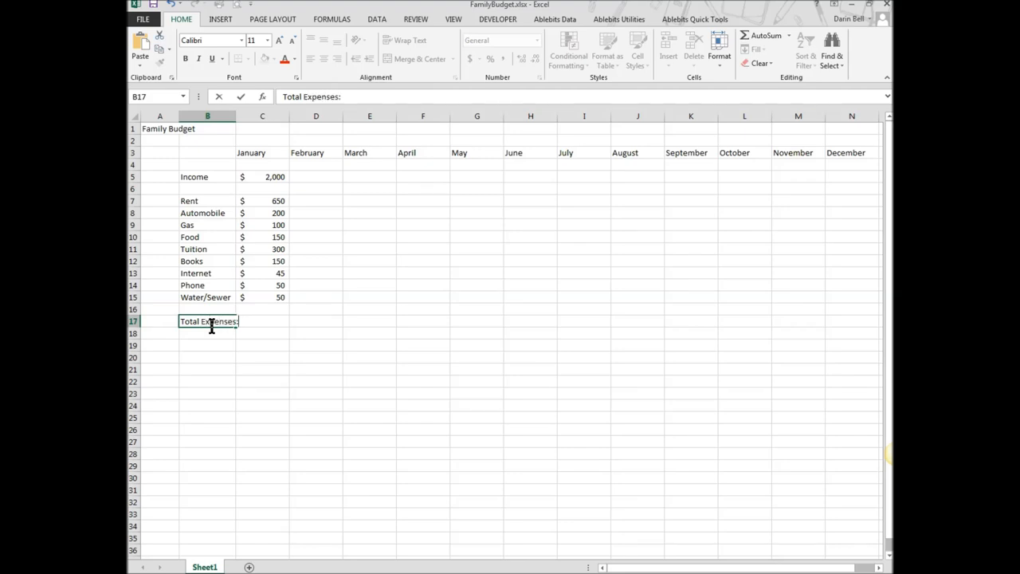
{"action": "left_click", "coordinate": [208, 115]}
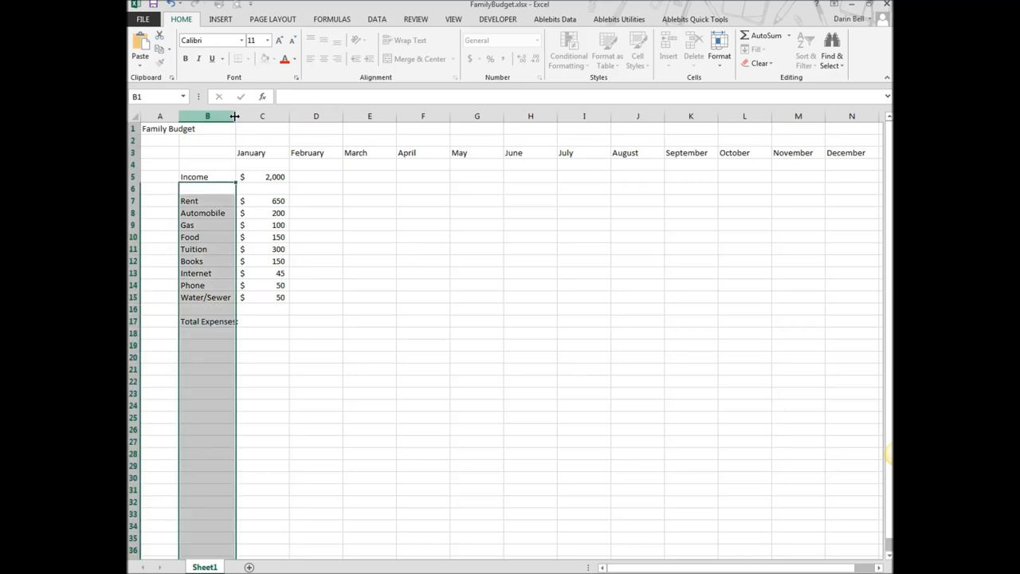
{"action": "left_click", "coordinate": [268, 321]}
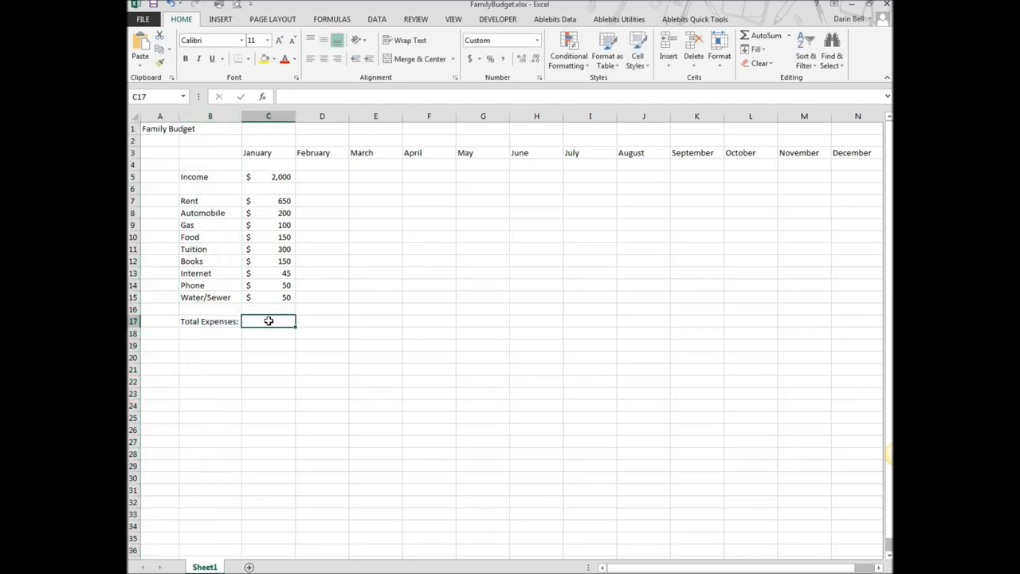
{"action": "mouse_move", "coordinate": [281, 214]}
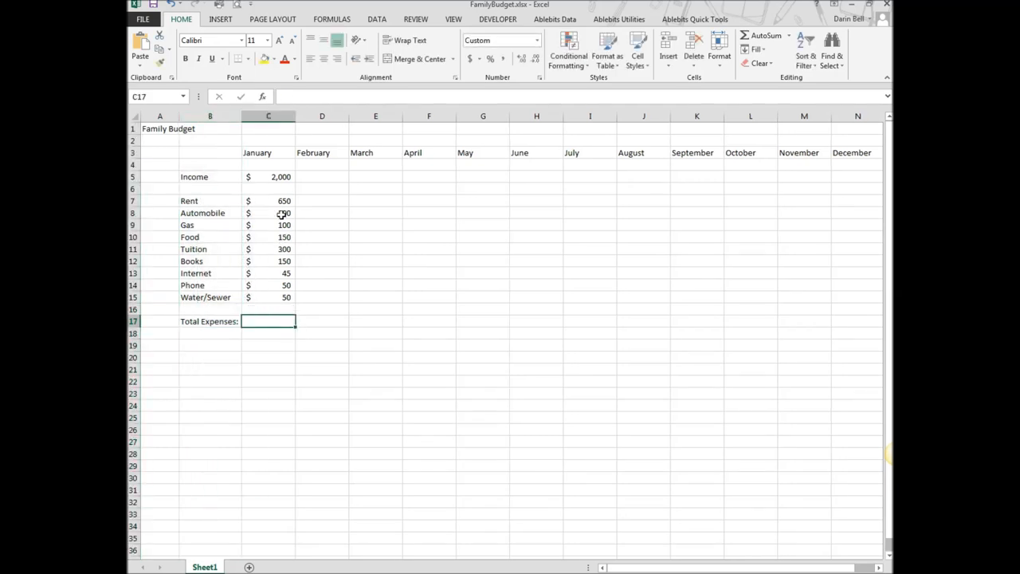
Sum January expenses into C17 with AutoSum, giving $1,695, then select B19
{"action": "left_click_drag", "start_coordinate": [268, 201], "coordinate": [268, 273]}
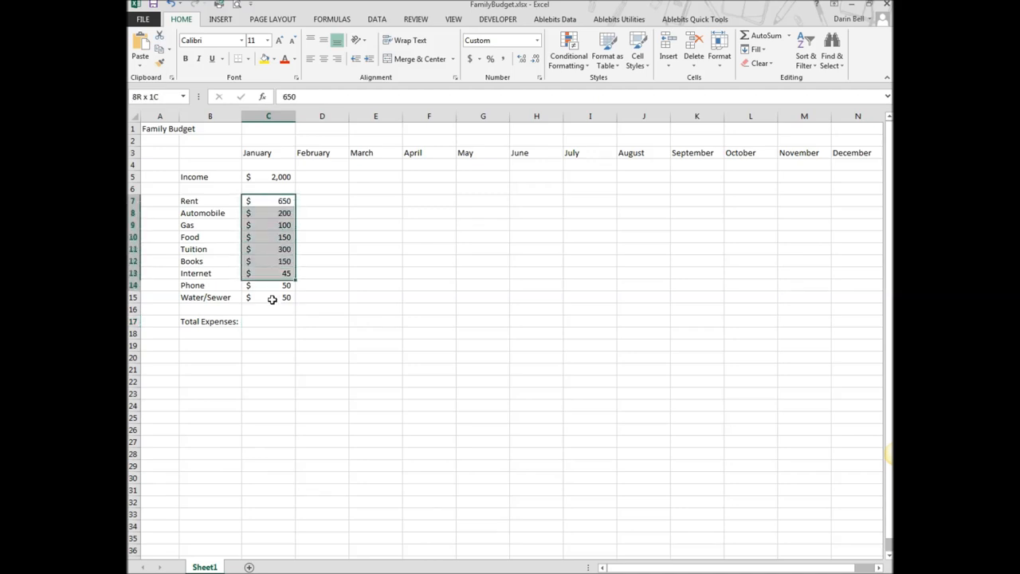
{"action": "left_click_drag", "start_coordinate": [267, 201], "coordinate": [268, 321]}
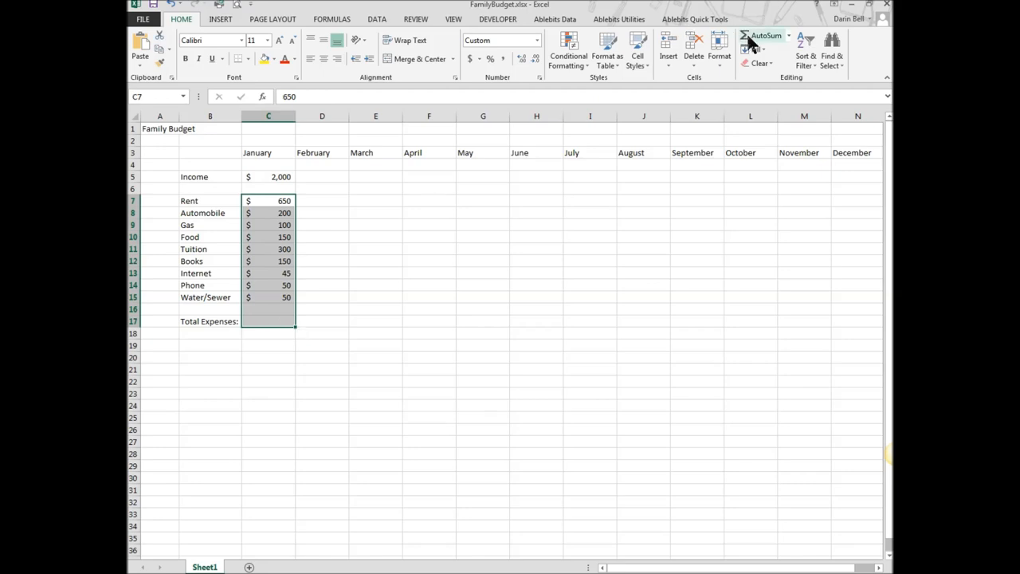
{"action": "left_click", "coordinate": [762, 35]}
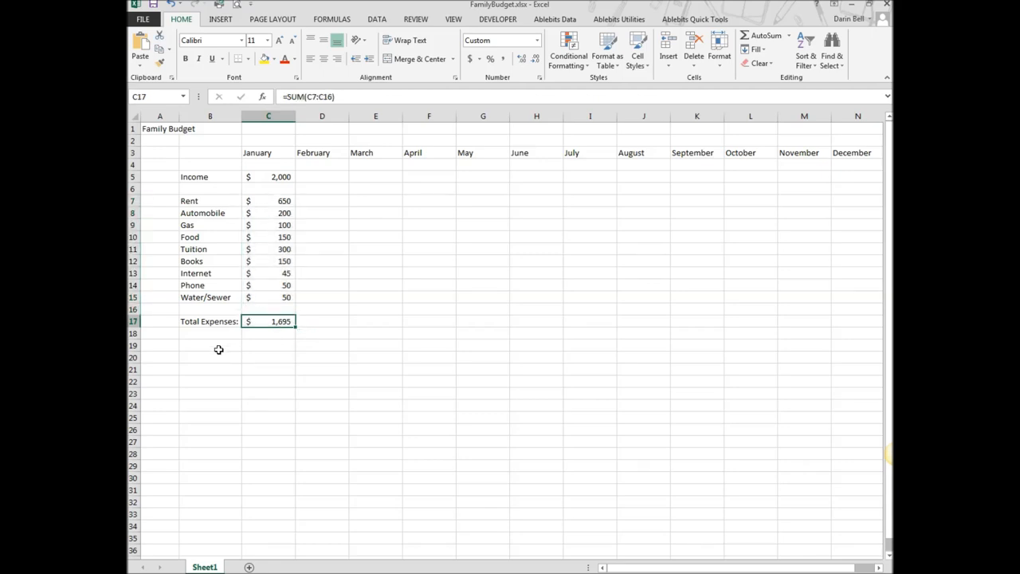
{"action": "left_click", "coordinate": [211, 345]}
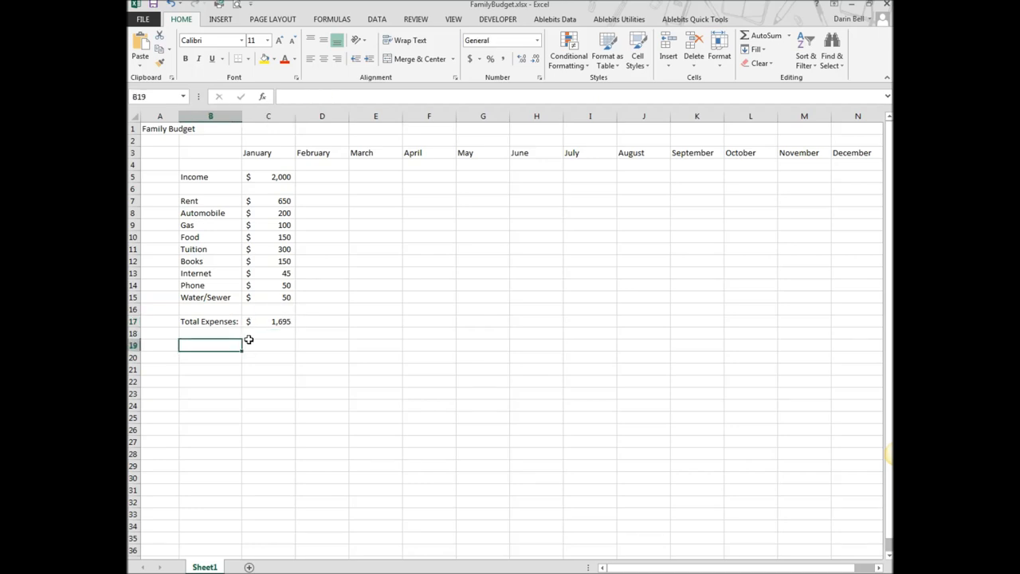
Label B19 'Savings:' and start a formula with = in January's Savings cell
{"action": "type", "text": "Saving"}
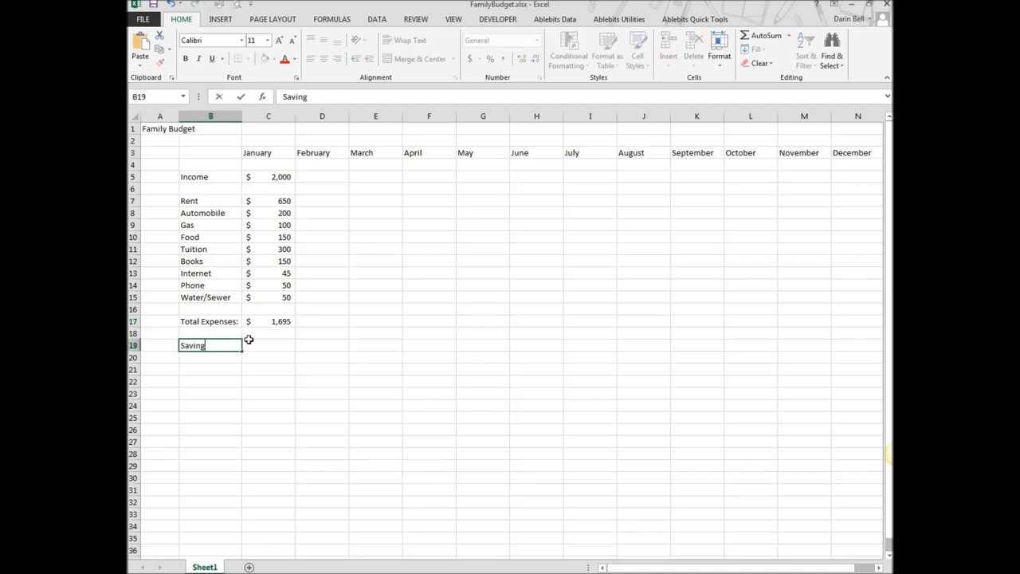
{"action": "type", "text": "s"}
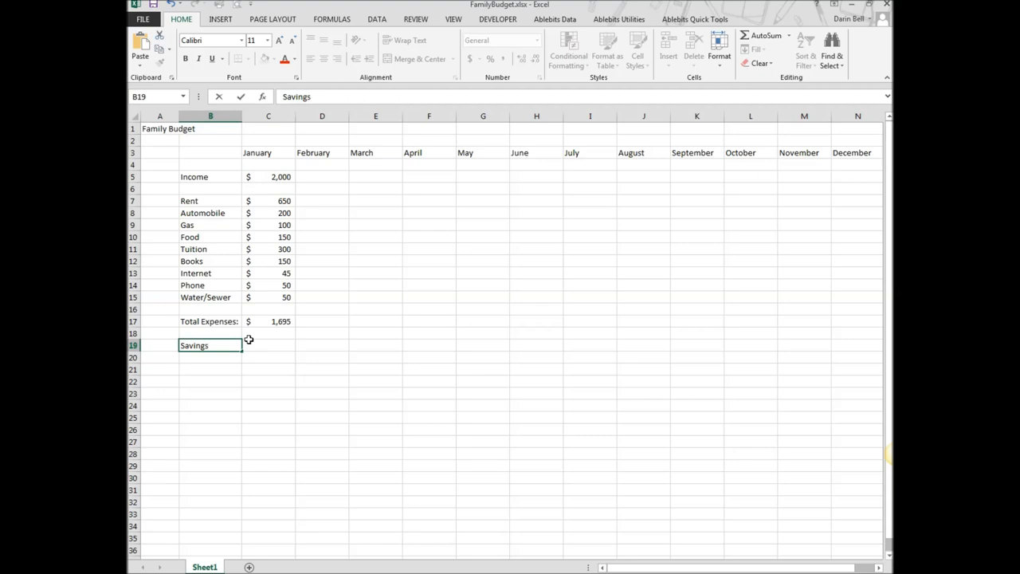
{"action": "type", "text": ":"}
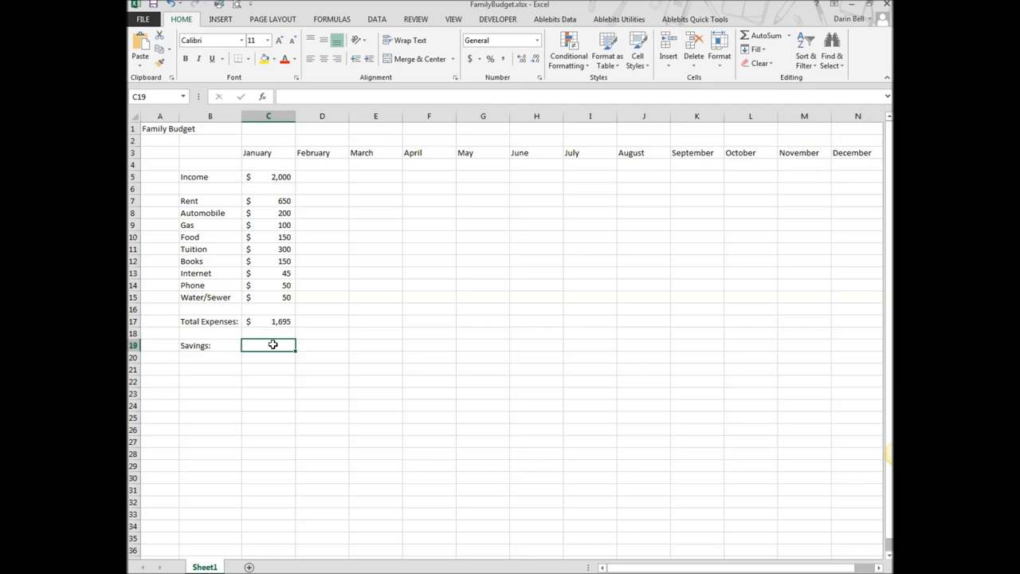
{"action": "mouse_move", "coordinate": [304, 317]}
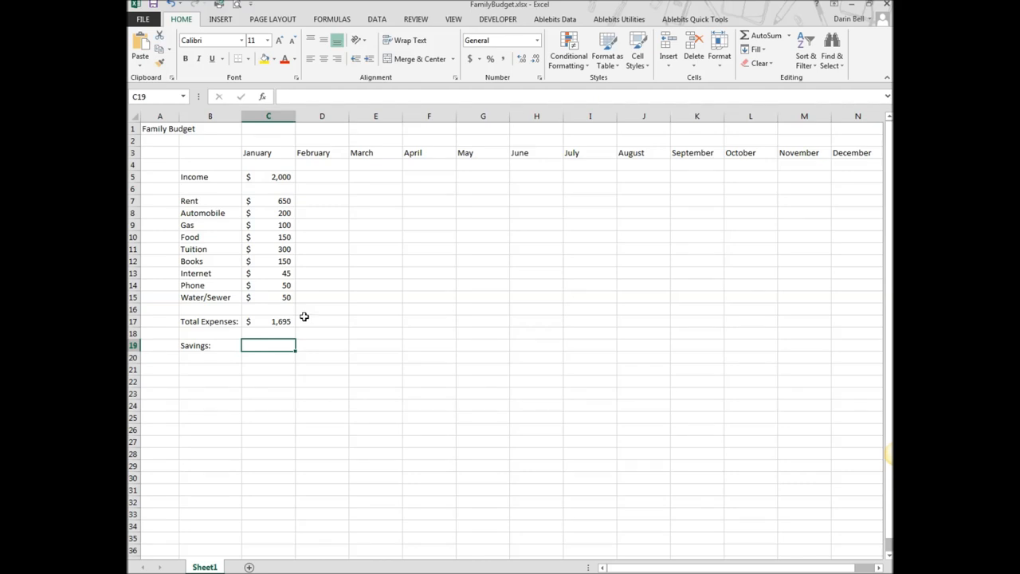
{"action": "type", "text": "="}
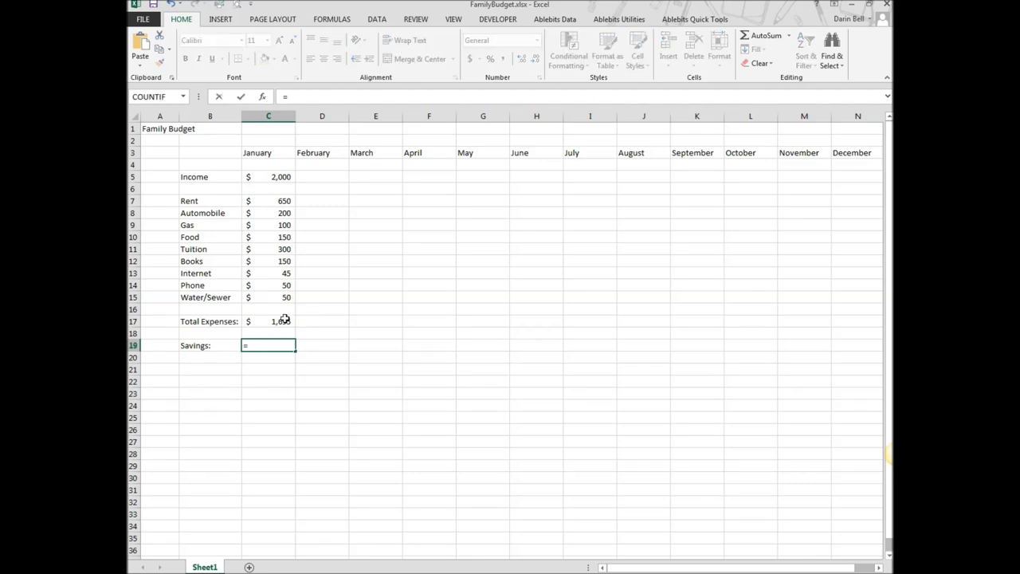
{"action": "mouse_move", "coordinate": [328, 230]}
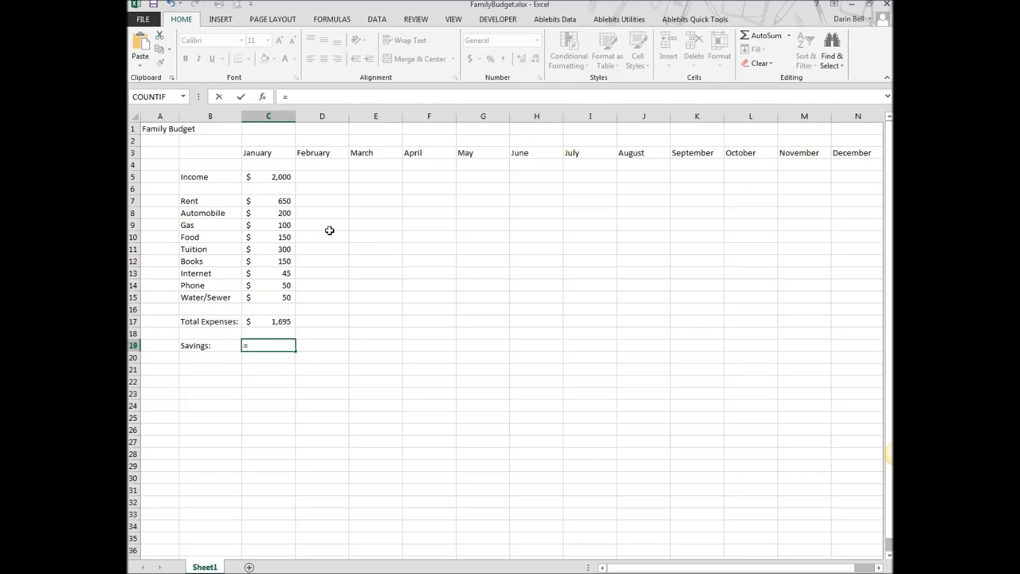
{"action": "mouse_move", "coordinate": [251, 333]}
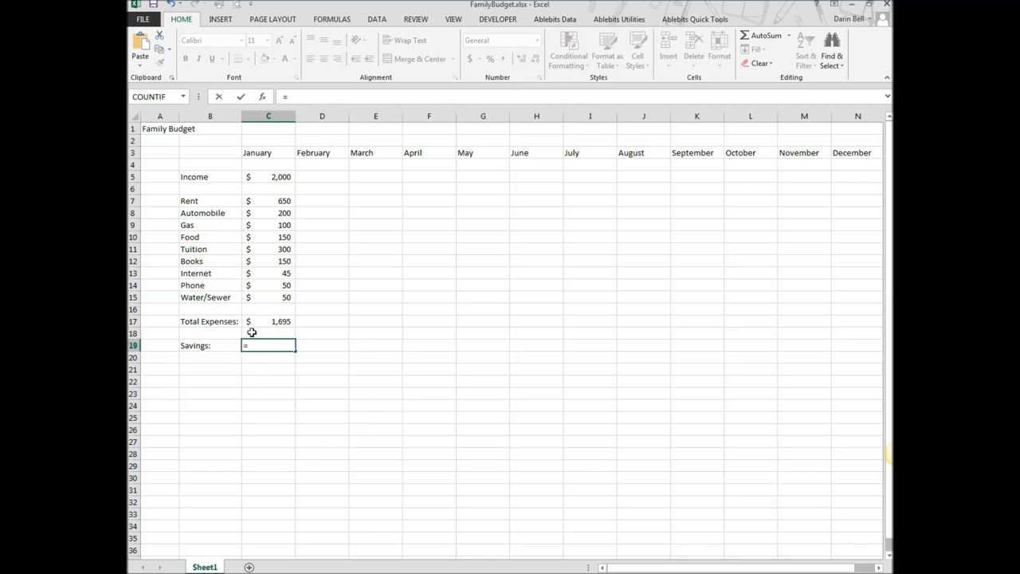
{"action": "mouse_move", "coordinate": [284, 170]}
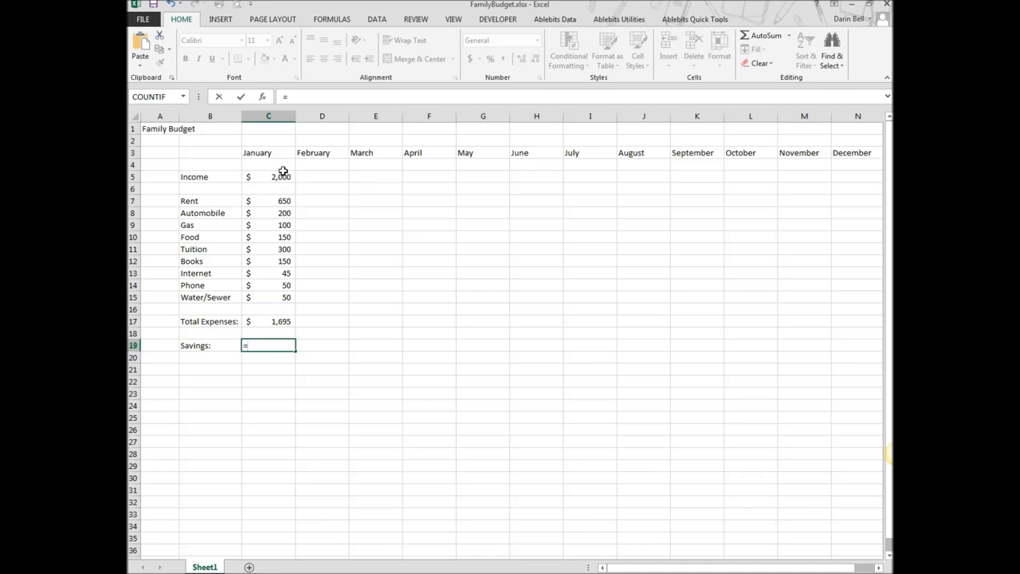
{"action": "mouse_move", "coordinate": [268, 176]}
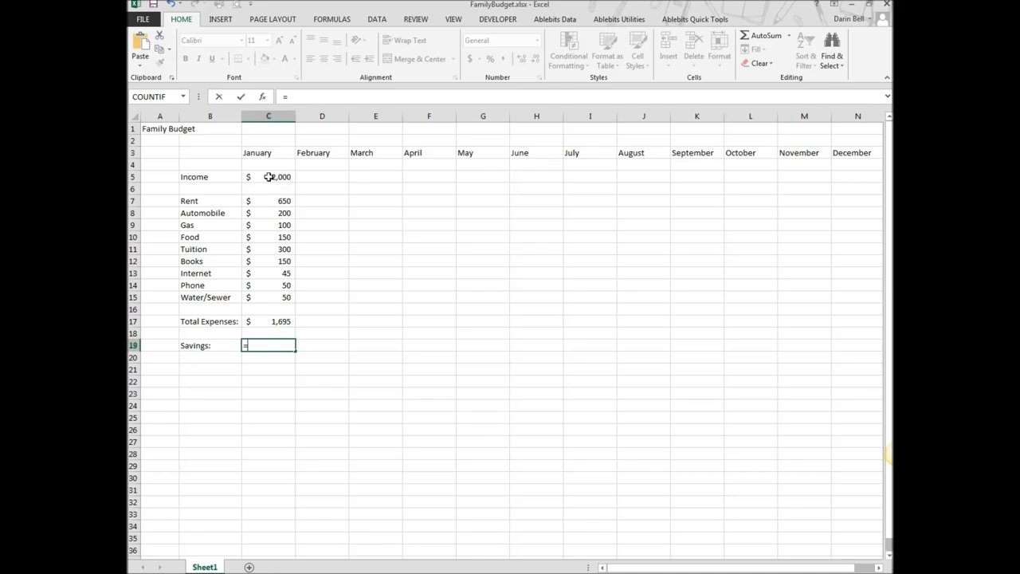
Enter =C5-C17 so January's Savings equals Income minus Total Expenses, 305
{"action": "left_click", "coordinate": [267, 175]}
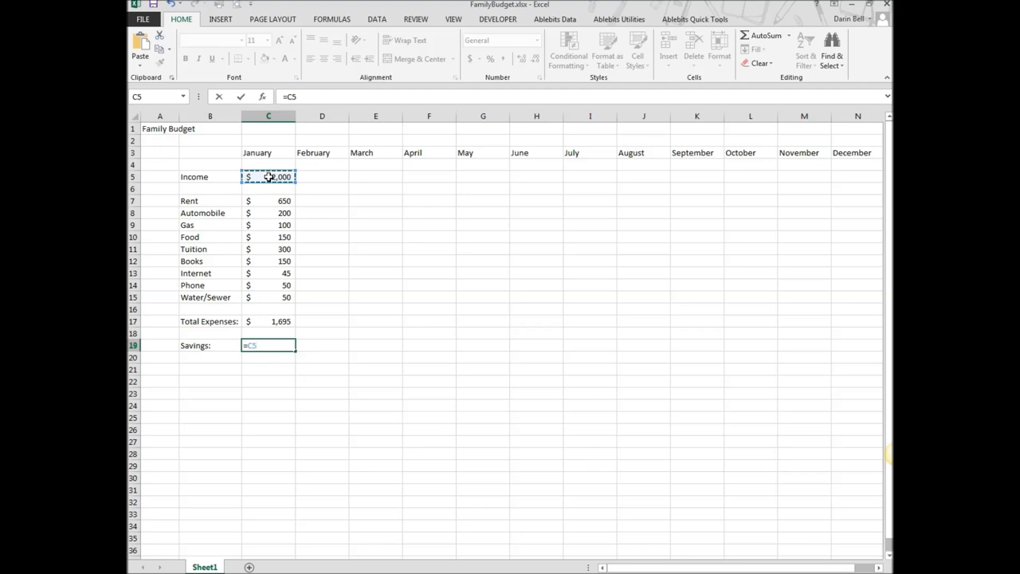
{"action": "type", "text": "-"}
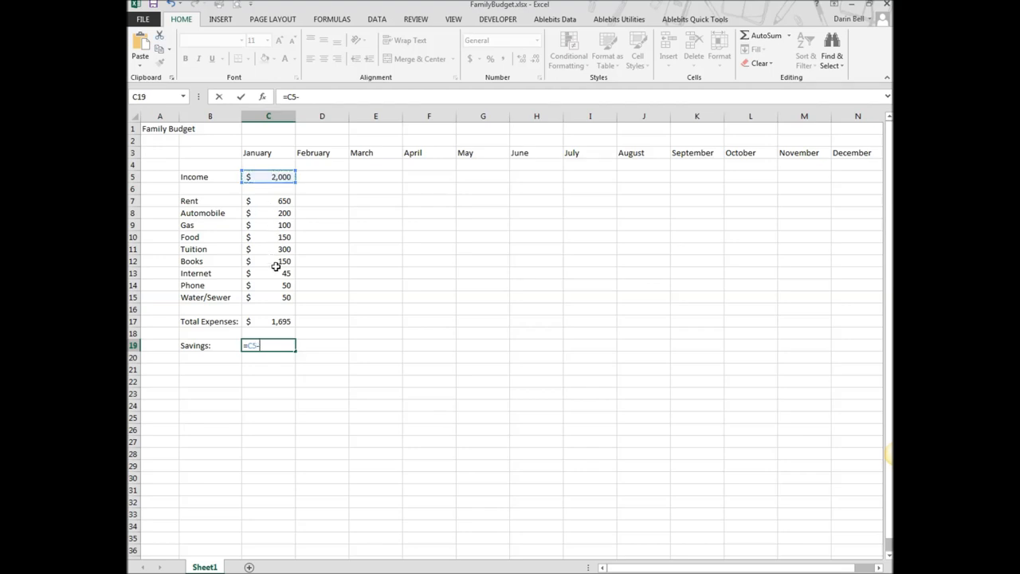
{"action": "mouse_move", "coordinate": [283, 324]}
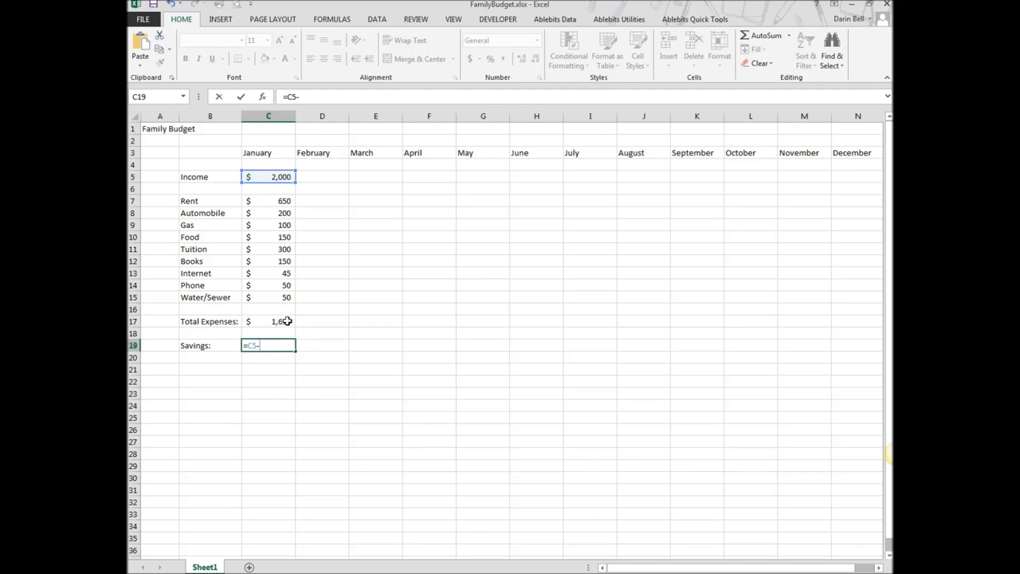
{"action": "left_click", "coordinate": [268, 320]}
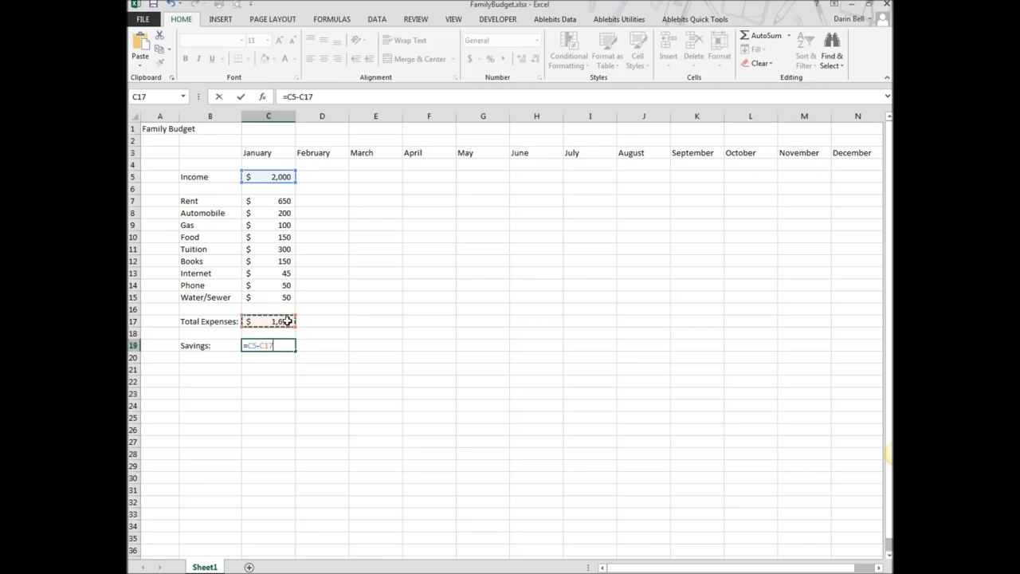
{"action": "key", "text": "Return"}
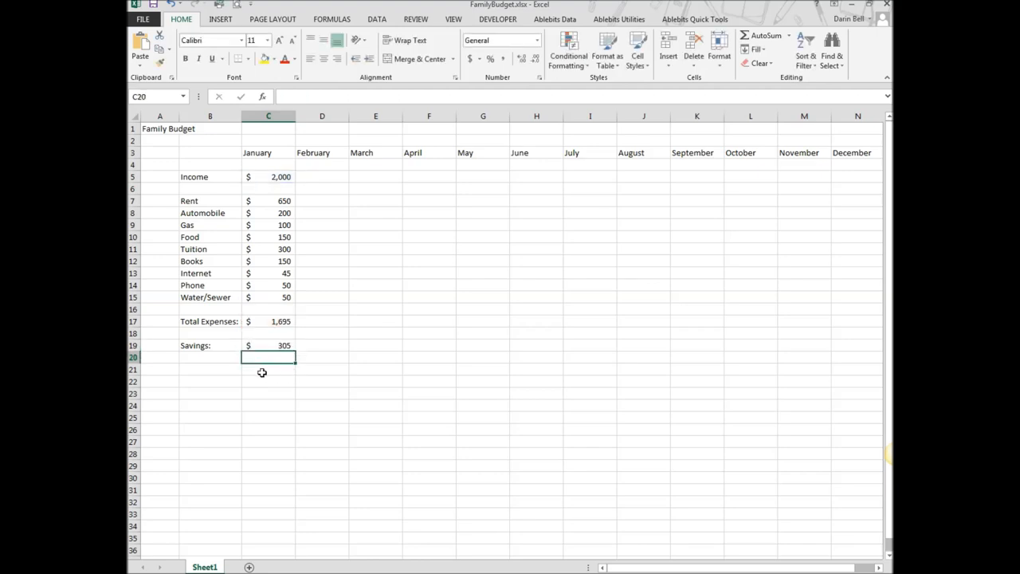
{"action": "mouse_move", "coordinate": [280, 174]}
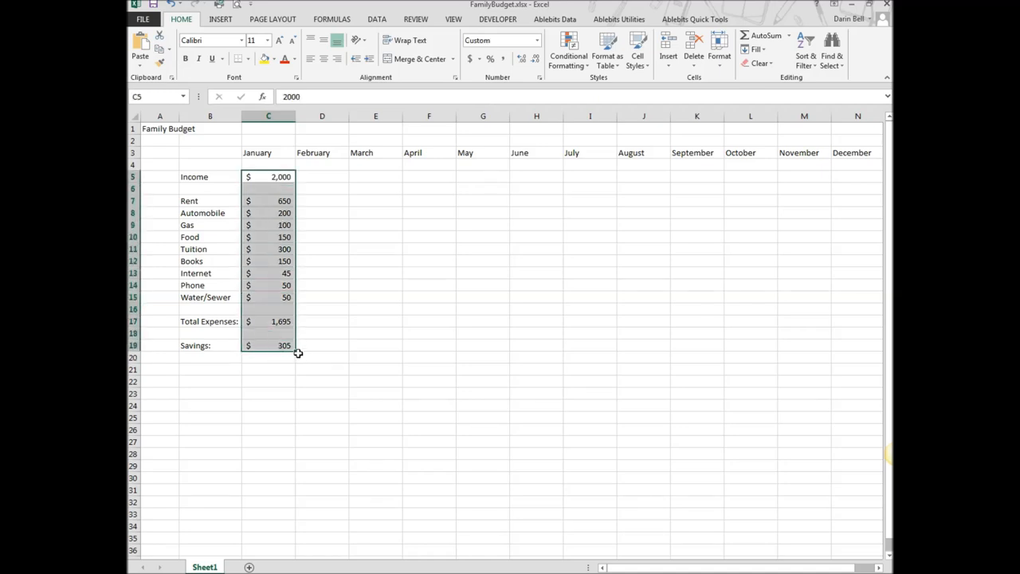
{"action": "mouse_move", "coordinate": [341, 350]}
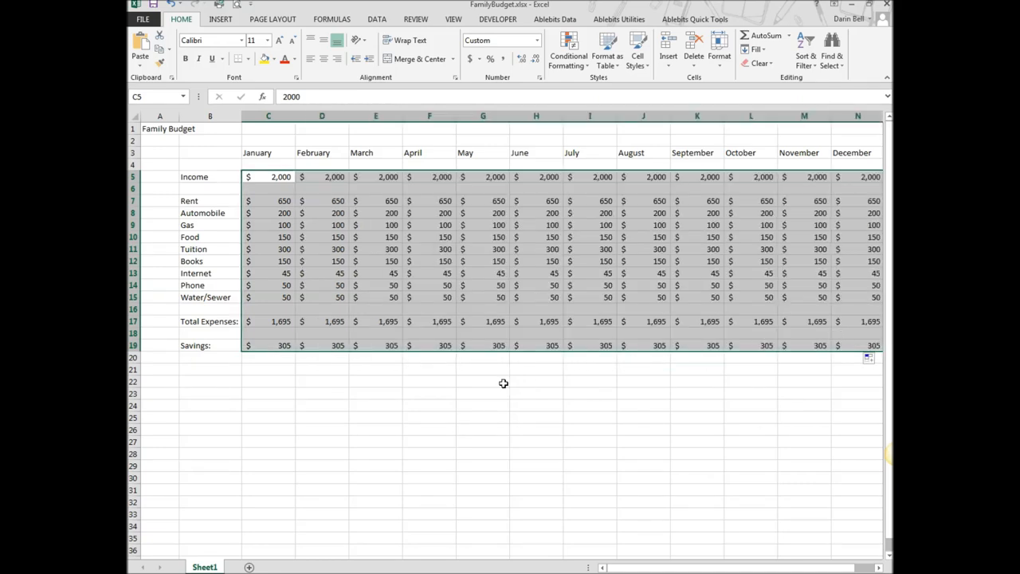
{"action": "mouse_move", "coordinate": [370, 395]}
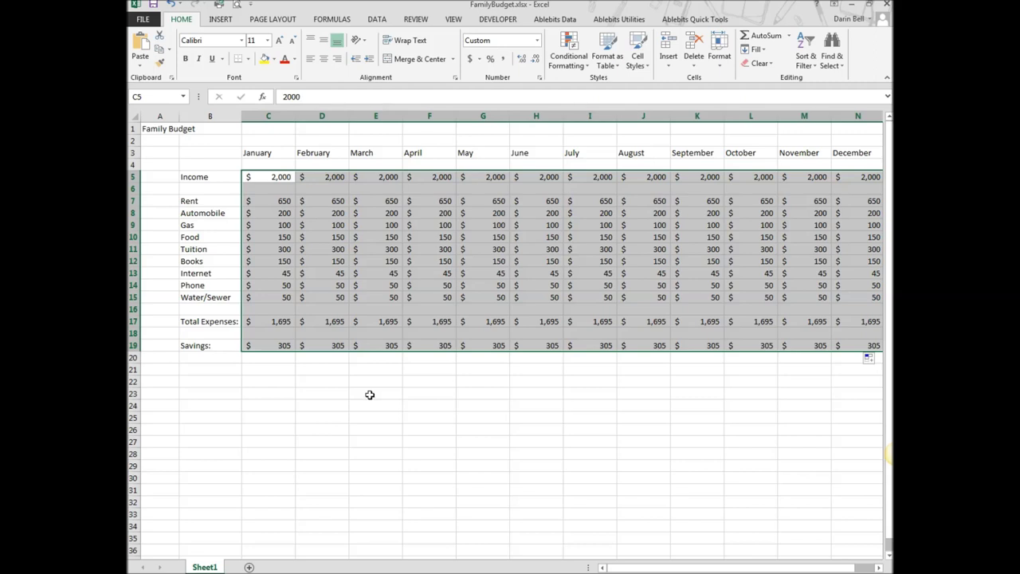
{"action": "mouse_move", "coordinate": [315, 188]}
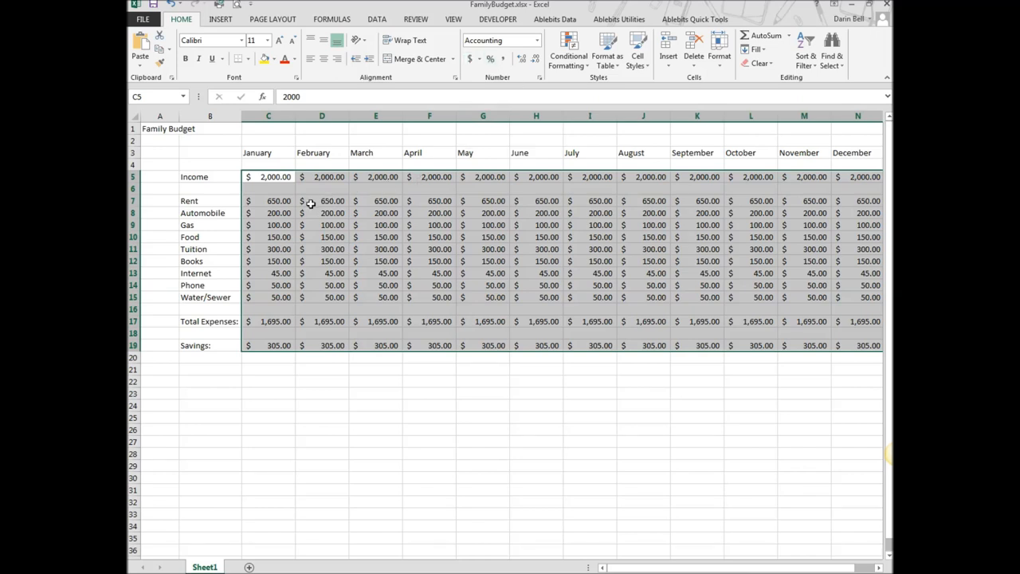
{"action": "mouse_move", "coordinate": [439, 195]}
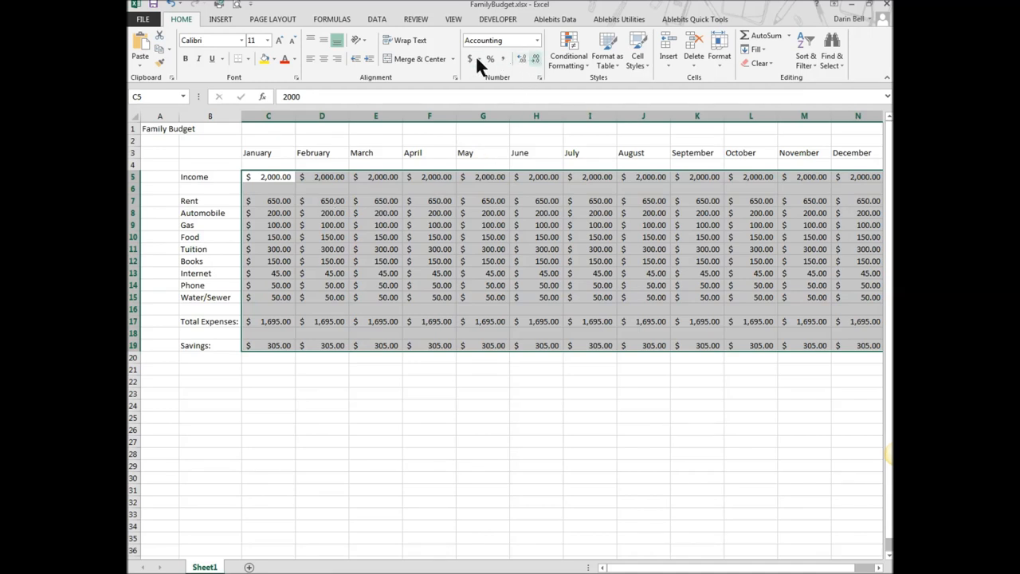
{"action": "mouse_move", "coordinate": [541, 67]}
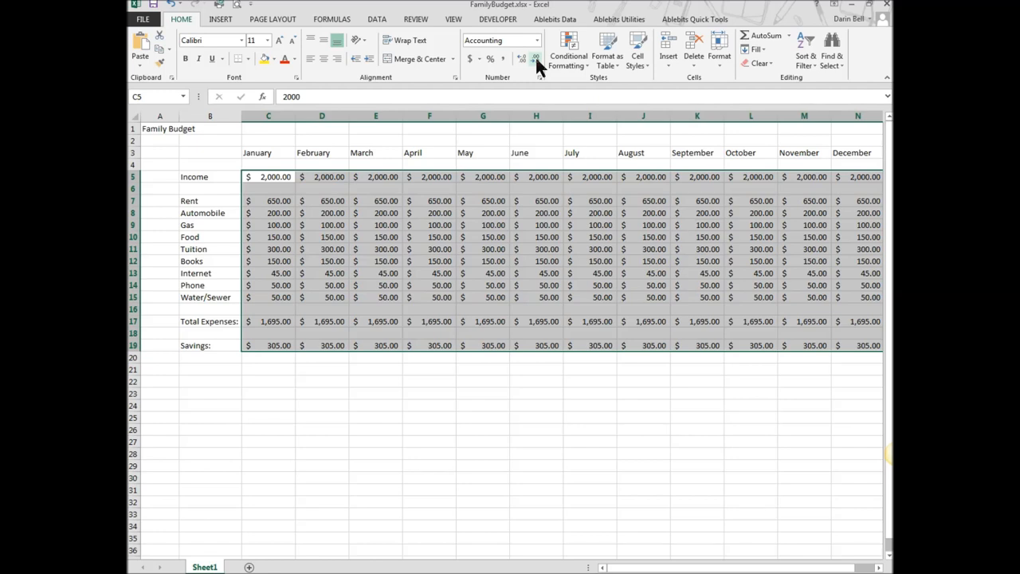
{"action": "left_click", "coordinate": [522, 57]}
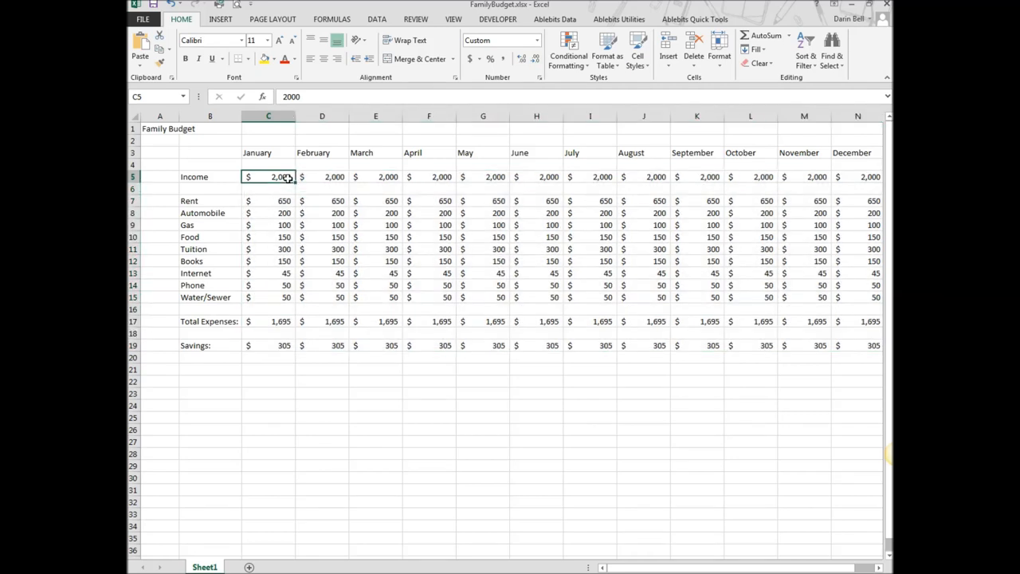
{"action": "mouse_move", "coordinate": [485, 189]}
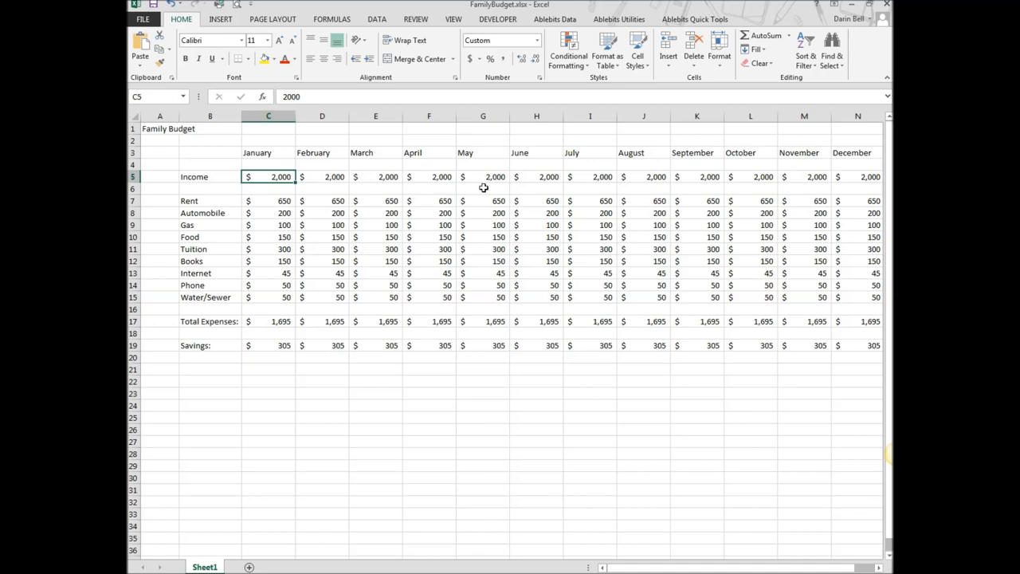
{"action": "mouse_move", "coordinate": [526, 189]}
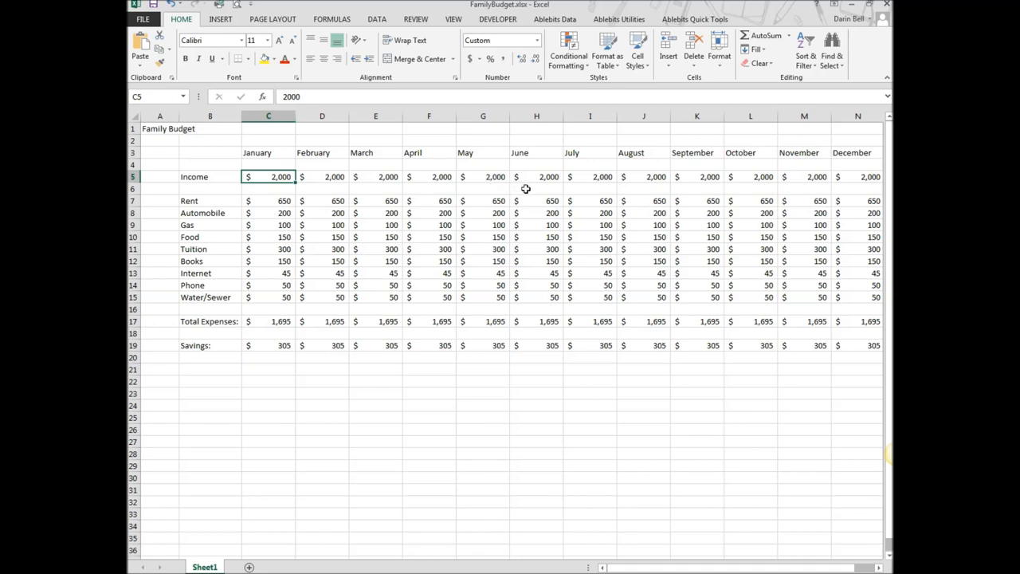
{"action": "mouse_move", "coordinate": [258, 177]}
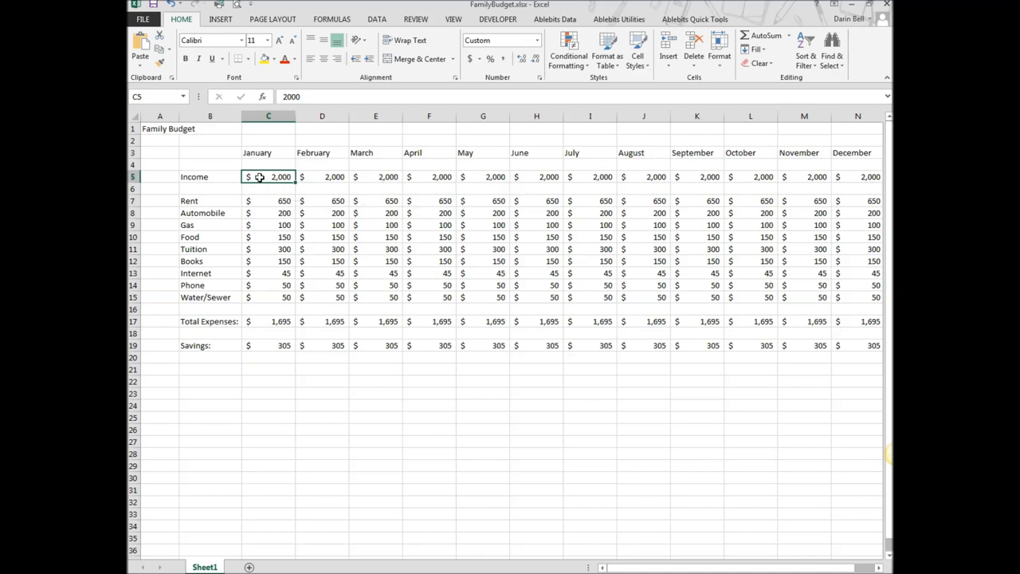
Apply All Borders to the budget grid C5:N19 and deselect
{"action": "left_click_drag", "start_coordinate": [257, 153], "coordinate": [739, 153]}
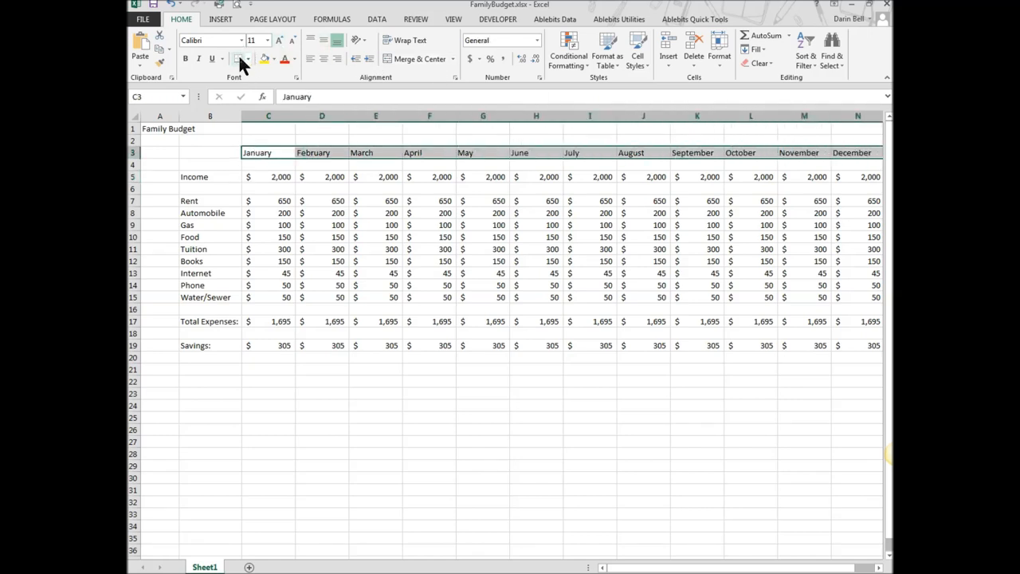
{"action": "left_click", "coordinate": [268, 200]}
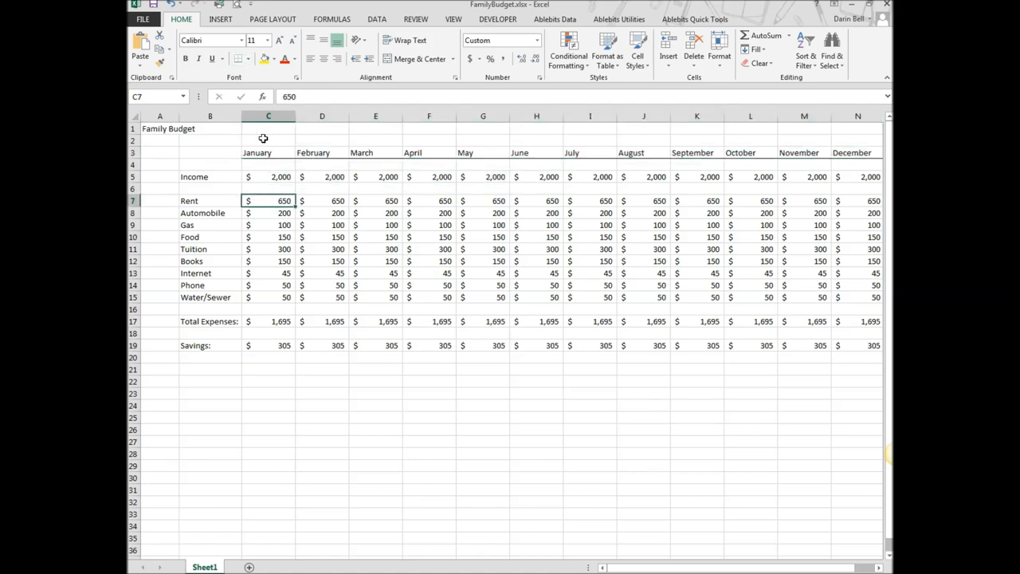
{"action": "mouse_move", "coordinate": [210, 174]}
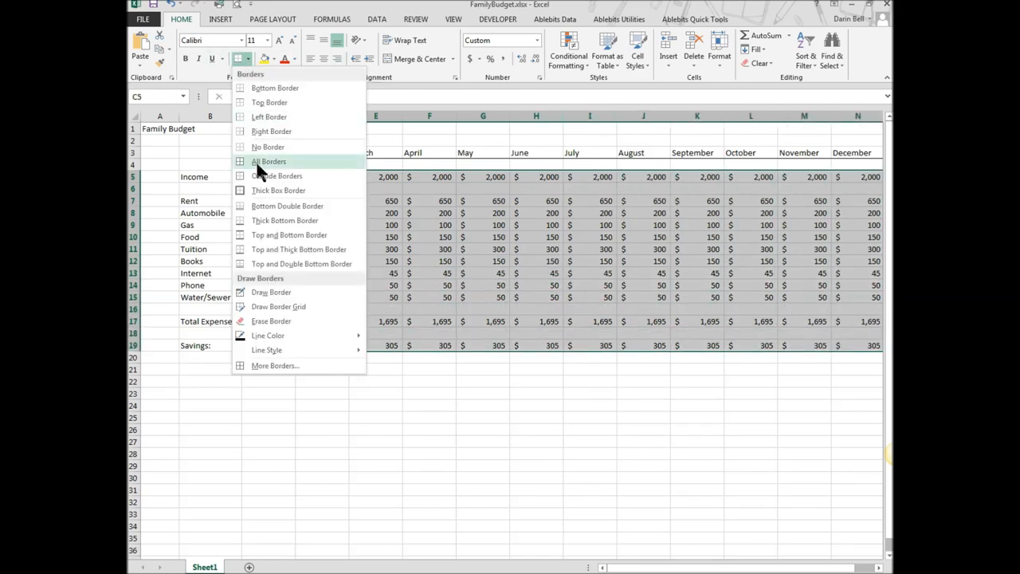
{"action": "left_click", "coordinate": [268, 161]}
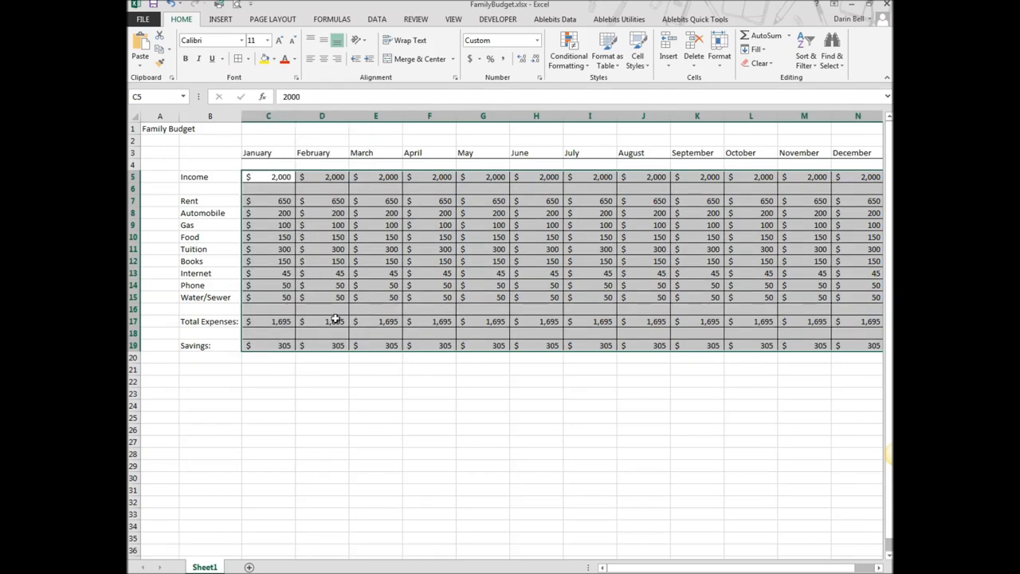
{"action": "left_click", "coordinate": [376, 381]}
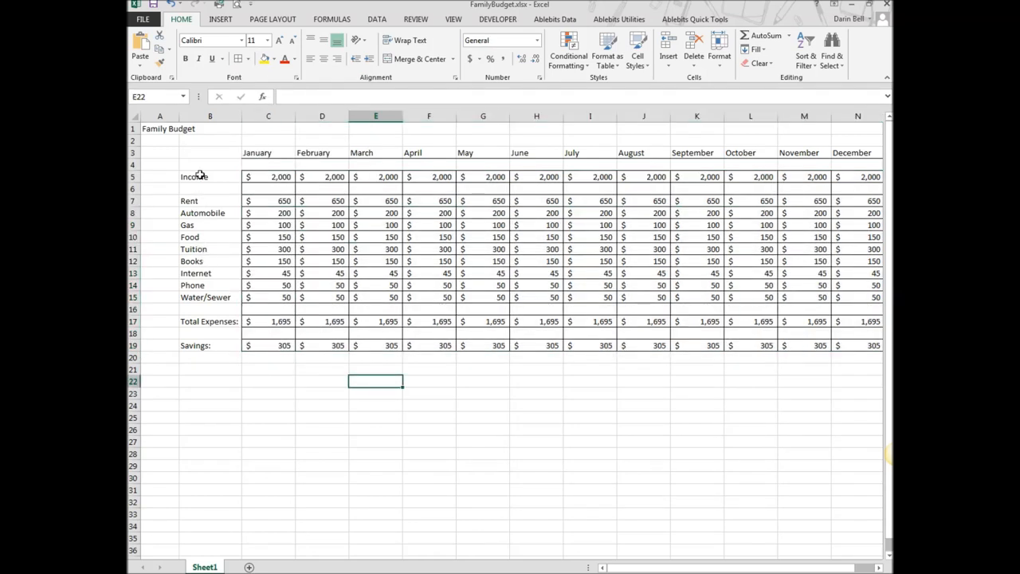
Fill the row labels B5:B19, Income to Savings, with a grey theme colour
{"action": "left_click_drag", "start_coordinate": [211, 175], "coordinate": [210, 322]}
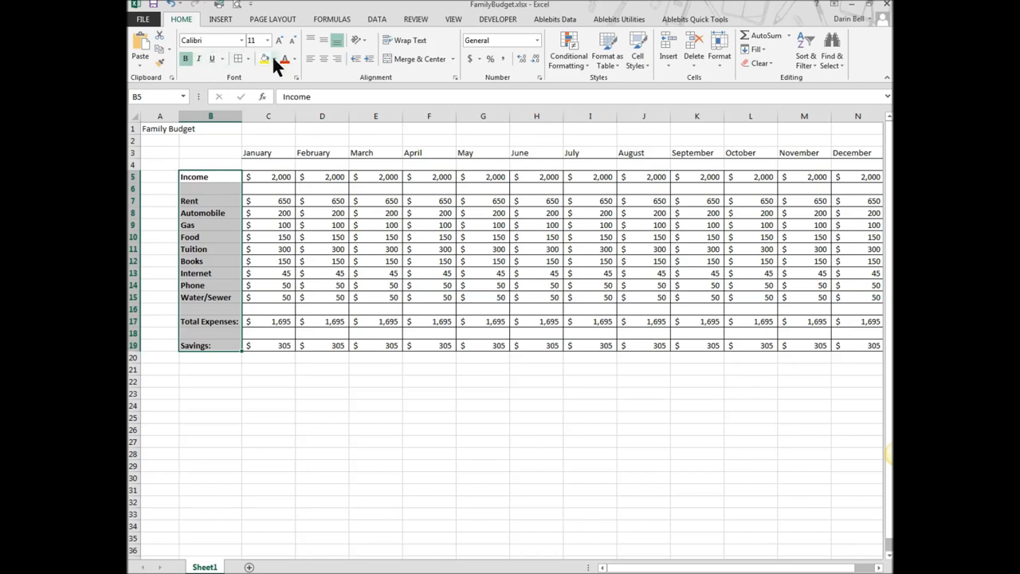
{"action": "left_click", "coordinate": [274, 59]}
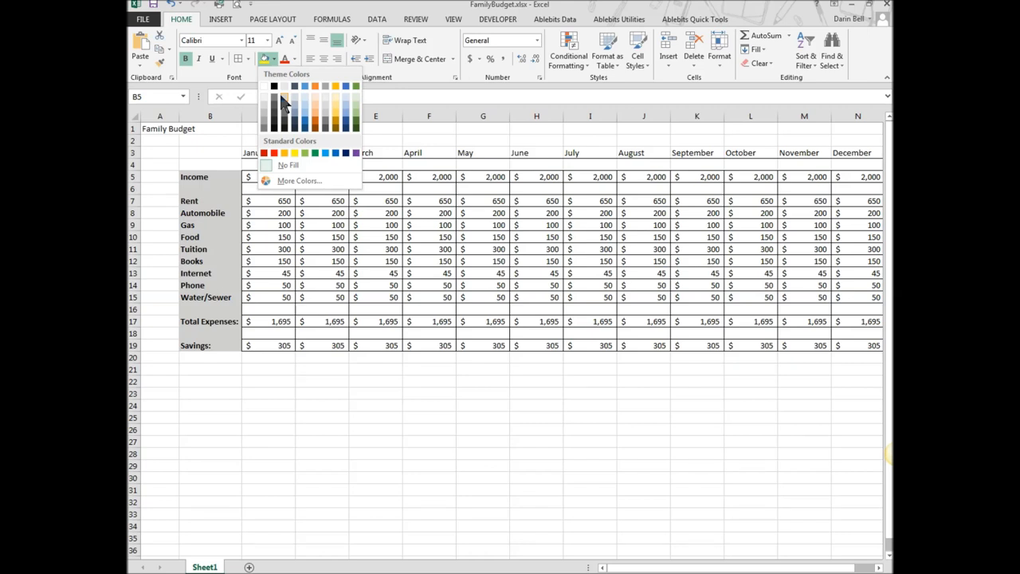
{"action": "left_click", "coordinate": [287, 164]}
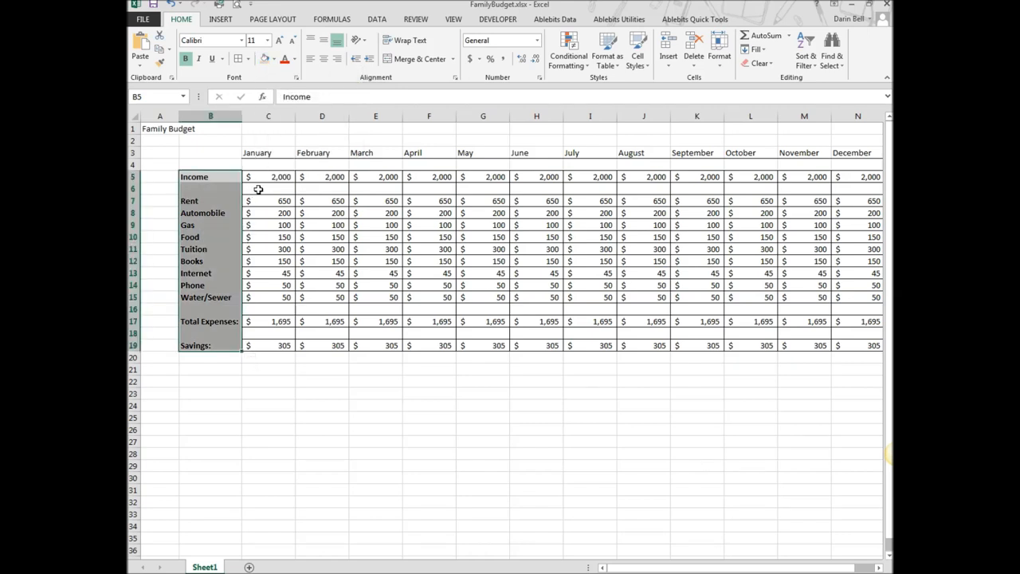
{"action": "left_click", "coordinate": [268, 188]}
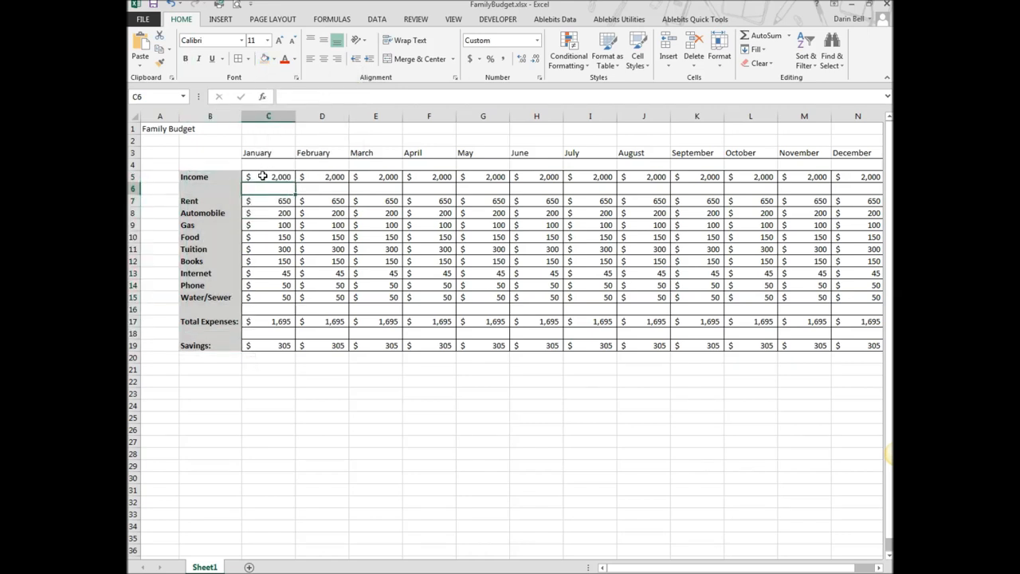
Fill the Income amounts C5:N5 for all twelve months with the same grey
{"action": "left_click_drag", "start_coordinate": [268, 175], "coordinate": [803, 175]}
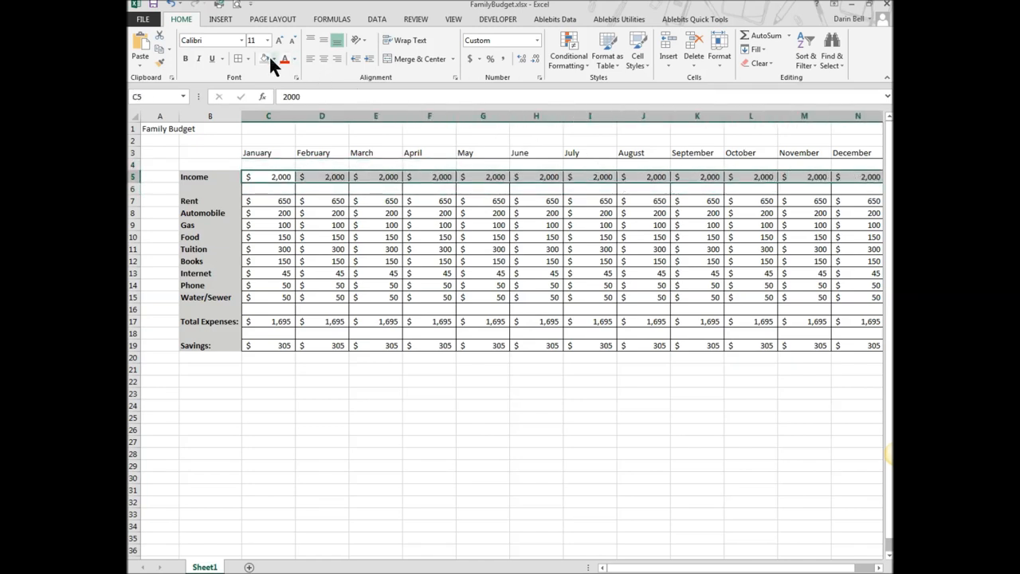
{"action": "left_click", "coordinate": [274, 59]}
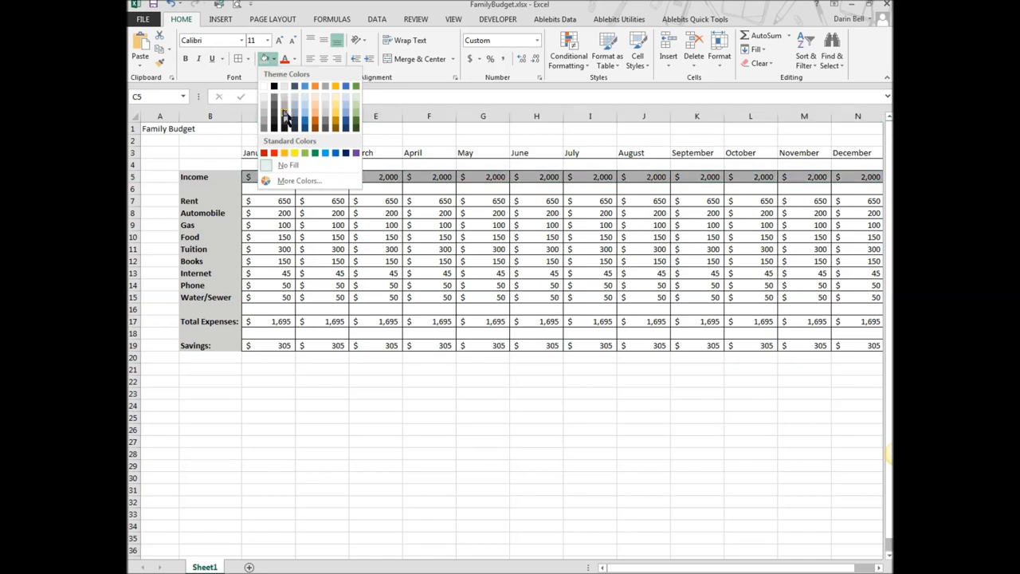
{"action": "left_click", "coordinate": [287, 164]}
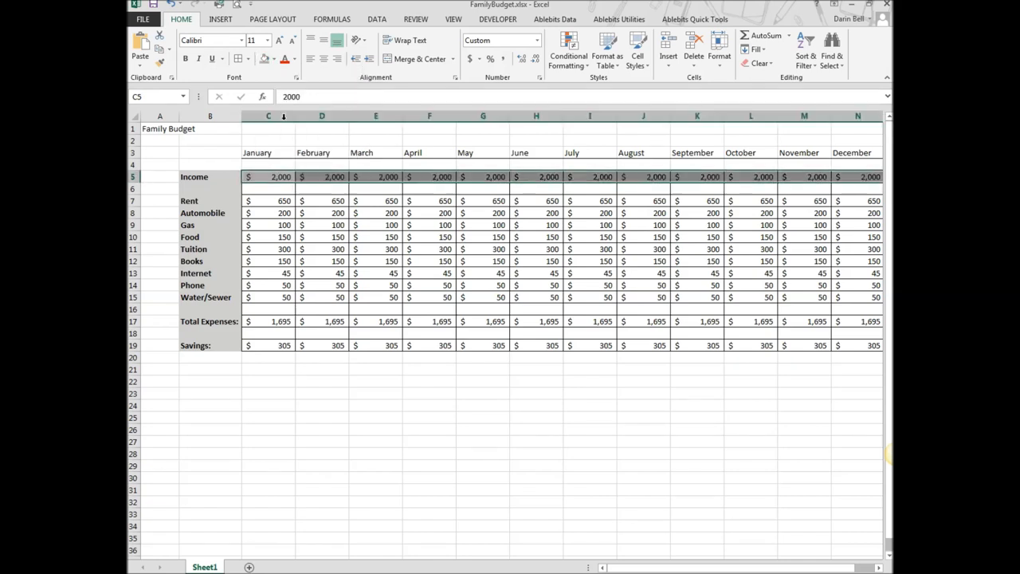
{"action": "left_click", "coordinate": [267, 236]}
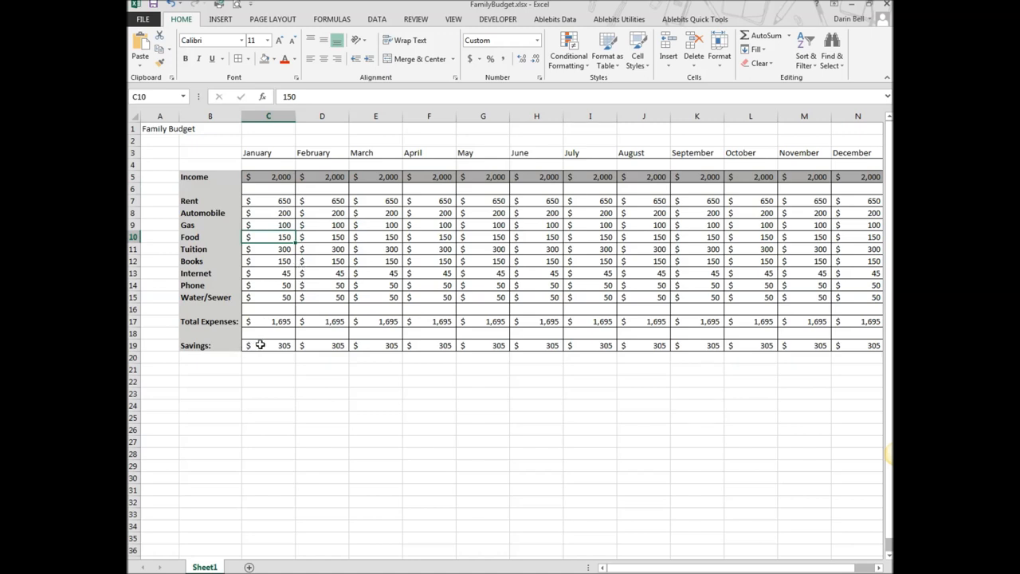
{"action": "mouse_move", "coordinate": [274, 325]}
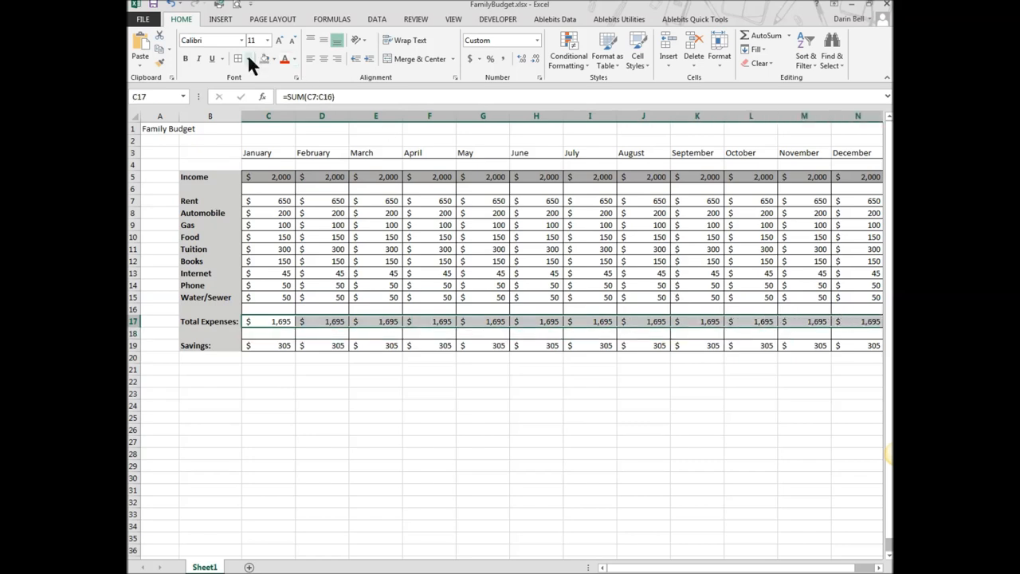
Give the Total Expenses row C17:N17 a thick bottom border
{"action": "left_click", "coordinate": [248, 57]}
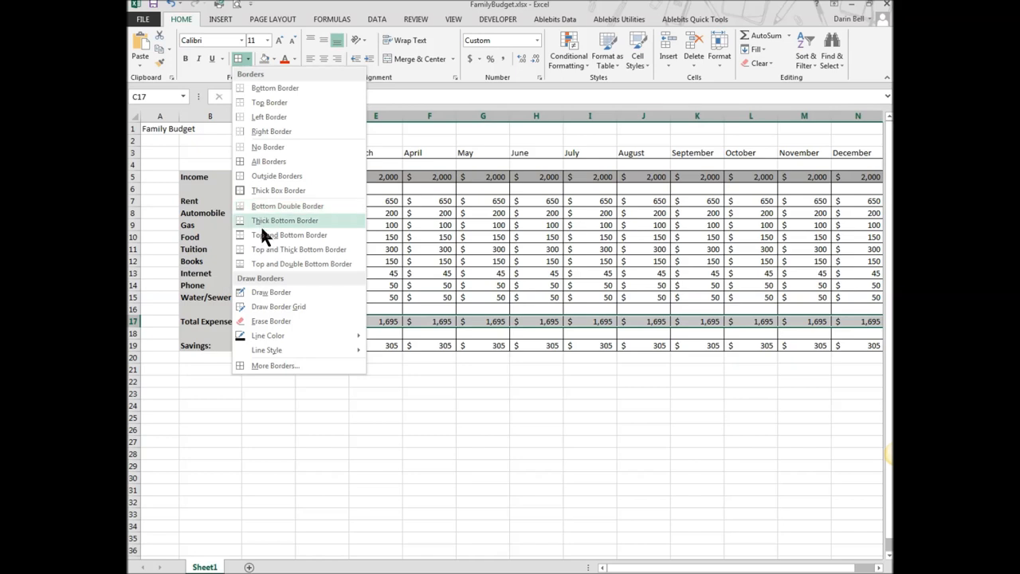
{"action": "left_click", "coordinate": [284, 220]}
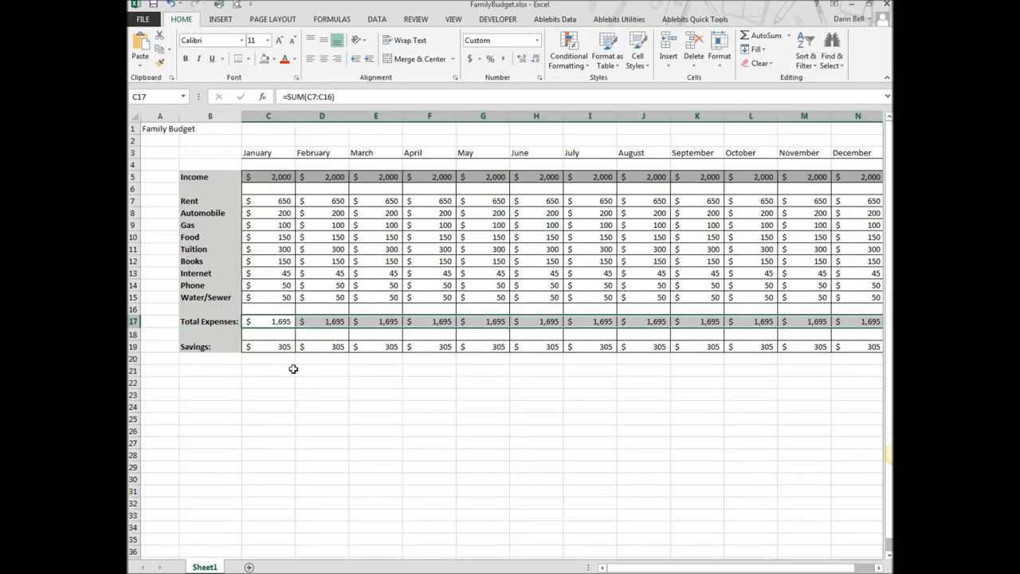
{"action": "left_click", "coordinate": [322, 395]}
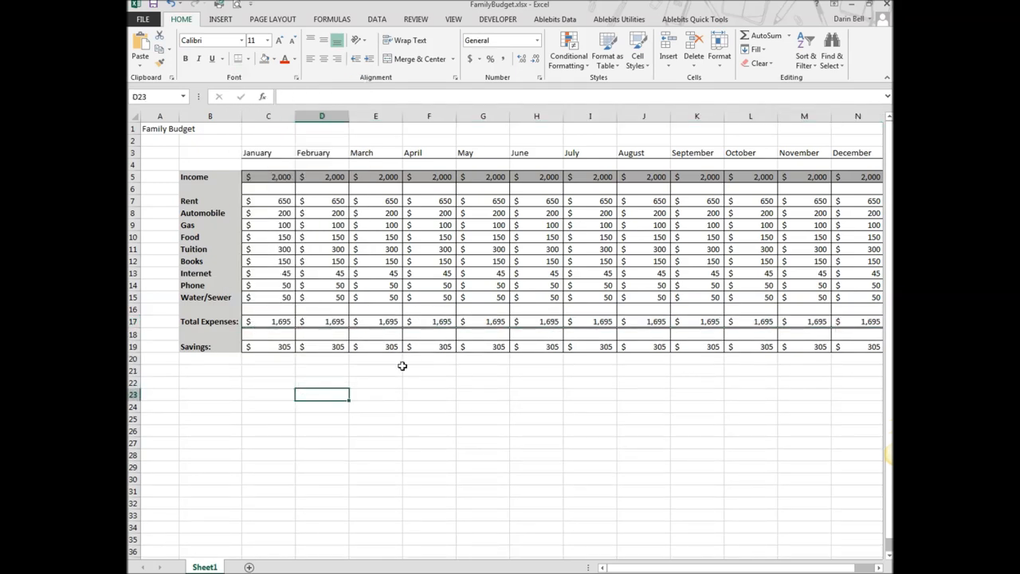
{"action": "mouse_move", "coordinate": [265, 357]}
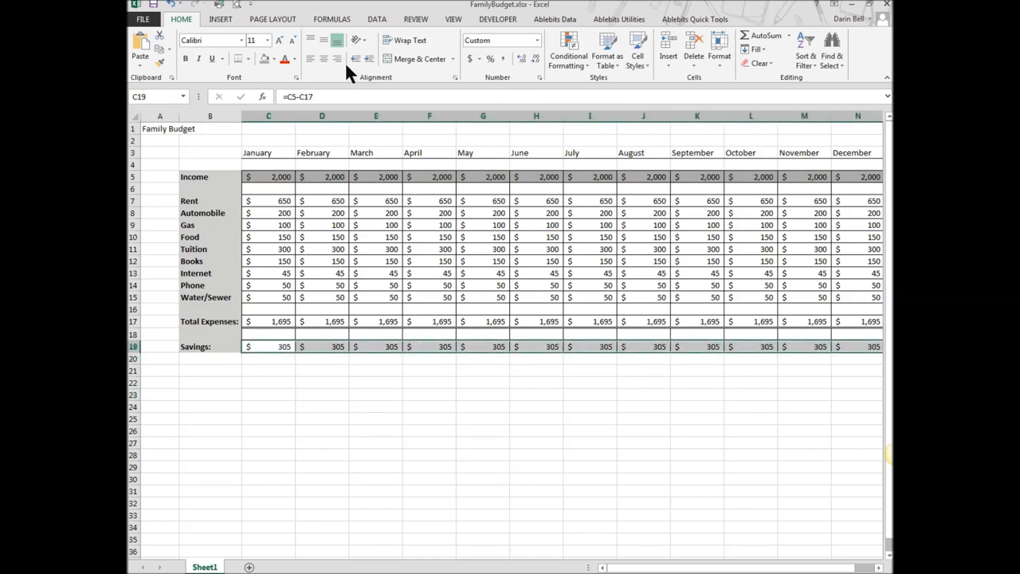
{"action": "mouse_move", "coordinate": [280, 57]}
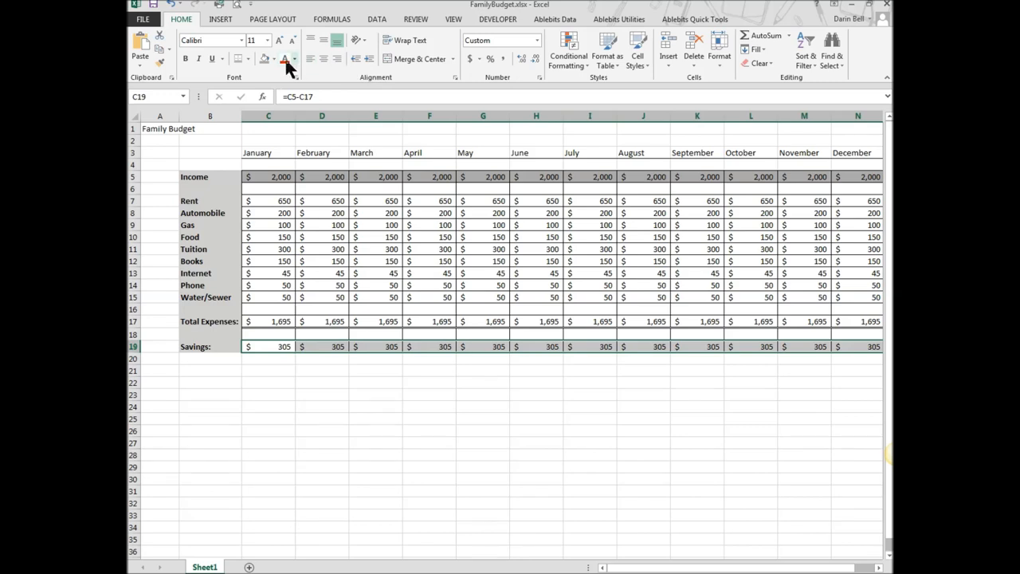
Fill the Savings row C19:N19 yellow
{"action": "left_click", "coordinate": [296, 57]}
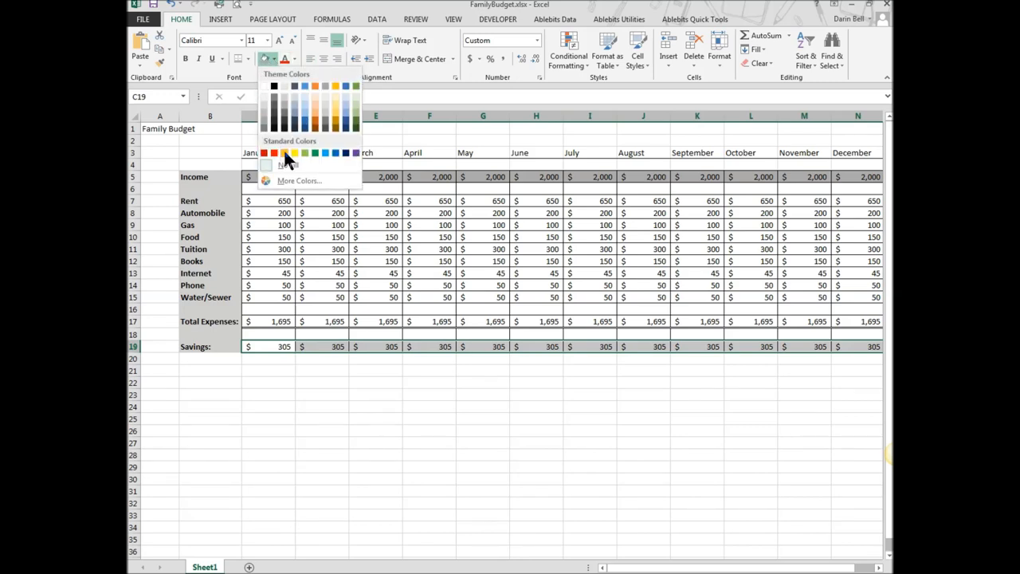
{"action": "left_click", "coordinate": [295, 153]}
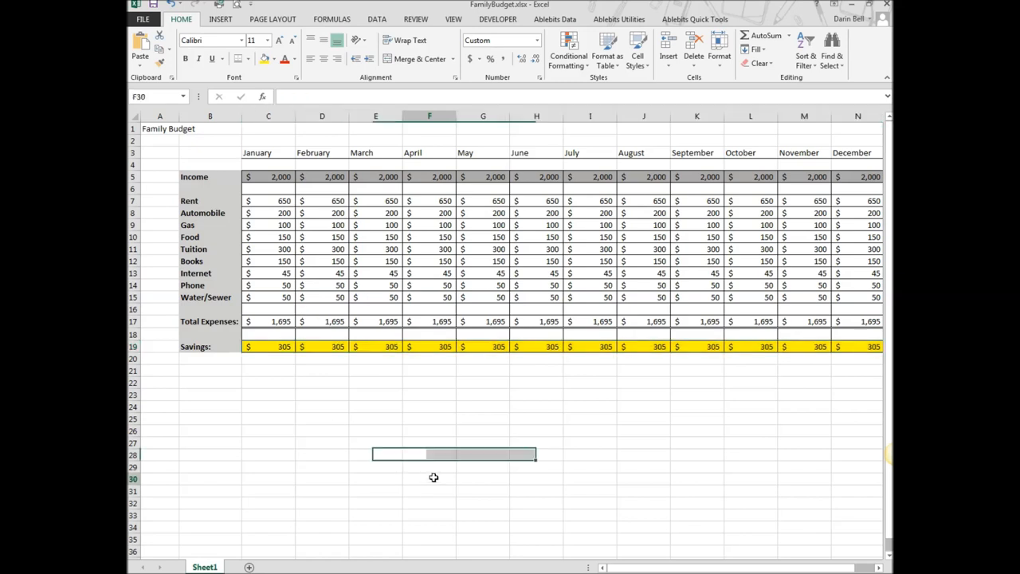
{"action": "left_click", "coordinate": [430, 478]}
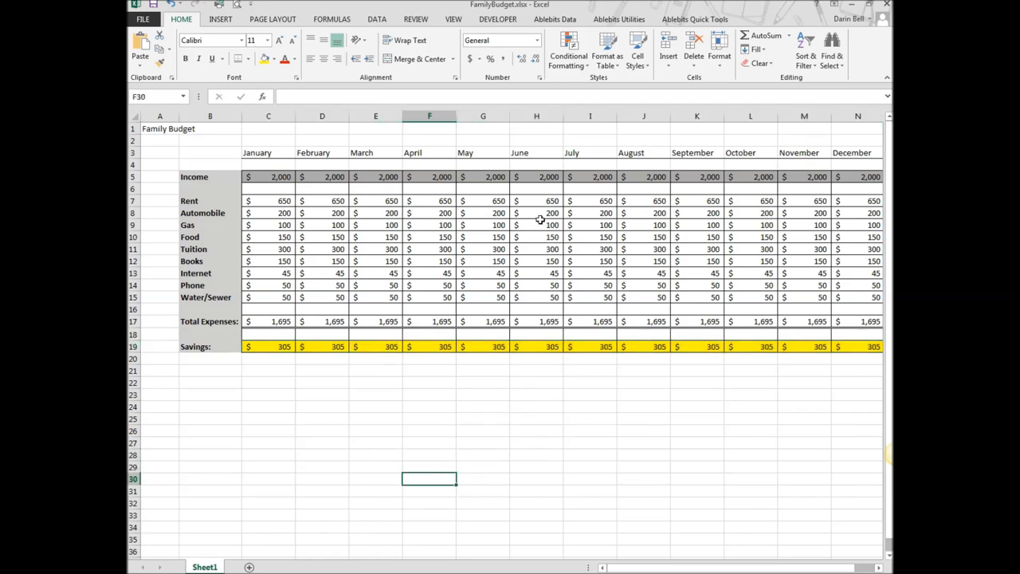
{"action": "mouse_move", "coordinate": [620, 364]}
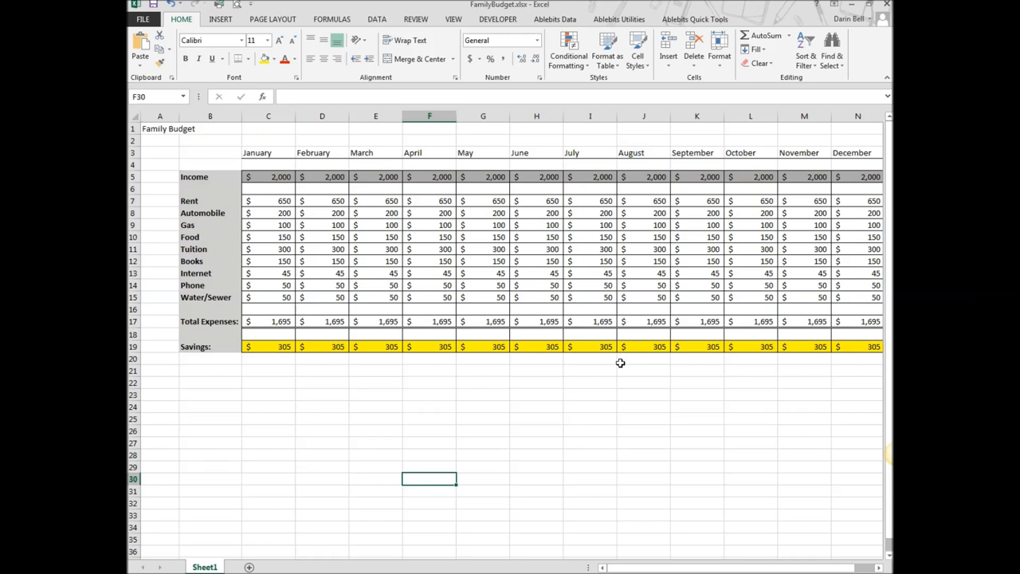
{"action": "mouse_move", "coordinate": [266, 144]}
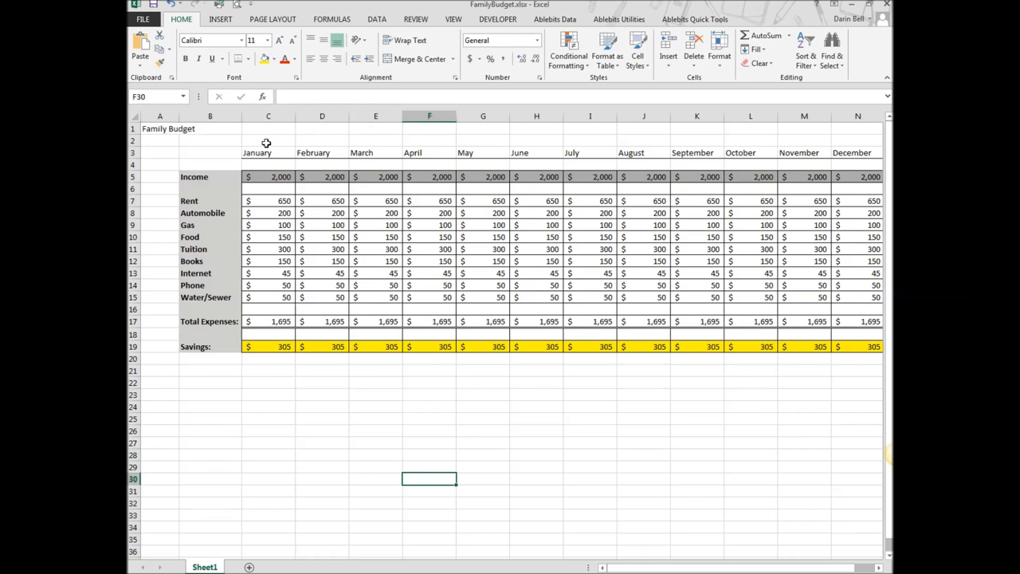
{"action": "left_click", "coordinate": [159, 127]}
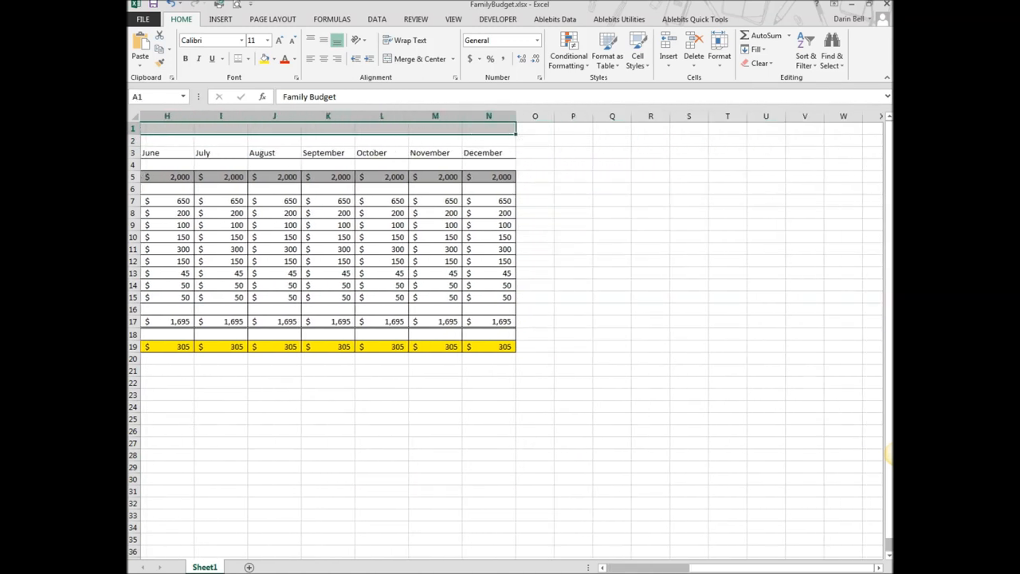
{"action": "scroll", "scroll_direction": "left", "scroll_amount": 3}
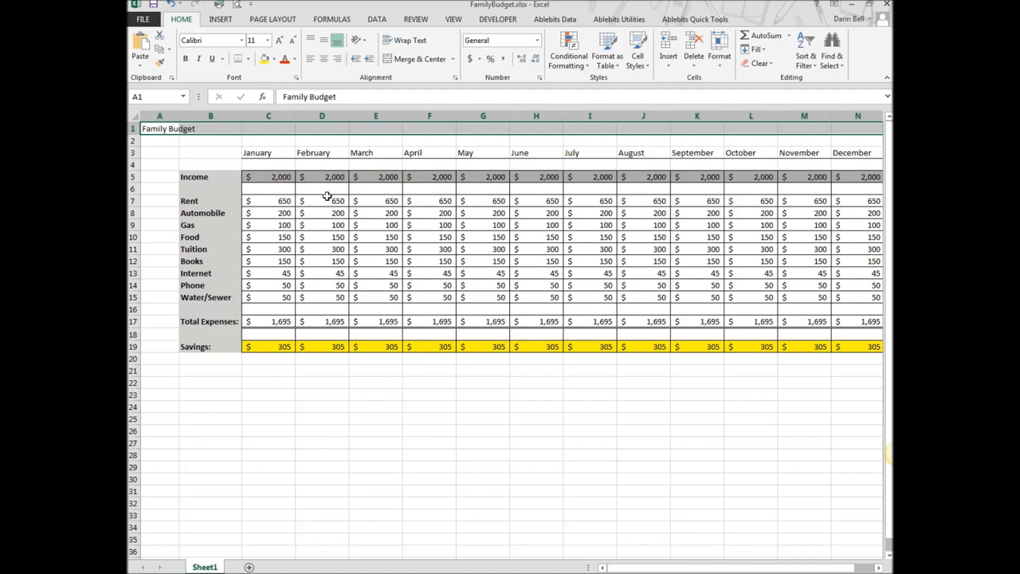
{"action": "mouse_move", "coordinate": [701, 99]}
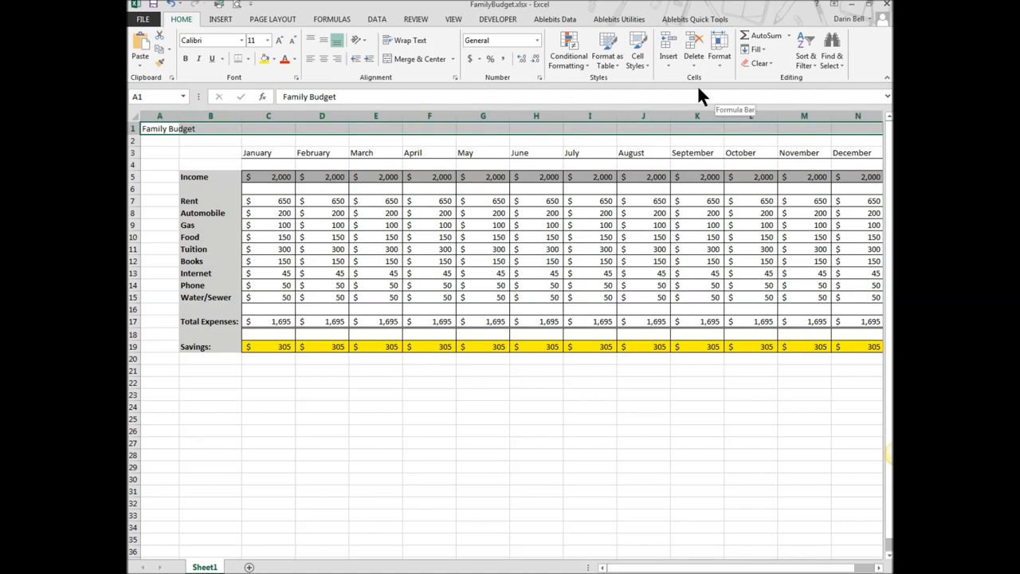
{"action": "mouse_move", "coordinate": [418, 59]}
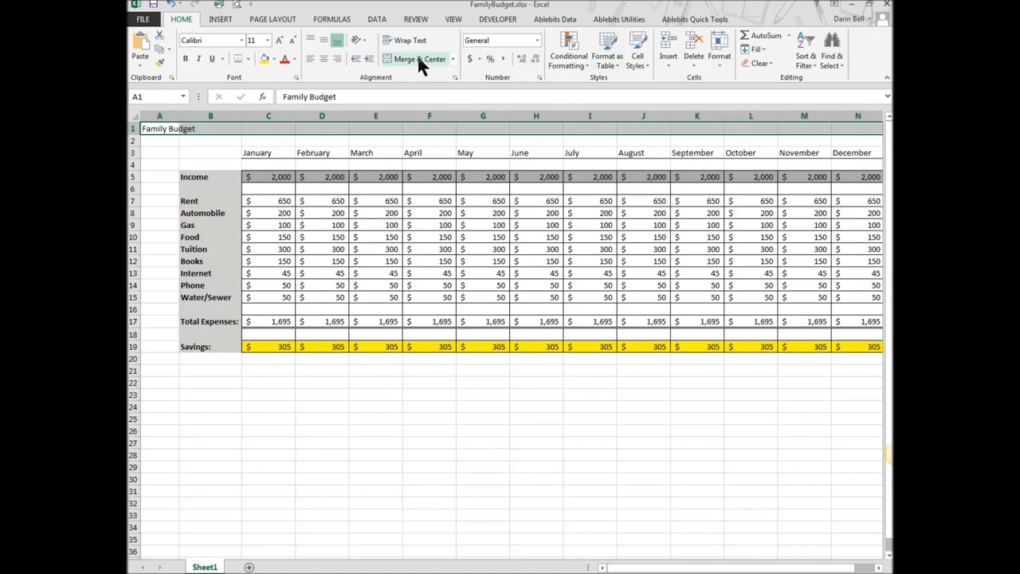
{"action": "left_click", "coordinate": [405, 59]}
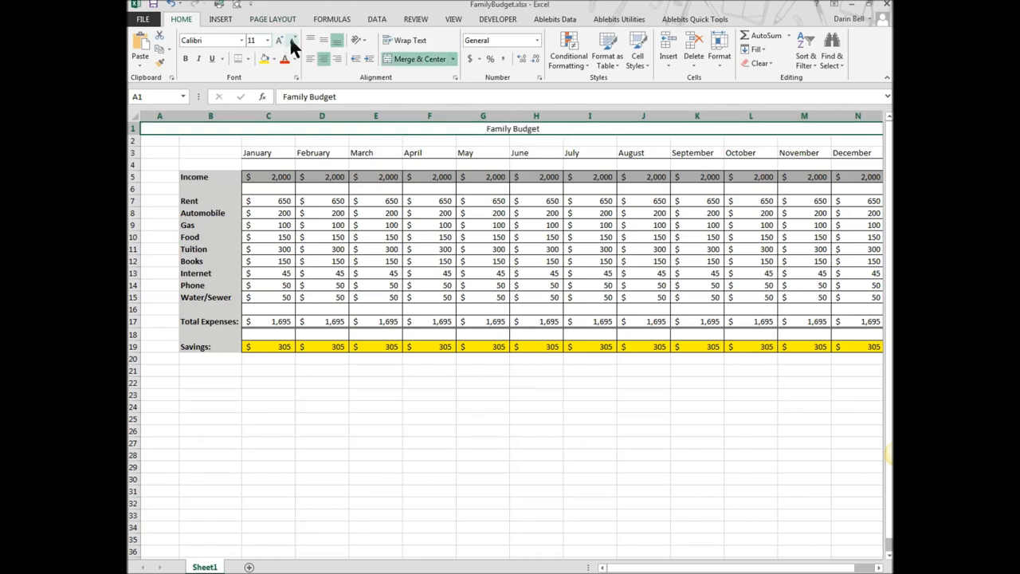
{"action": "left_click", "coordinate": [277, 40]}
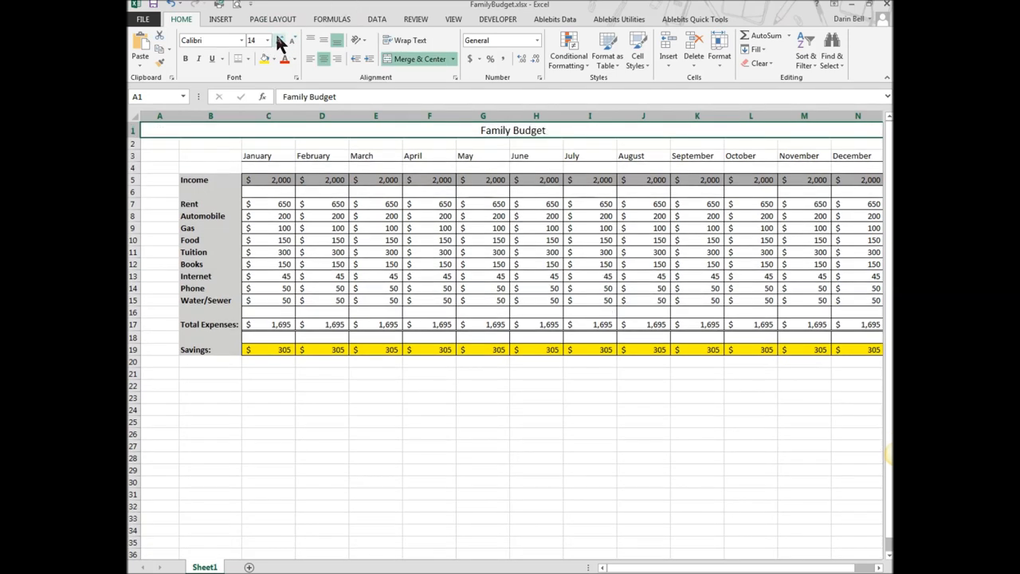
{"action": "left_click", "coordinate": [280, 37]}
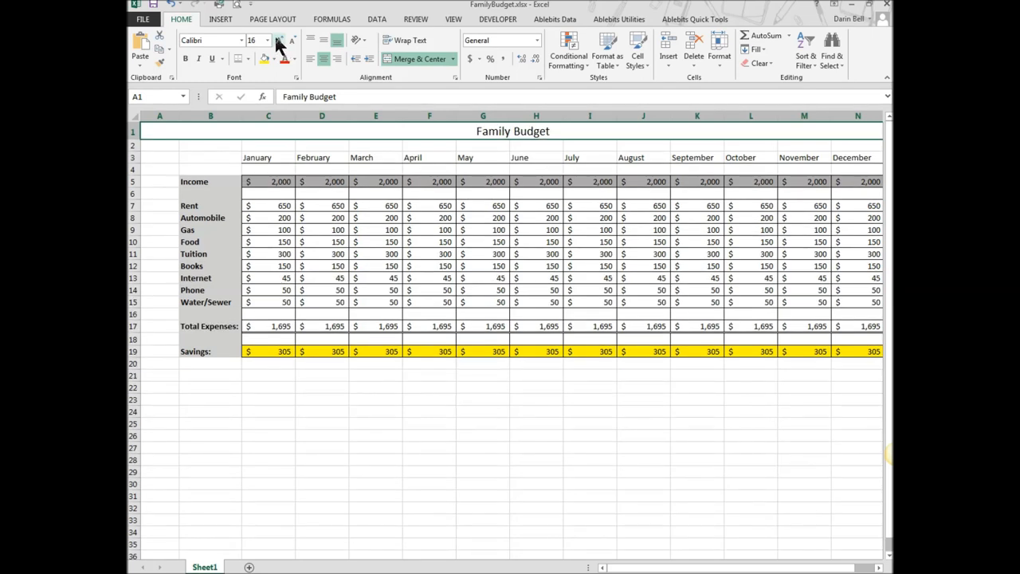
{"action": "left_click", "coordinate": [280, 40]}
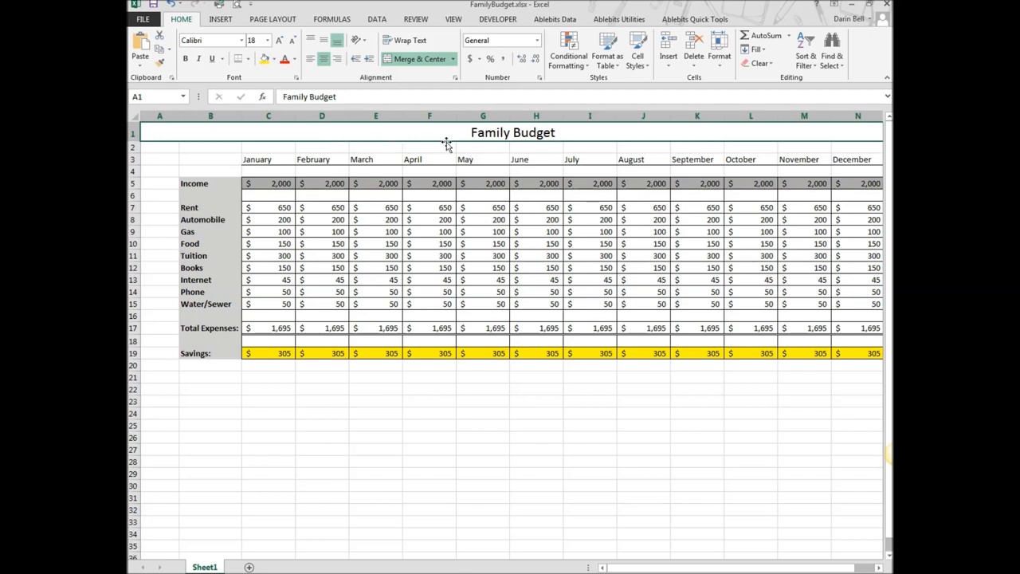
{"action": "left_click", "coordinate": [483, 147]}
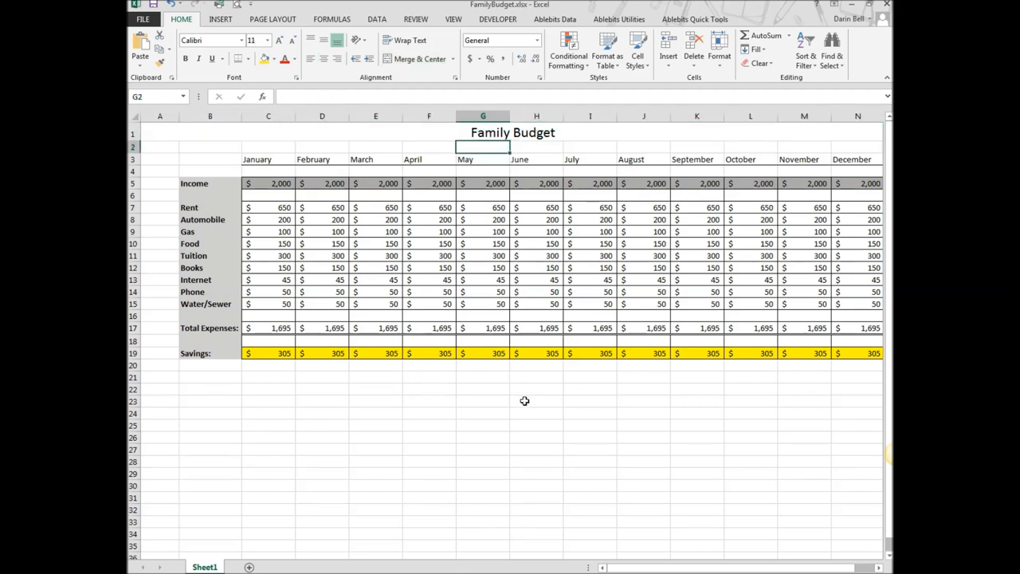
{"action": "left_click", "coordinate": [536, 402]}
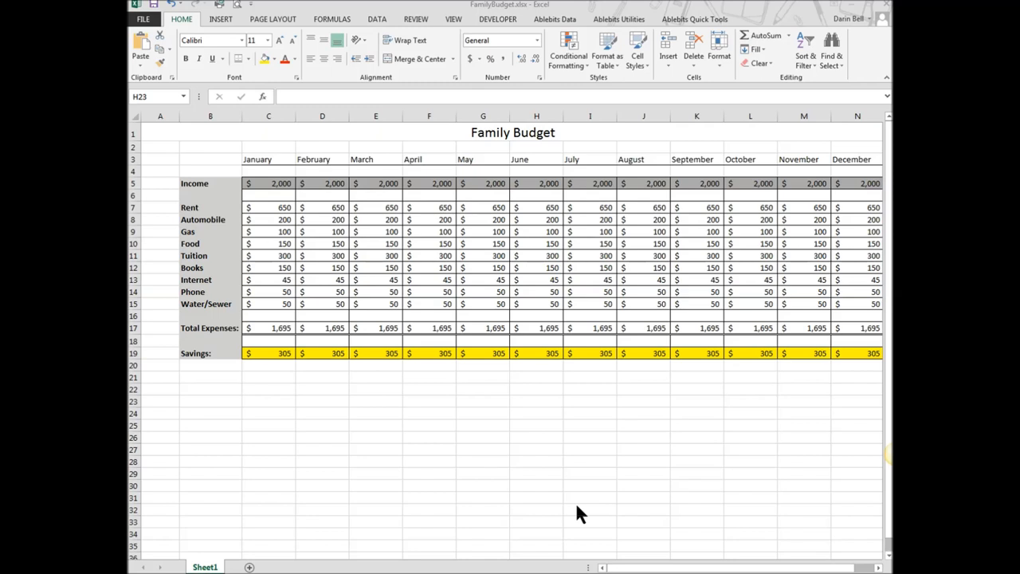
{"action": "mouse_move", "coordinate": [533, 197]}
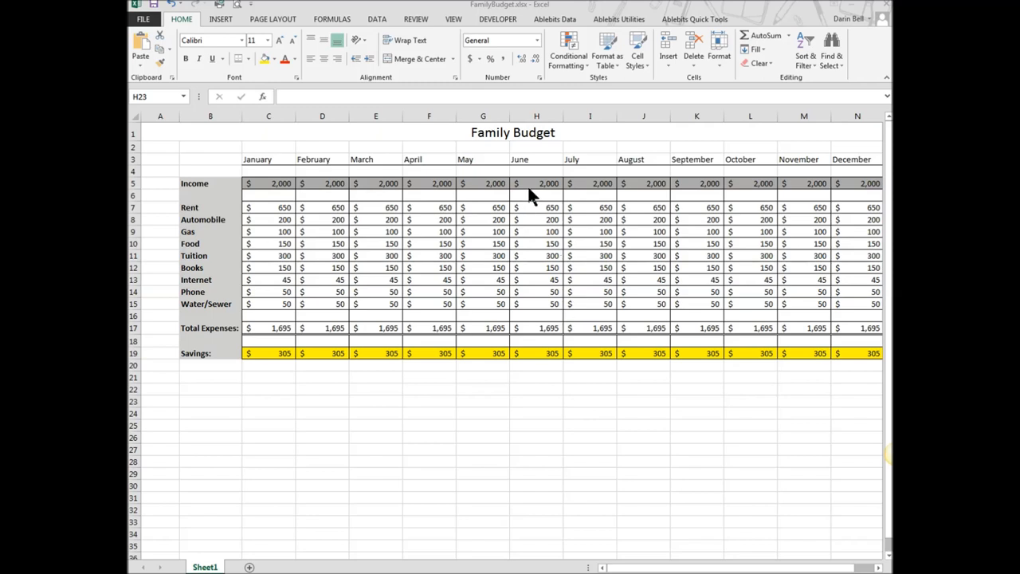
{"action": "mouse_move", "coordinate": [582, 233]}
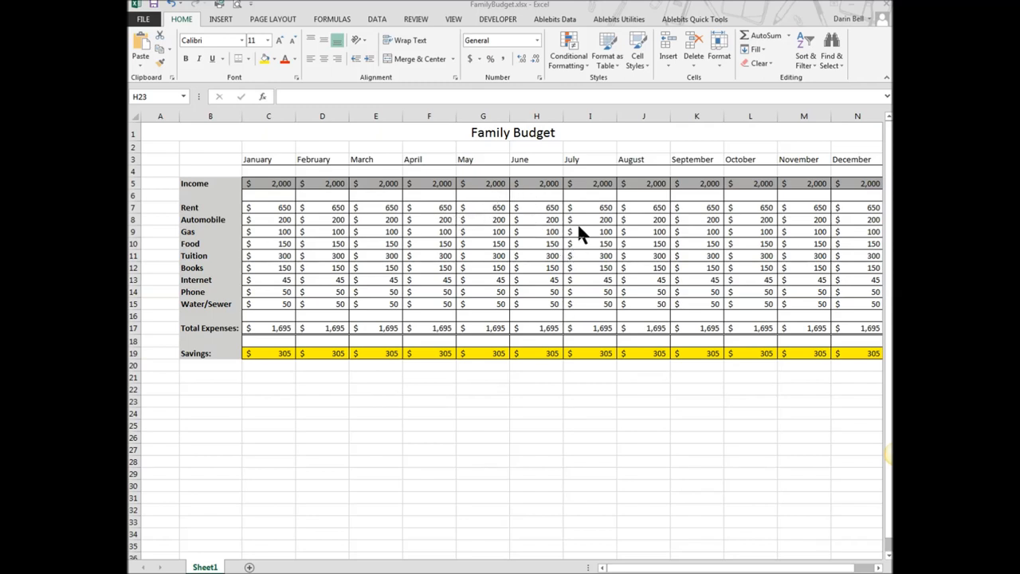
Raise July's Gas to $400 so Total Expenses reach 2,145 and Savings show (145)
{"action": "left_click", "coordinate": [535, 401]}
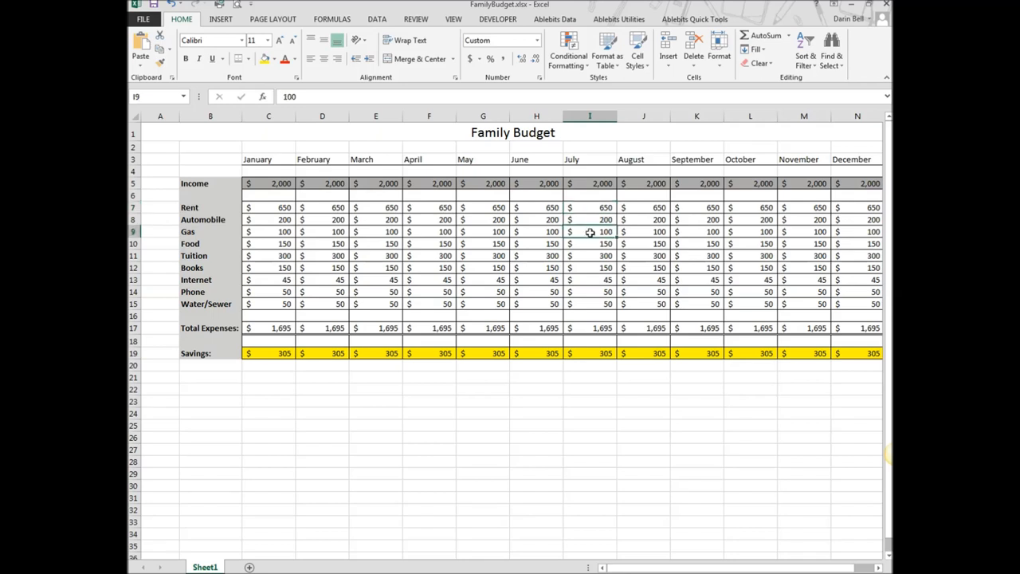
{"action": "type", "text": "40"}
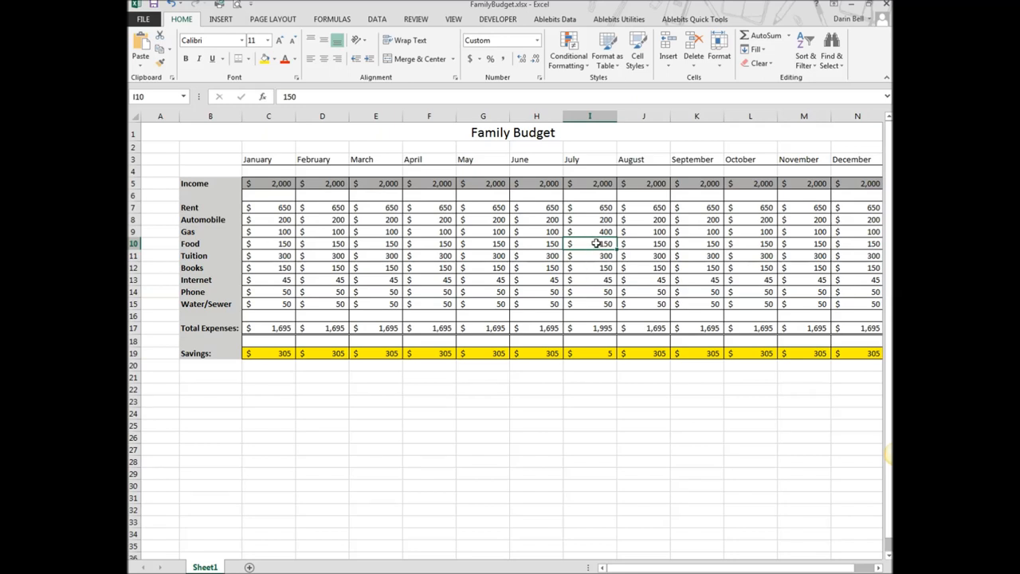
{"action": "mouse_move", "coordinate": [575, 242]}
{"action": "type", "text": "300"}
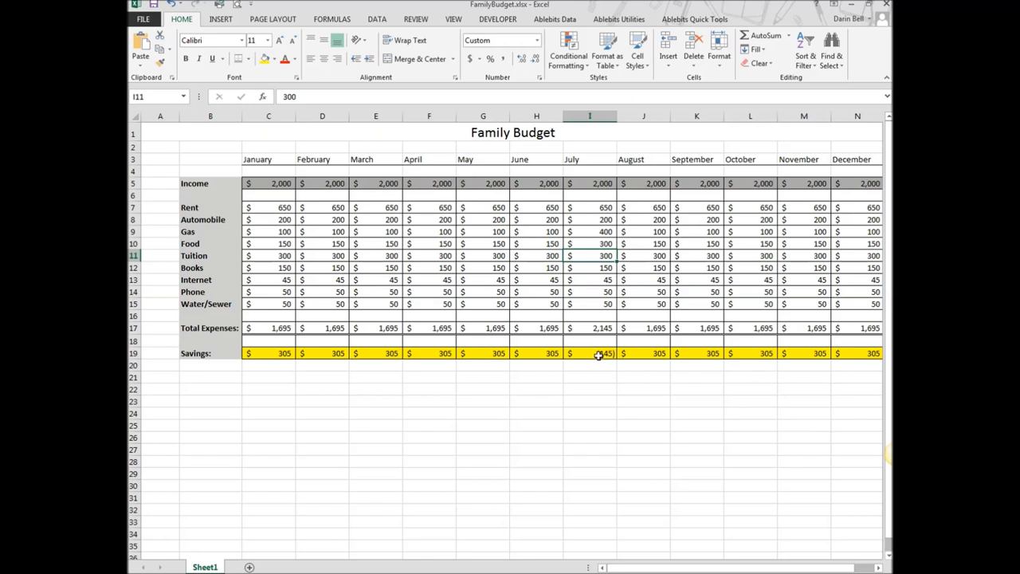
{"action": "left_click", "coordinate": [589, 354]}
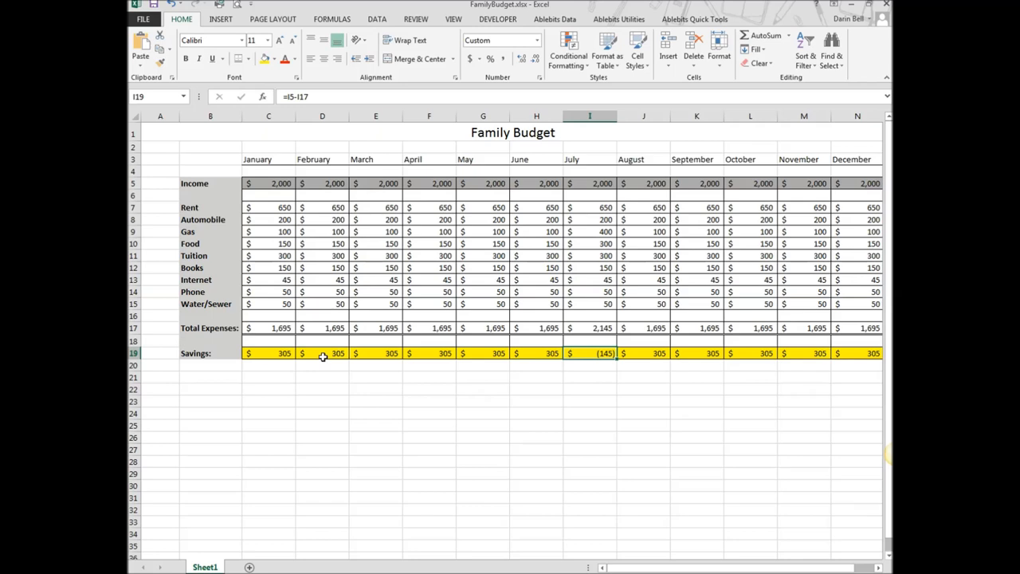
Select the twelve monthly Savings amounts C19:N19
{"action": "left_click_drag", "start_coordinate": [267, 354], "coordinate": [322, 354]}
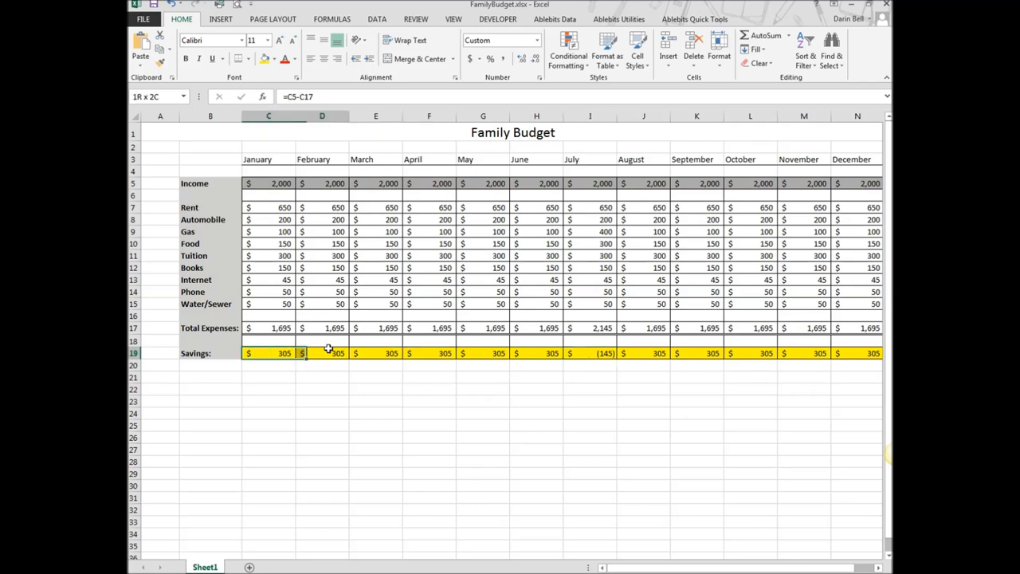
{"action": "left_click_drag", "start_coordinate": [326, 354], "coordinate": [844, 353]}
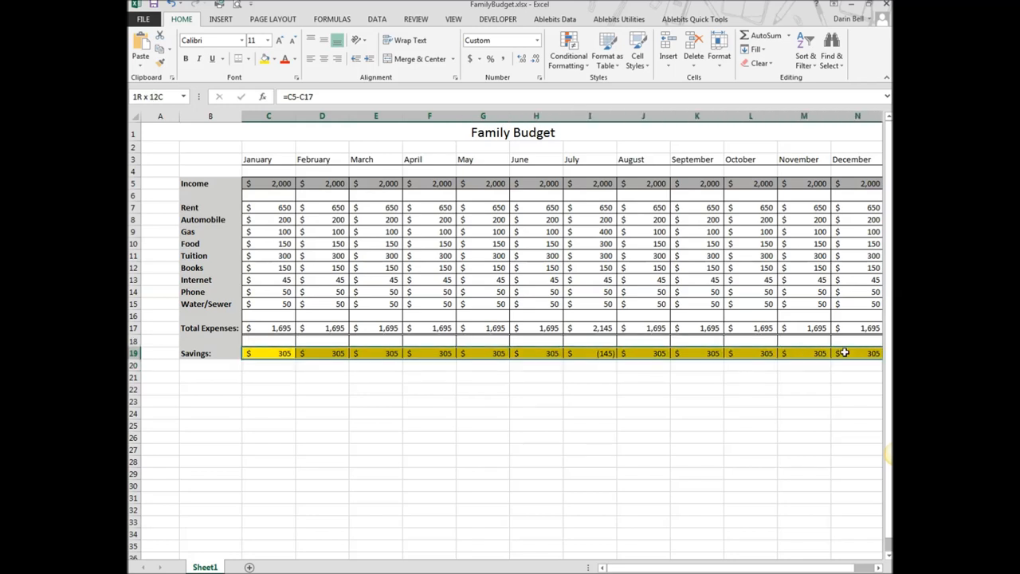
{"action": "left_click", "coordinate": [708, 353]}
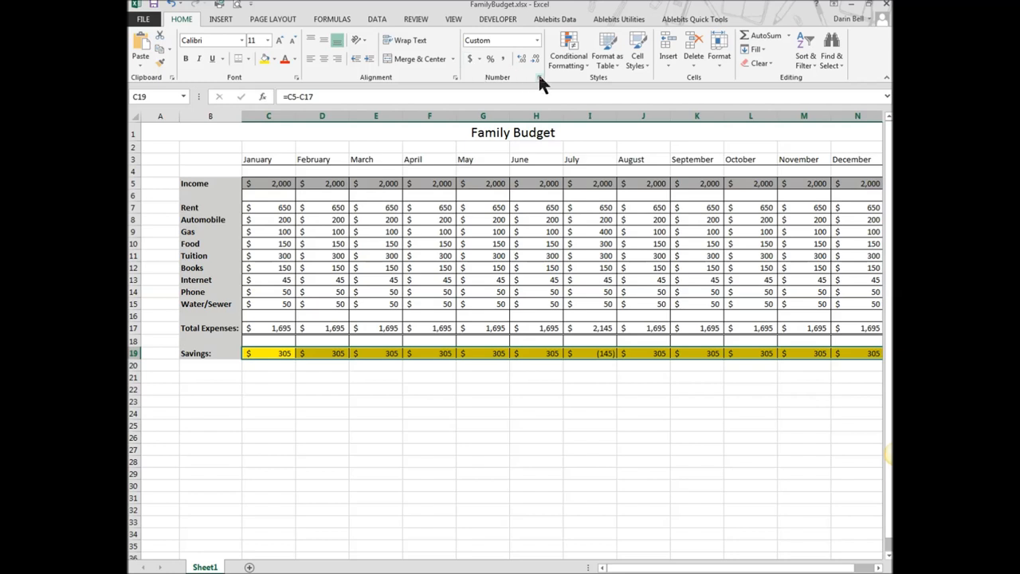
{"action": "mouse_move", "coordinate": [491, 83]}
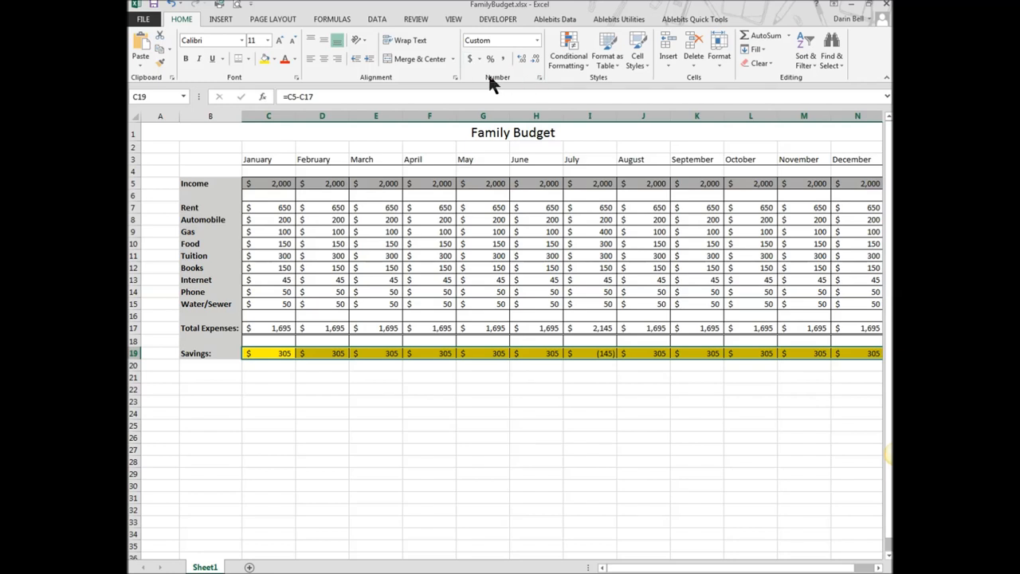
{"action": "mouse_move", "coordinate": [497, 90]}
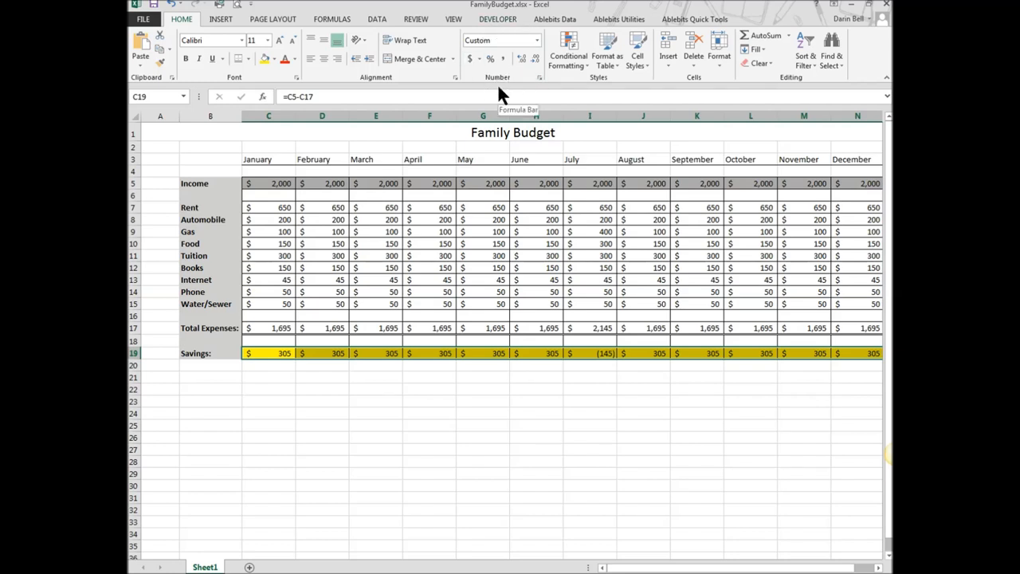
{"action": "mouse_move", "coordinate": [540, 82]}
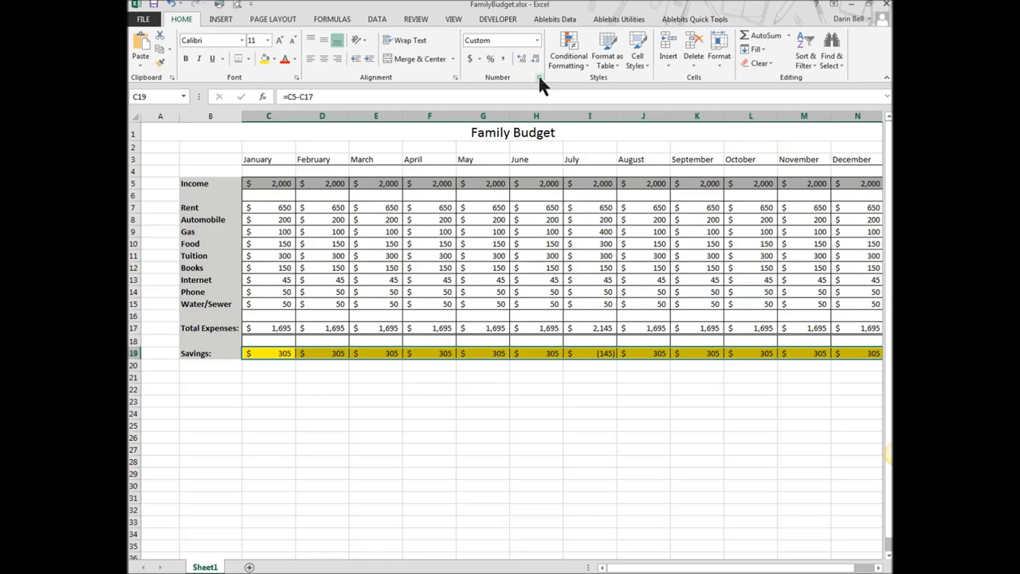
Format Savings as Currency with $, 0 decimals and red (1,234) negatives
{"action": "left_click", "coordinate": [538, 77]}
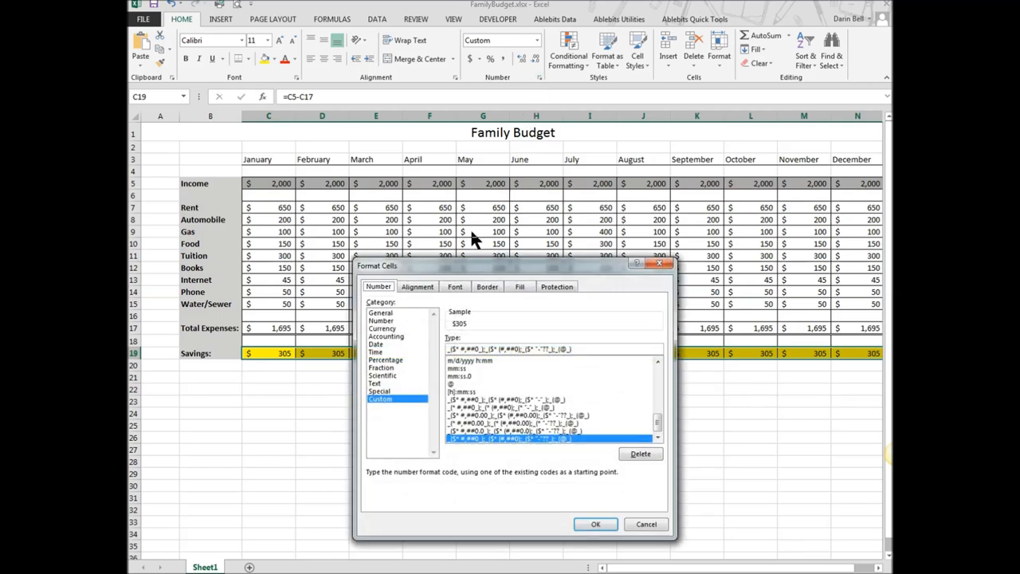
{"action": "mouse_move", "coordinate": [554, 274]}
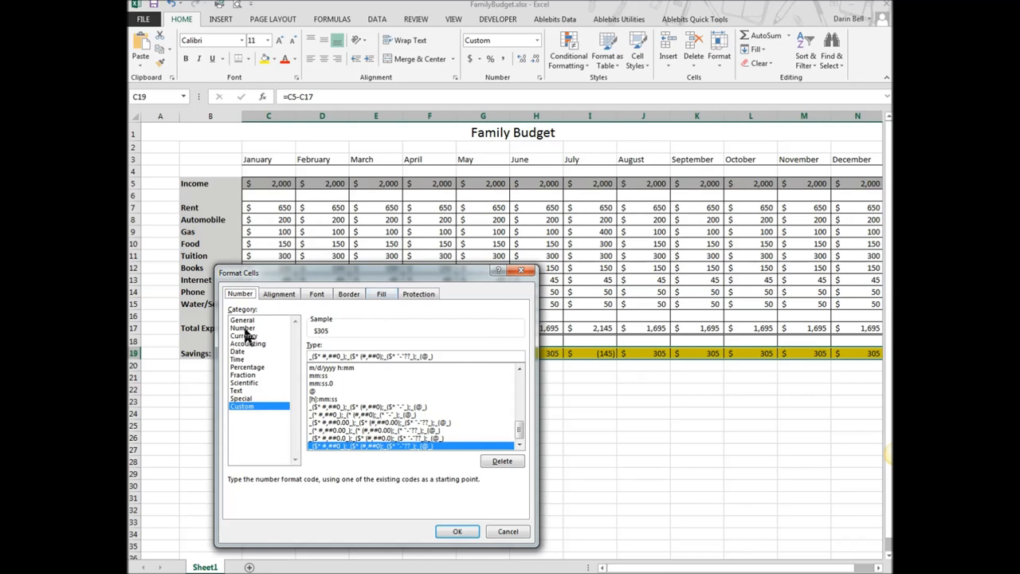
{"action": "left_click", "coordinate": [244, 334]}
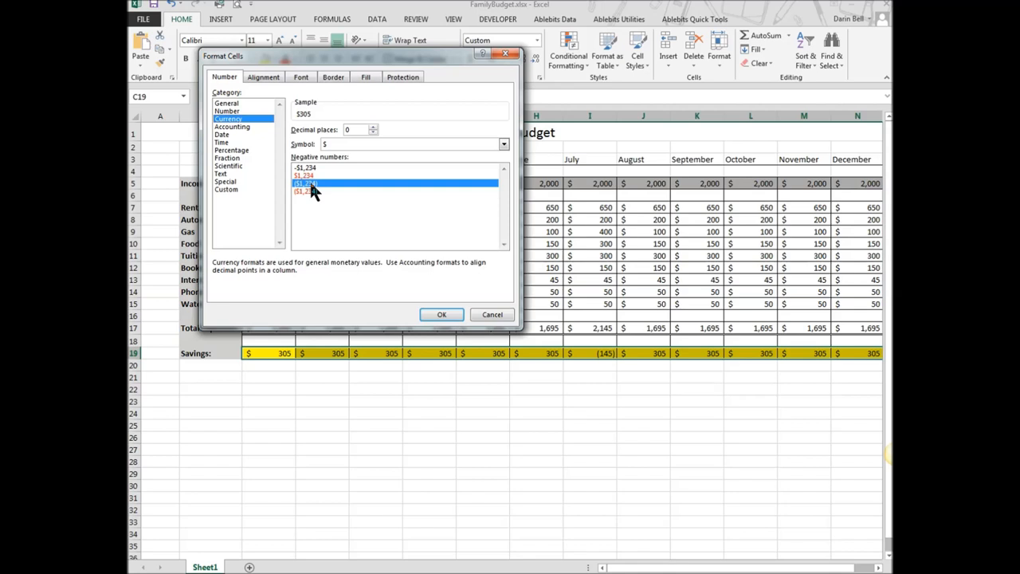
{"action": "mouse_move", "coordinate": [302, 201]}
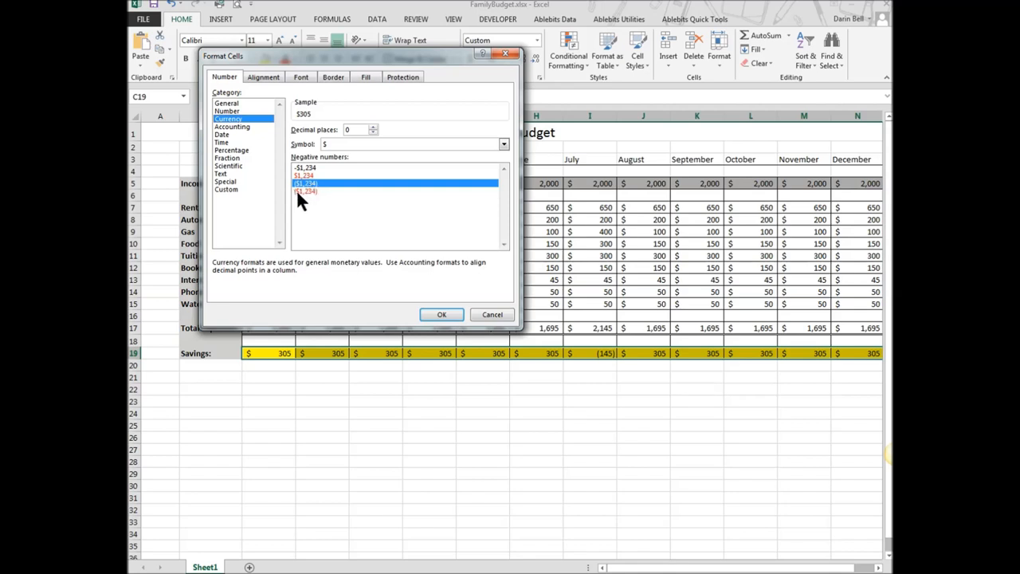
{"action": "mouse_move", "coordinate": [309, 198]}
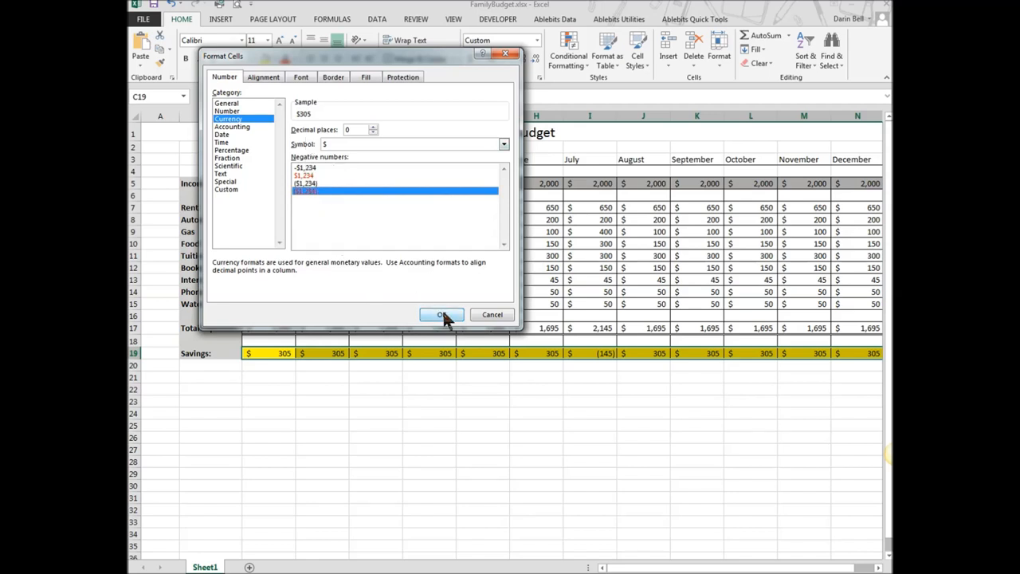
{"action": "left_click", "coordinate": [441, 314]}
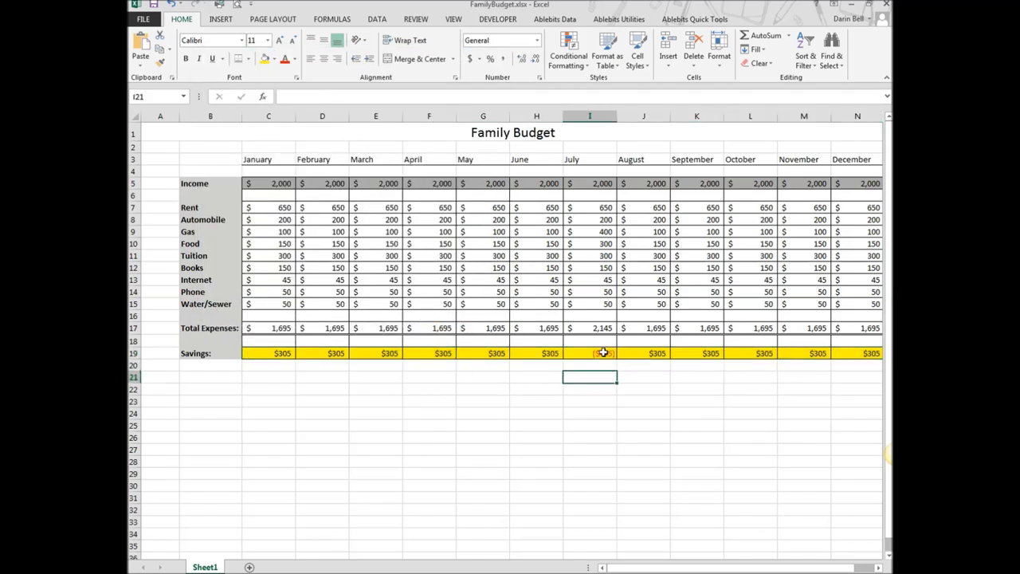
Check July's red ($145) and reselect the Savings amounts C19:N19
{"action": "left_click", "coordinate": [590, 354]}
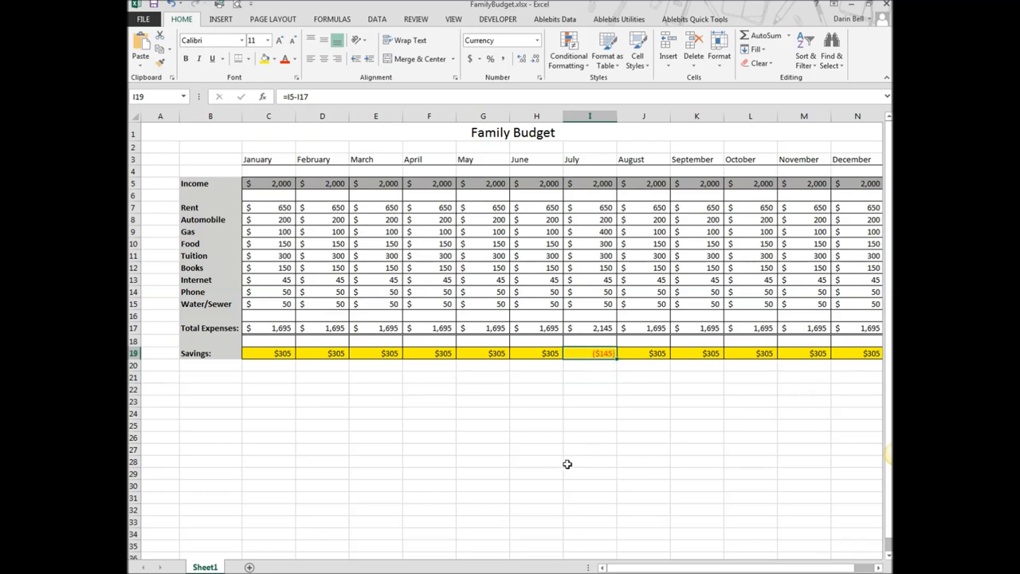
{"action": "mouse_move", "coordinate": [488, 450]}
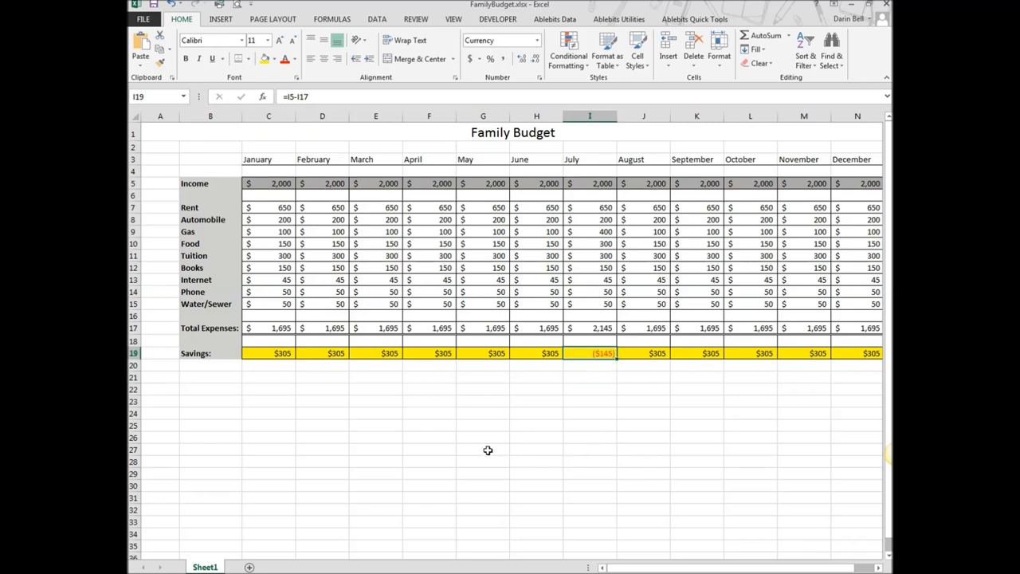
{"action": "mouse_move", "coordinate": [475, 450]}
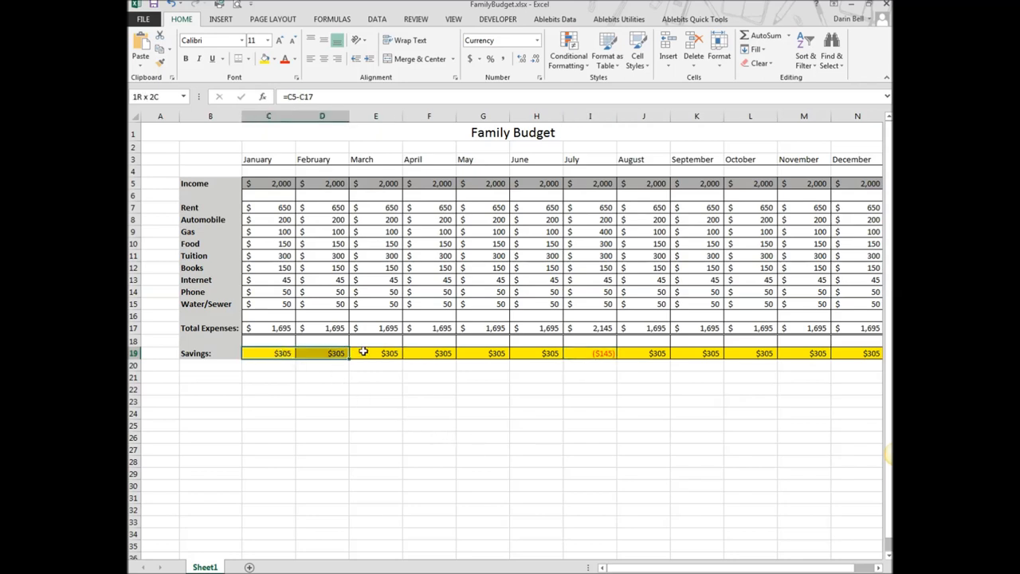
{"action": "left_click_drag", "start_coordinate": [335, 353], "coordinate": [869, 354]}
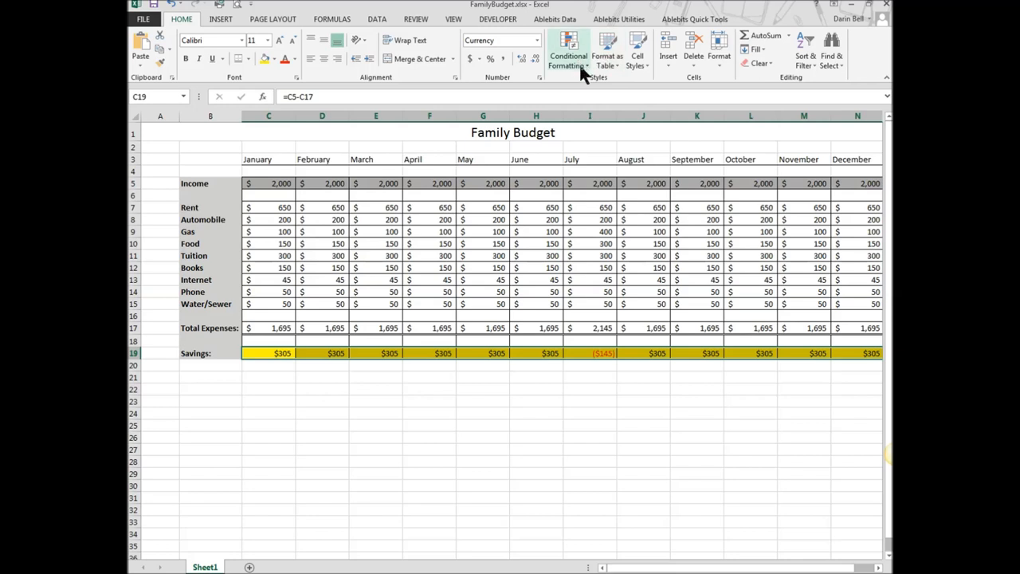
{"action": "mouse_move", "coordinate": [589, 70]}
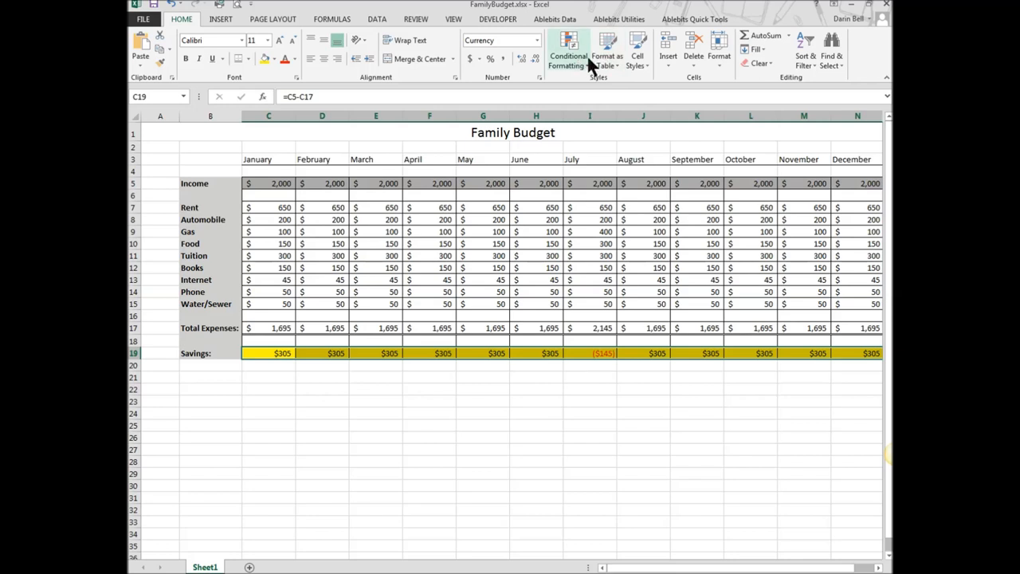
Show the Conditional Formatting menu with Highlight Cells Rules for the Savings amounts
{"action": "left_click", "coordinate": [567, 49]}
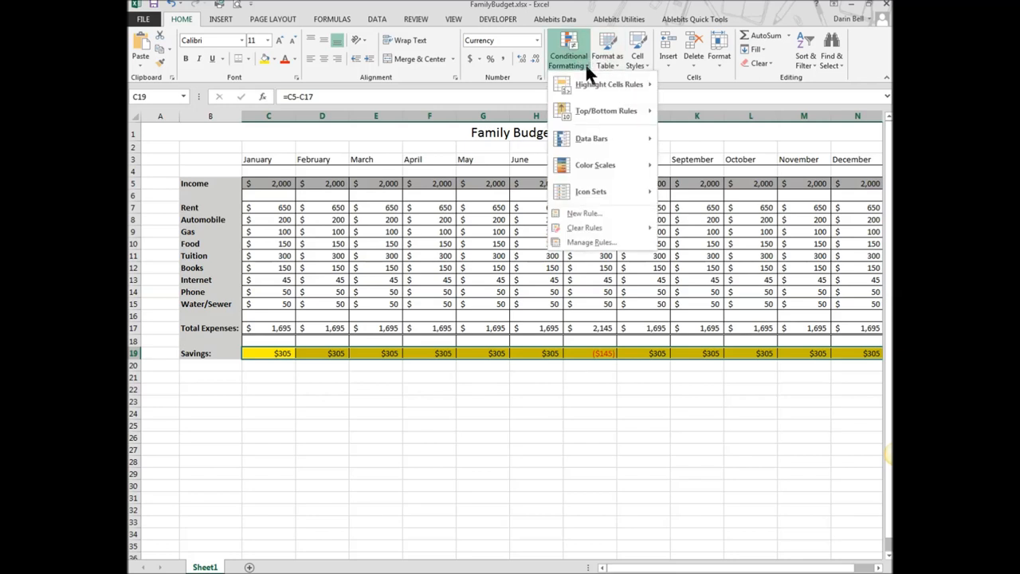
{"action": "mouse_move", "coordinate": [603, 85]}
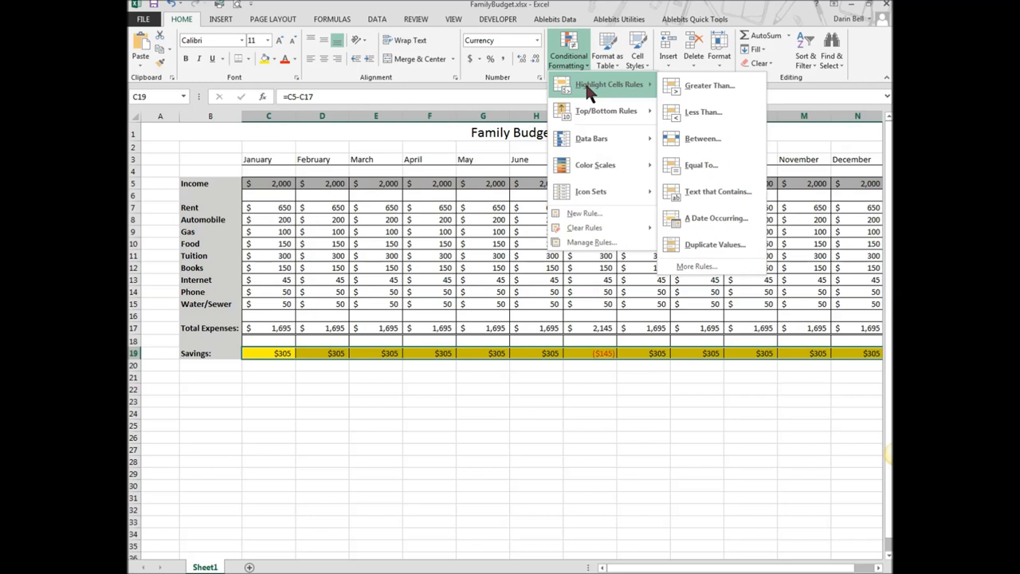
{"action": "mouse_move", "coordinate": [534, 414]}
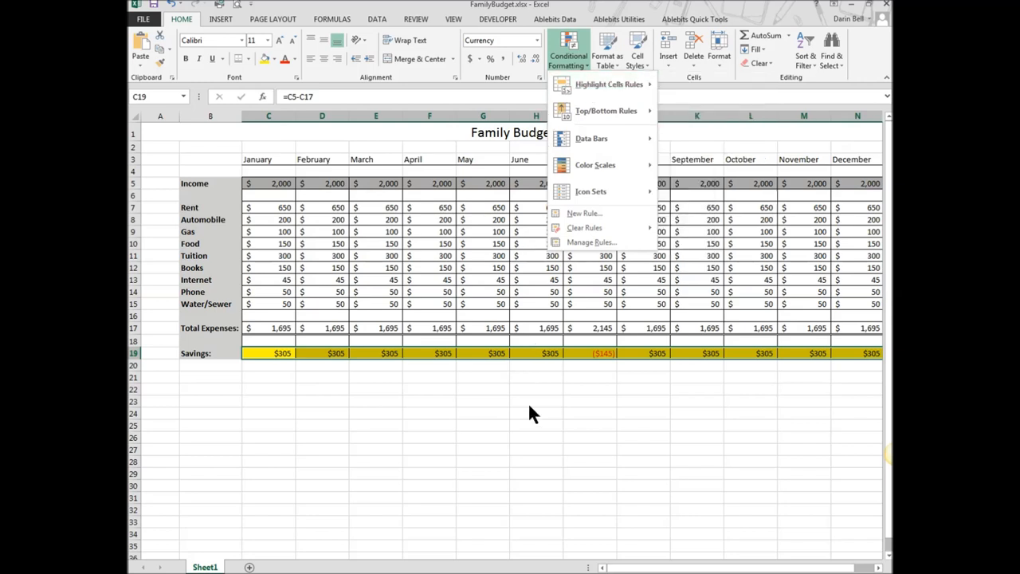